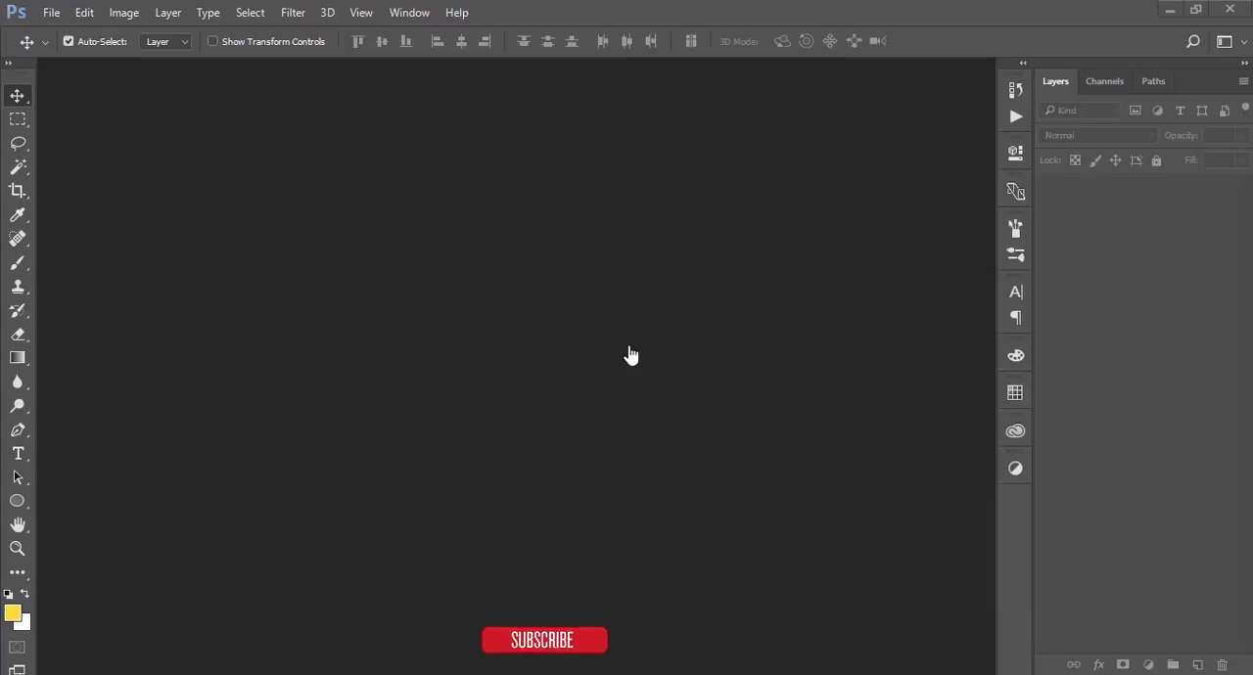
pyautogui.moveTo(207, 121)
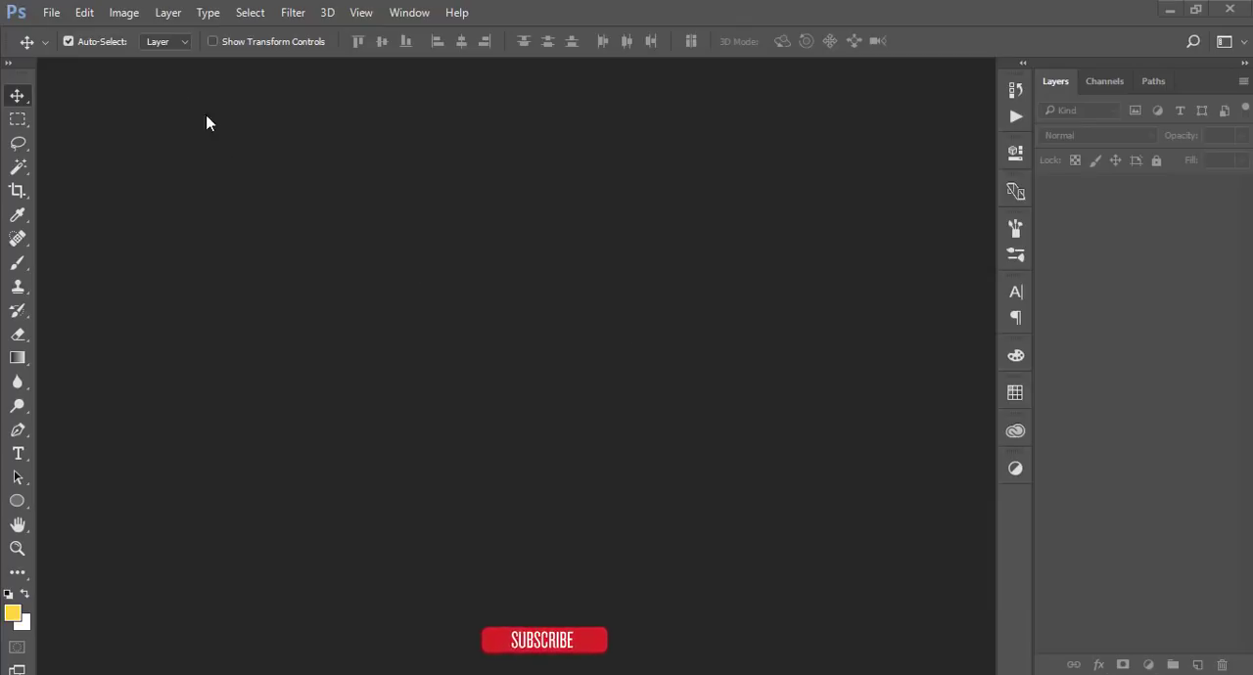
pyautogui.moveTo(467, 297)
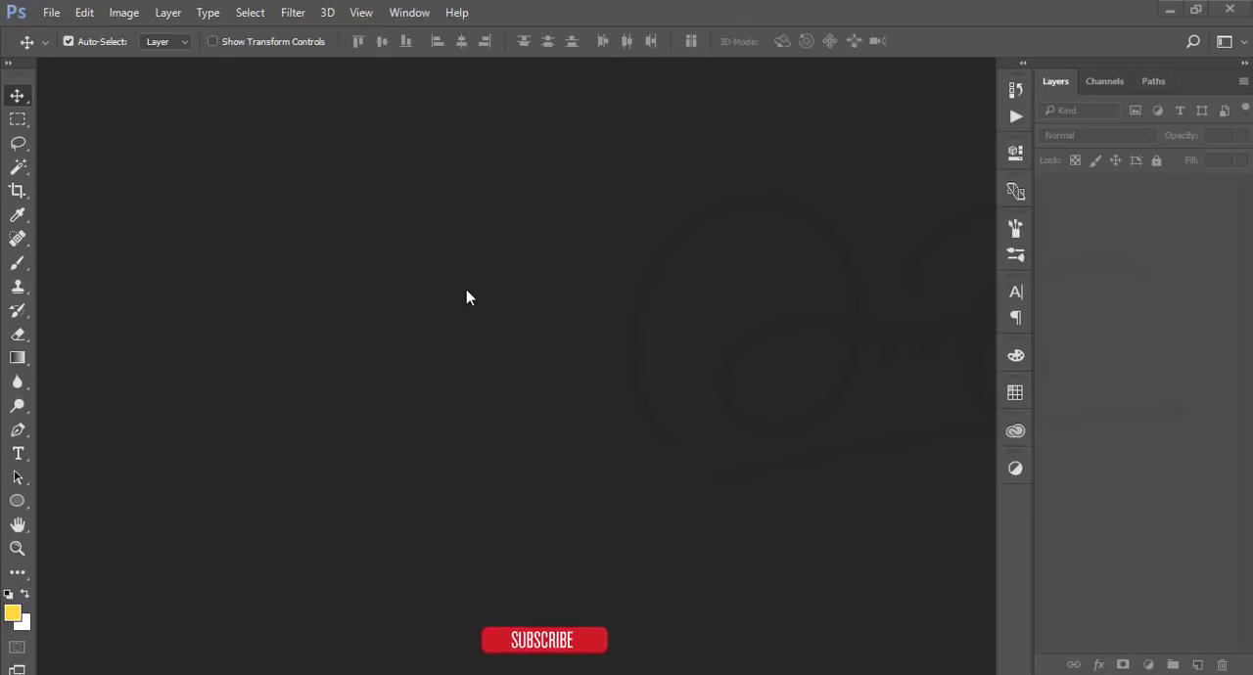
pyautogui.moveTo(517, 295)
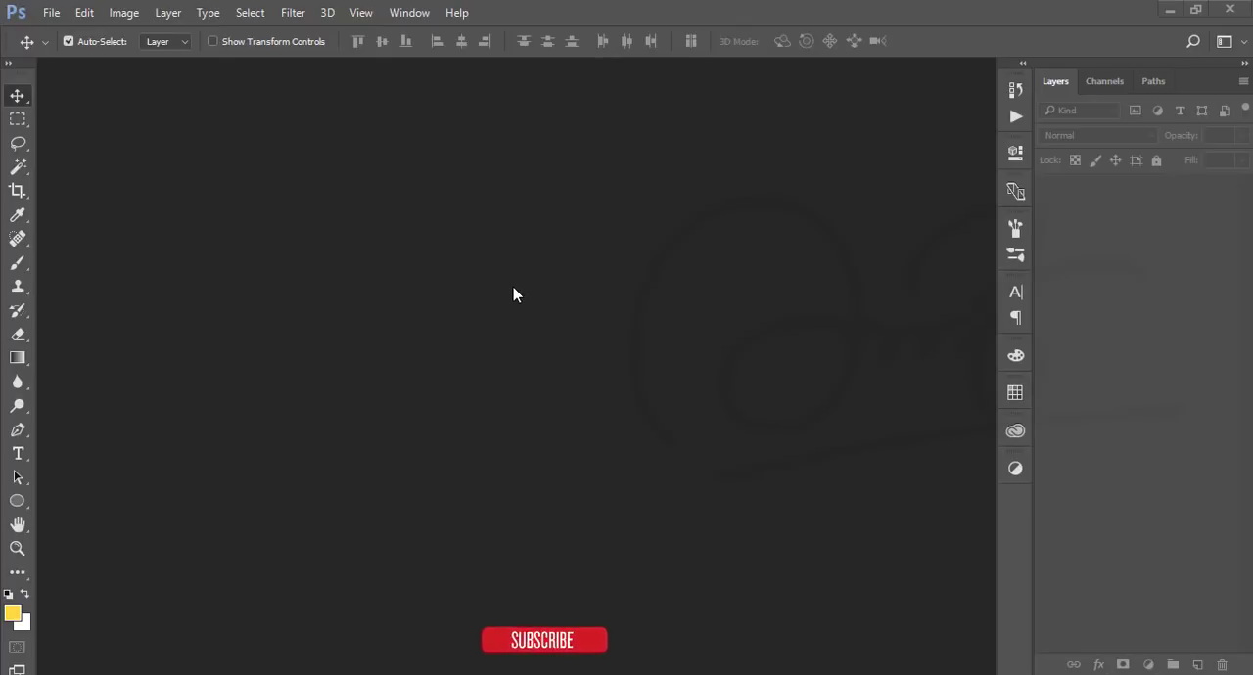
# - Open the danielle portrait JPG from the 24-06-18 folder and zoom in slightly
pyautogui.click(51, 12)
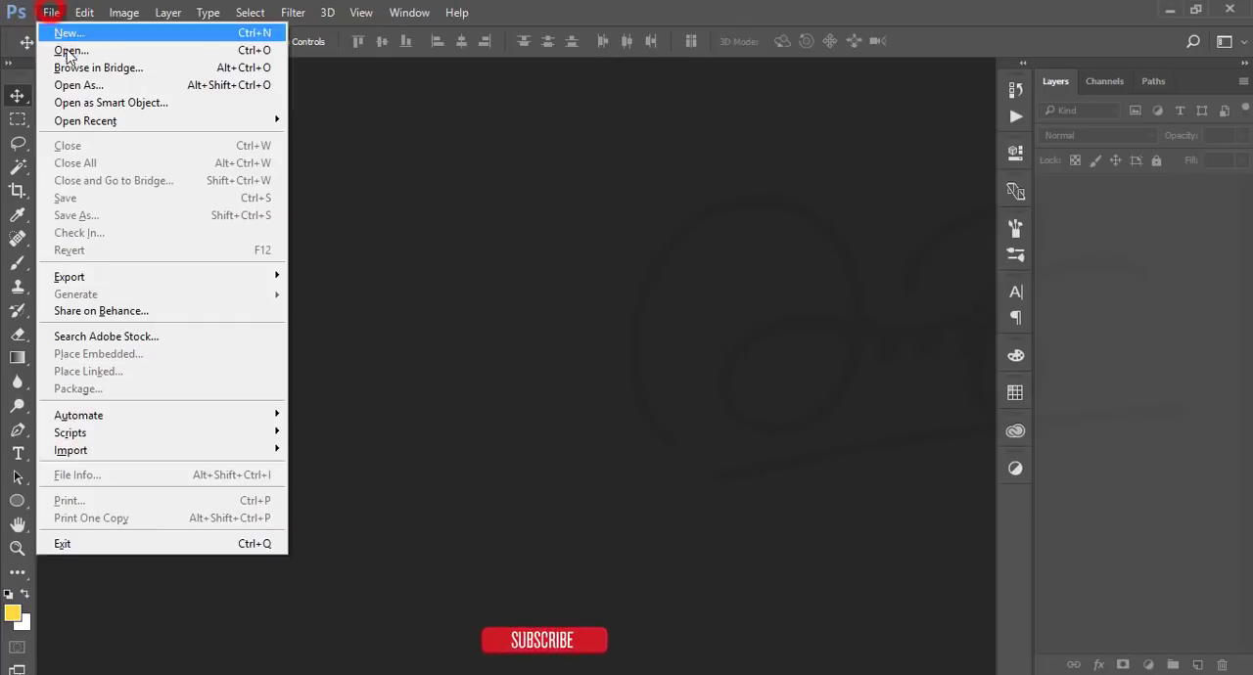
pyautogui.click(71, 51)
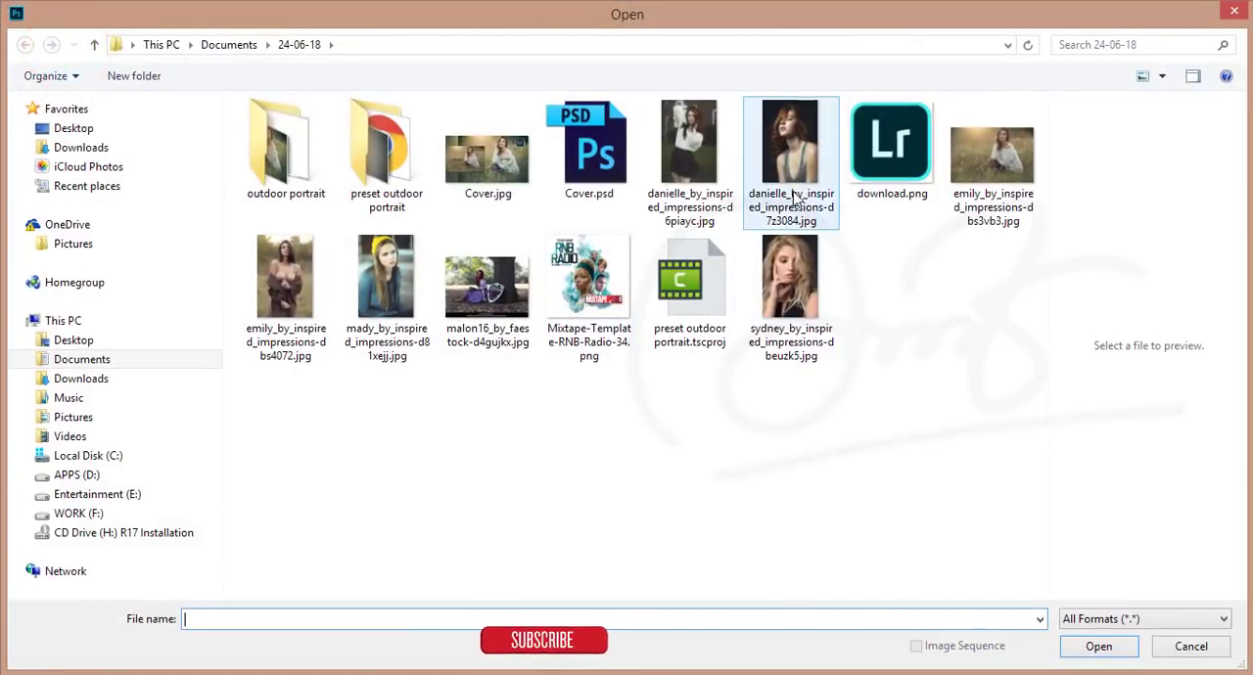
pyautogui.doubleClick(791, 141)
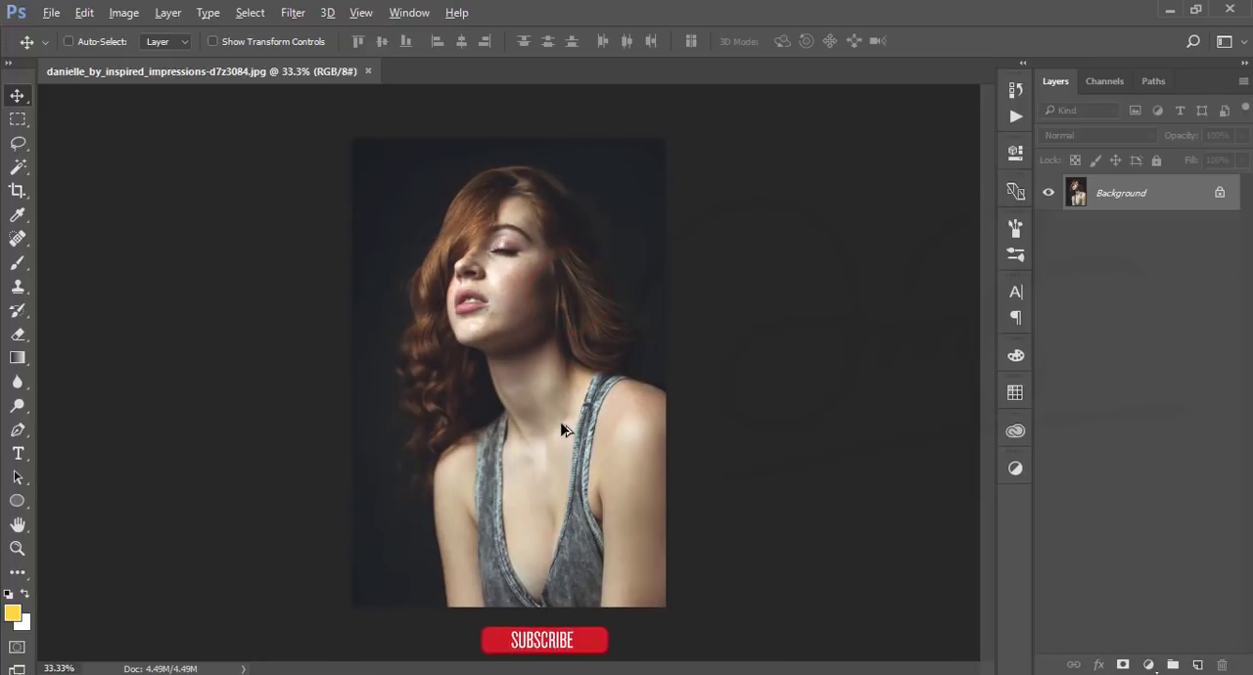
pyautogui.click(67, 41)
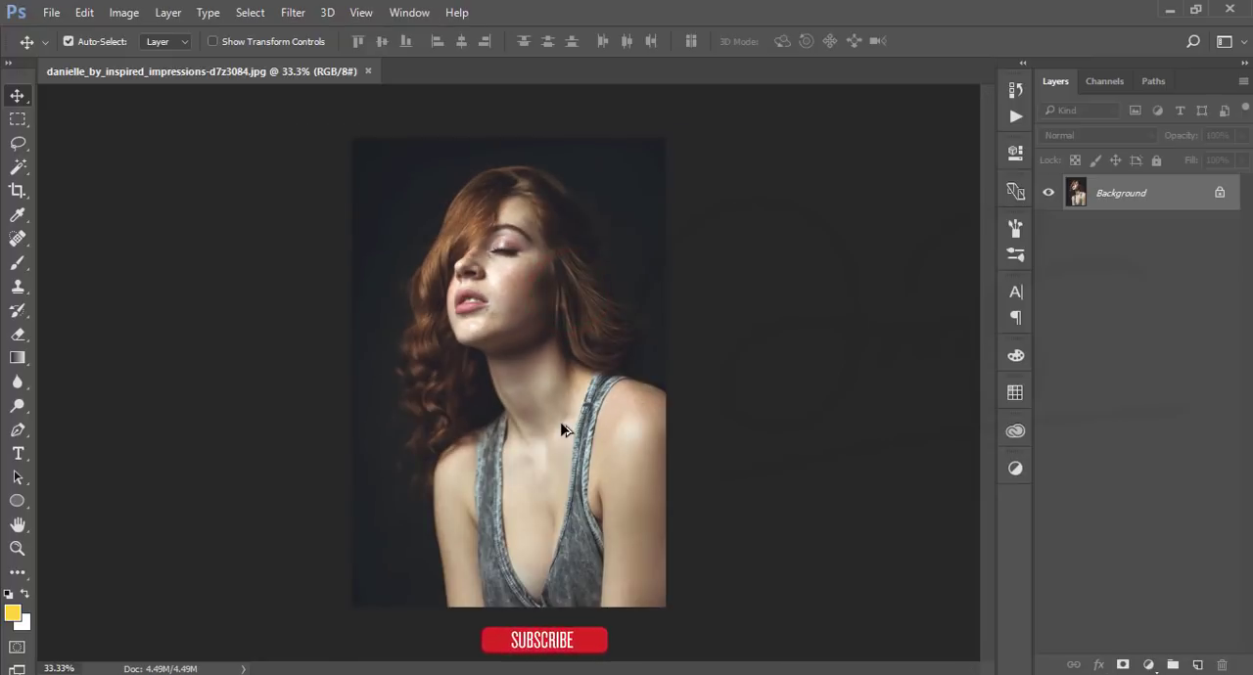
pyautogui.moveTo(759, 315)
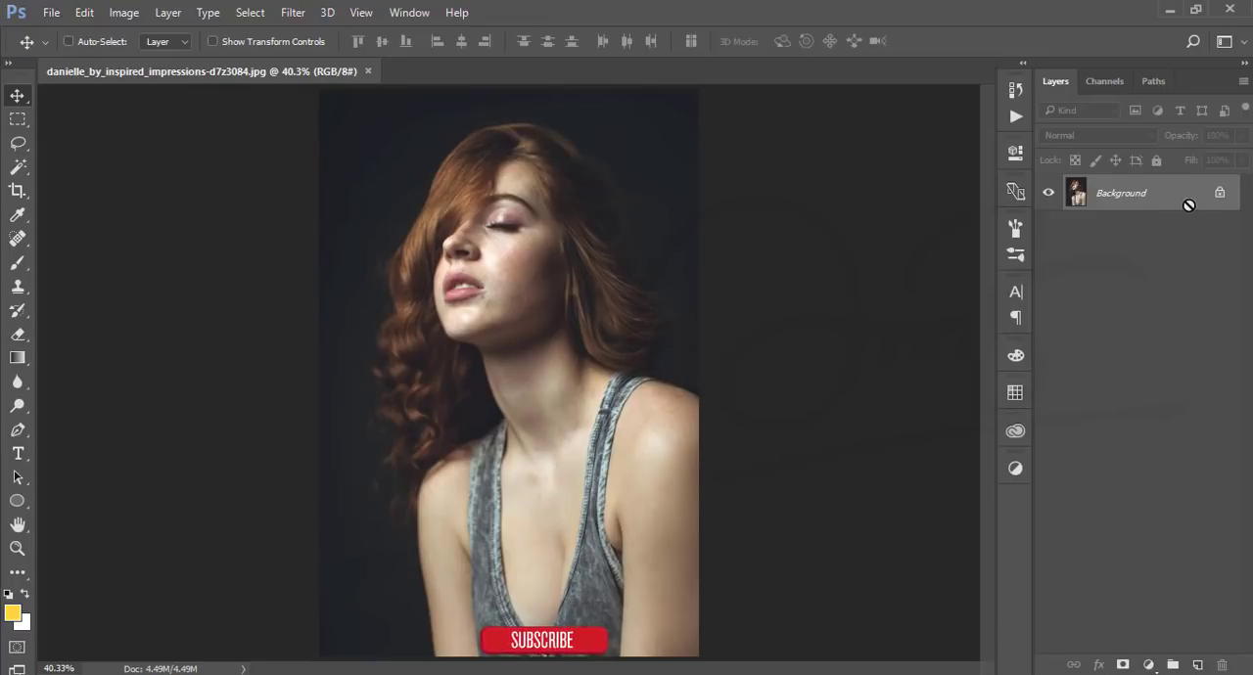
pyautogui.moveTo(1163, 205)
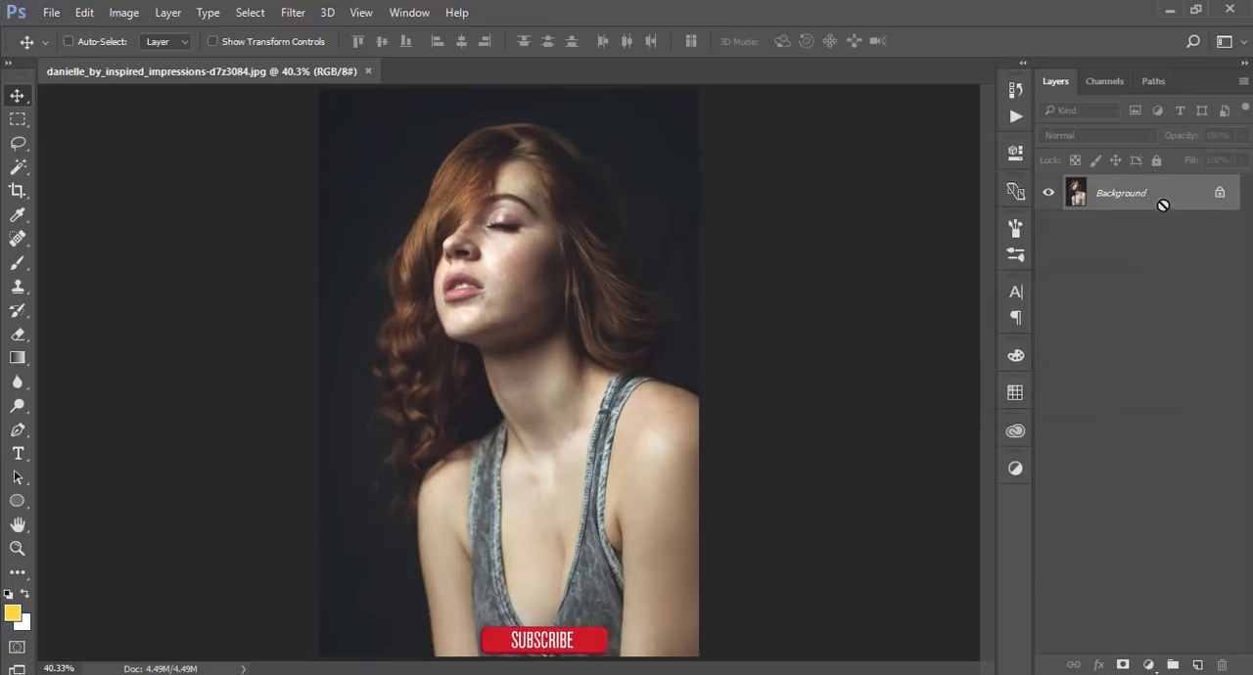
# - Duplicate the Background layer with Ctrl+J and launch Imagenomic Portraiture on the copy
pyautogui.press('Ctrl+J')
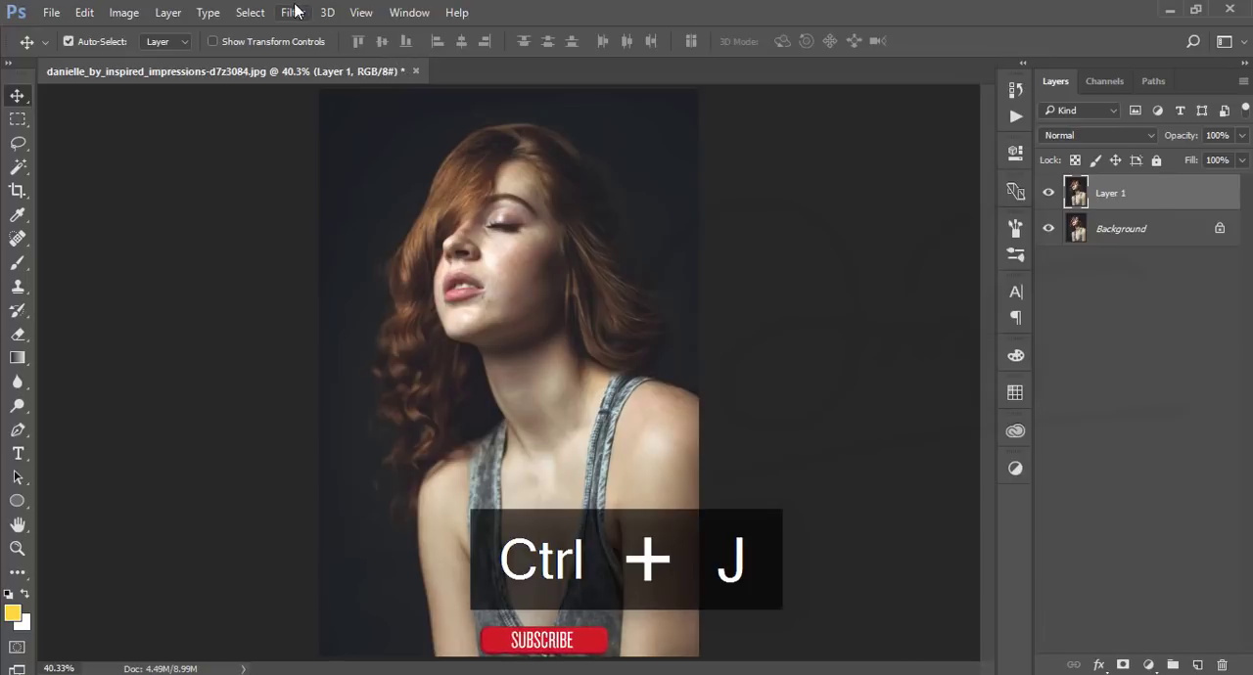
pyautogui.click(292, 12)
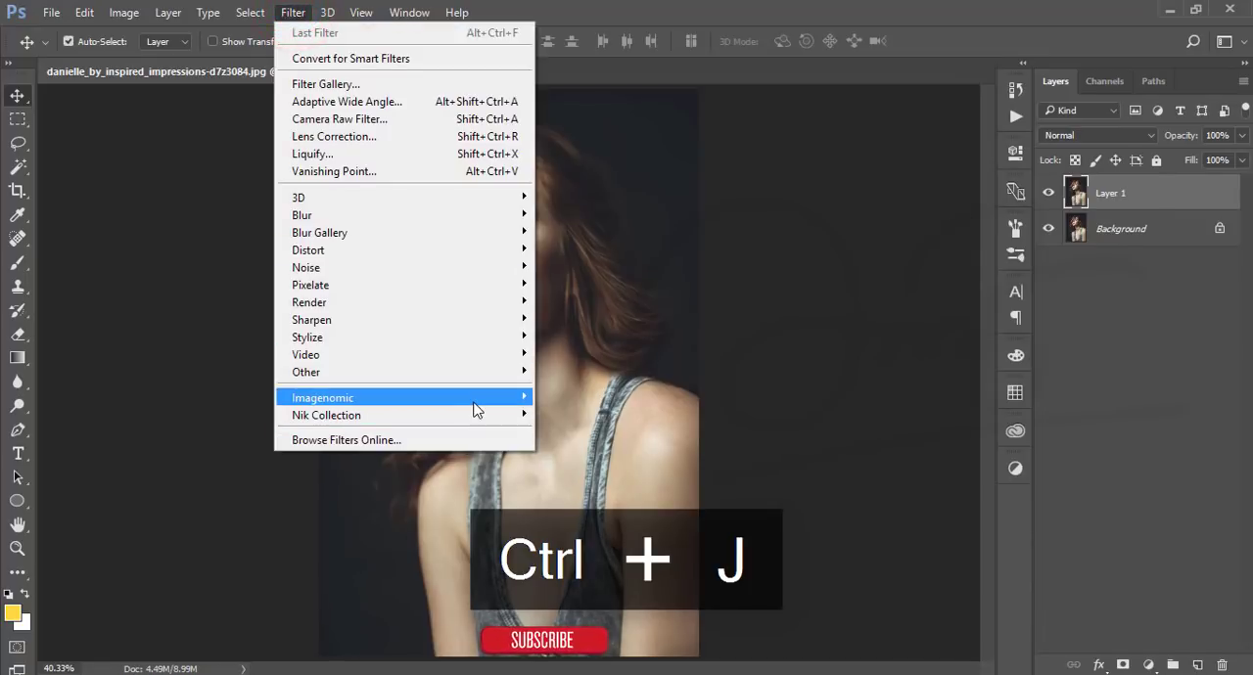
pyautogui.click(321, 397)
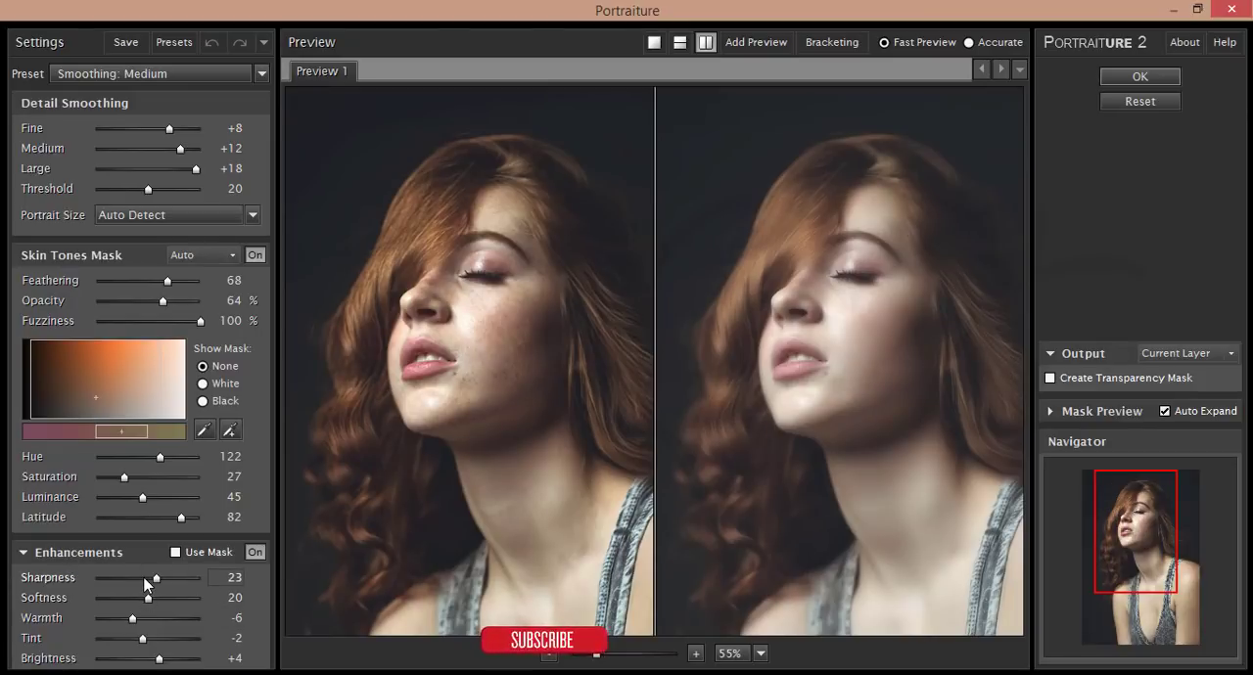
# - Adjust Portraiture enhancements to sharpness 27, softness 20 and brightness -4
pyautogui.moveTo(149, 578); pyautogui.dragTo(130, 577)
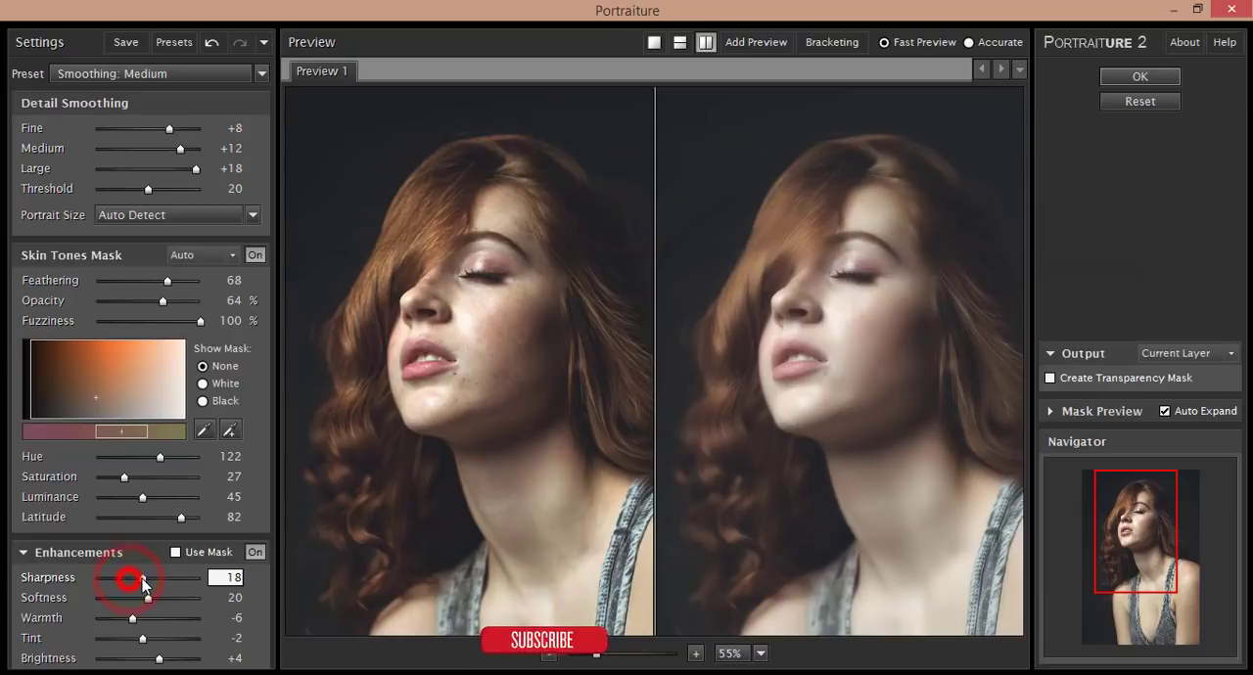
pyautogui.moveTo(146, 599); pyautogui.dragTo(133, 599)
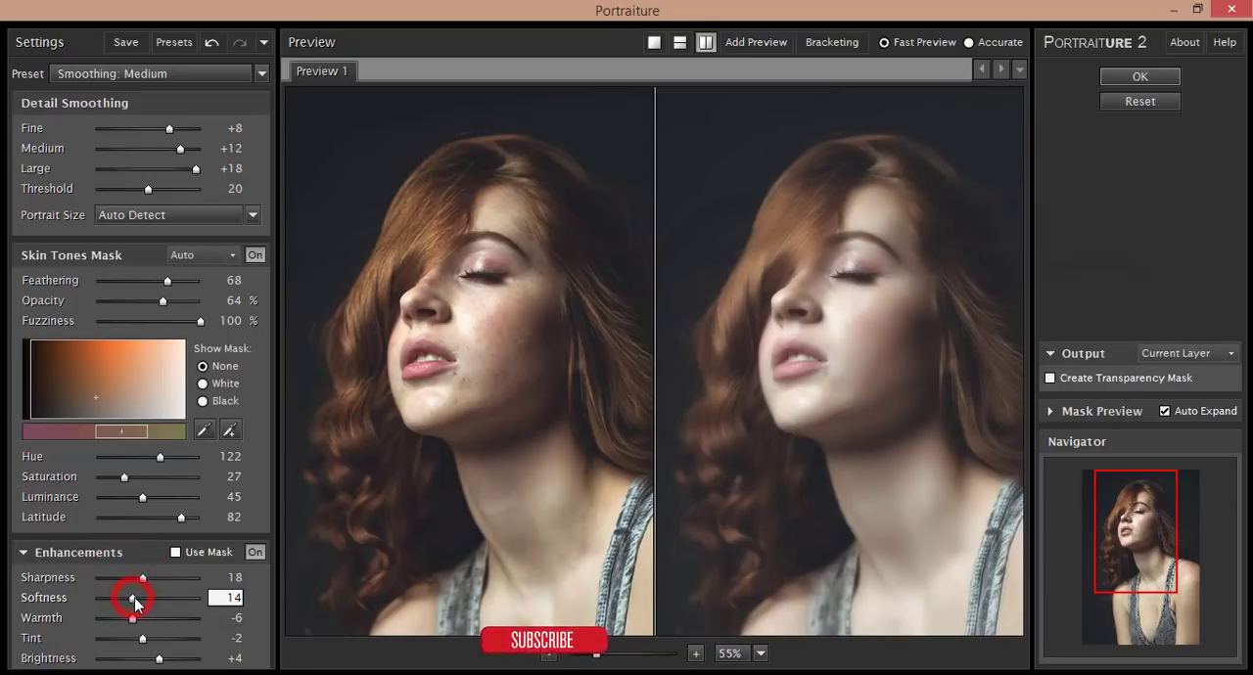
pyautogui.moveTo(133, 597); pyautogui.dragTo(147, 597)
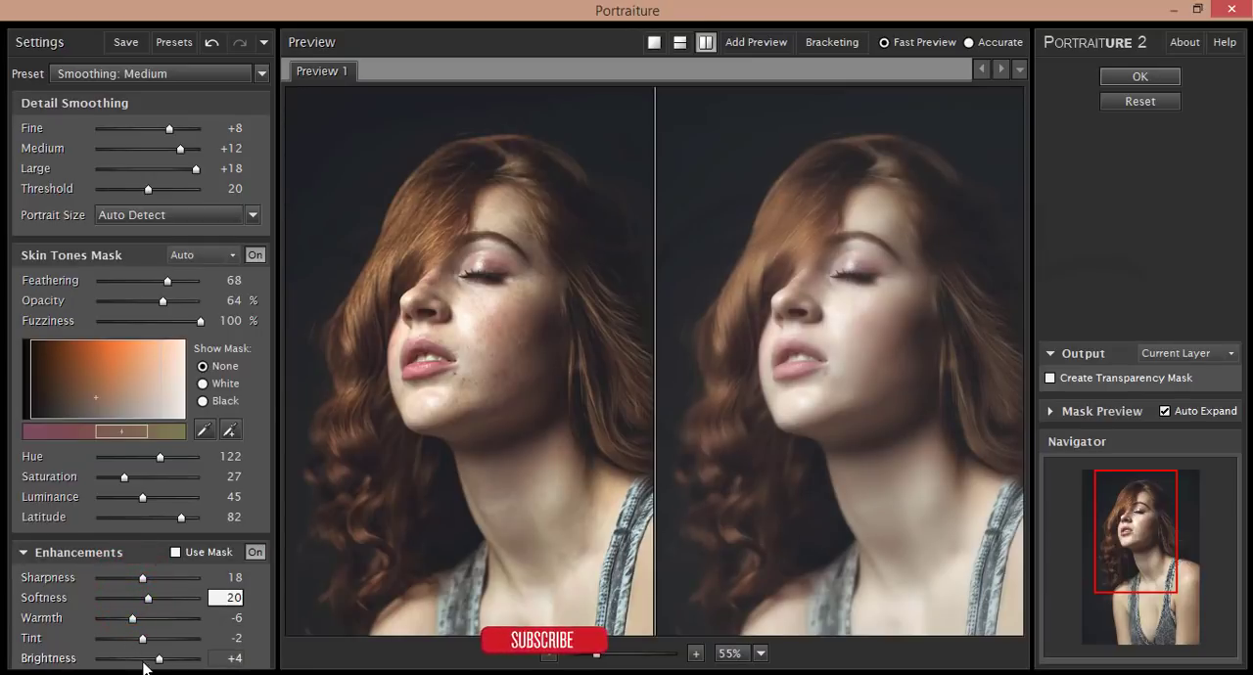
pyautogui.moveTo(158, 658); pyautogui.dragTo(137, 658)
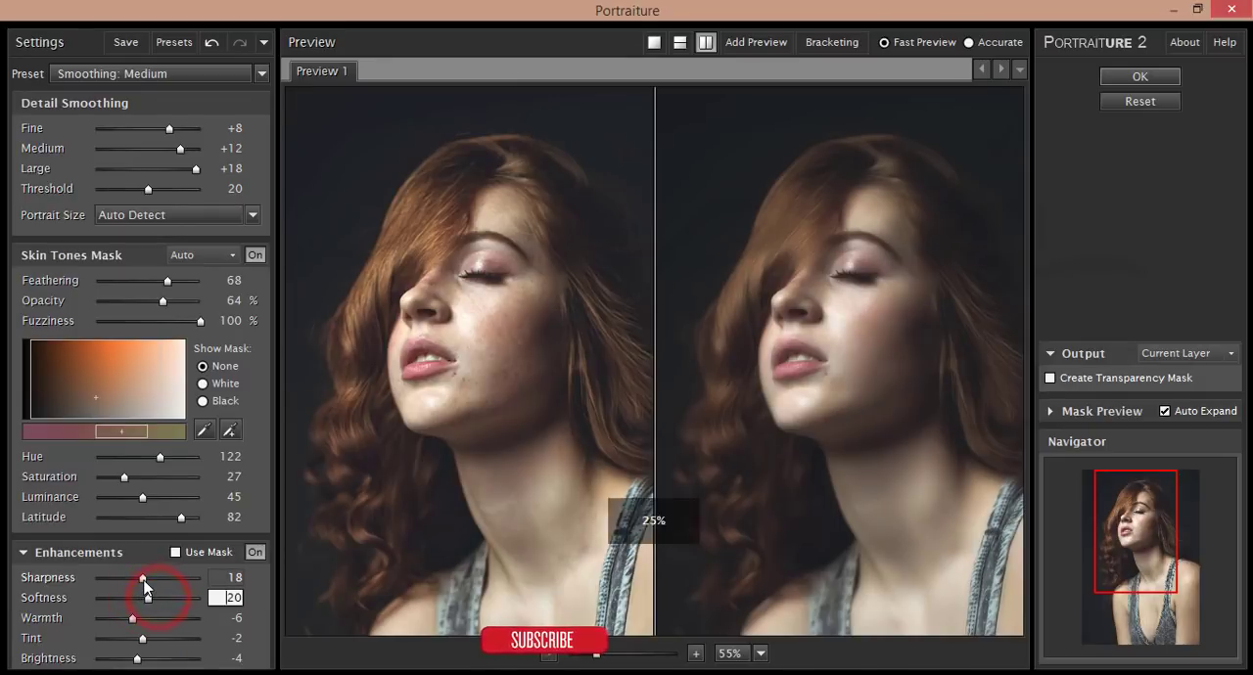
pyautogui.moveTo(160, 577); pyautogui.dragTo(182, 578)
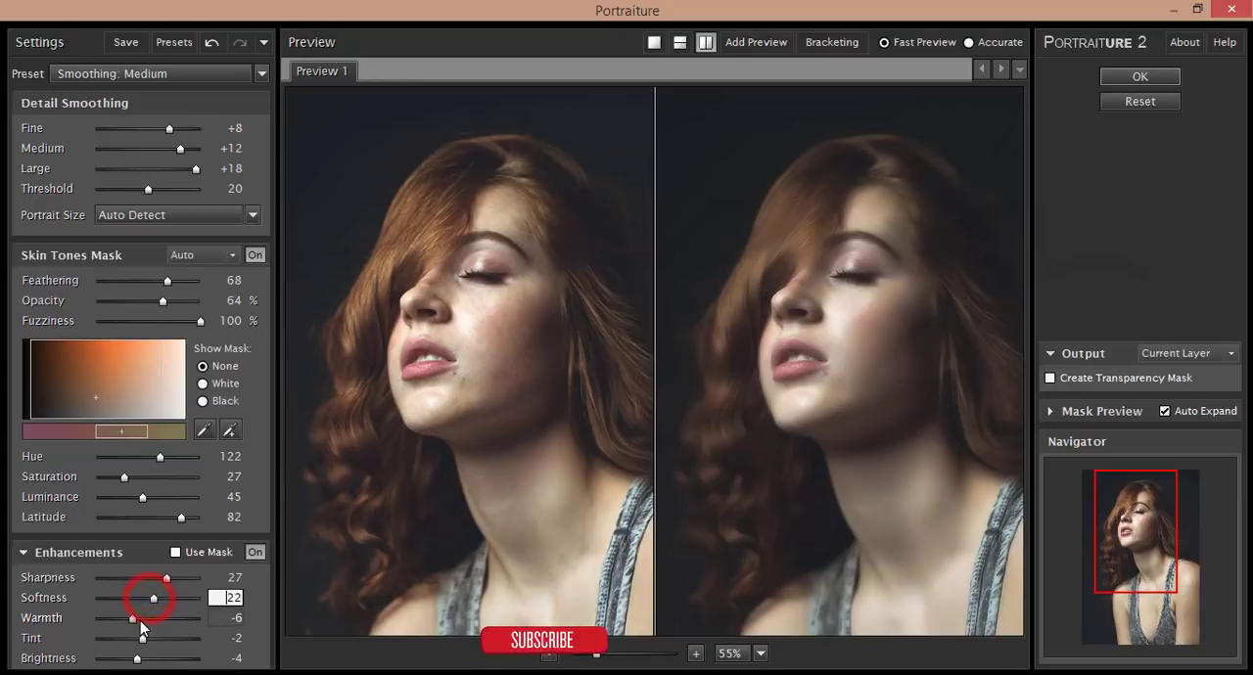
# - Cool the warmth to -2, fine-tune the tint, and apply the smoothing with OK
pyautogui.moveTo(133, 618); pyautogui.dragTo(144, 618)
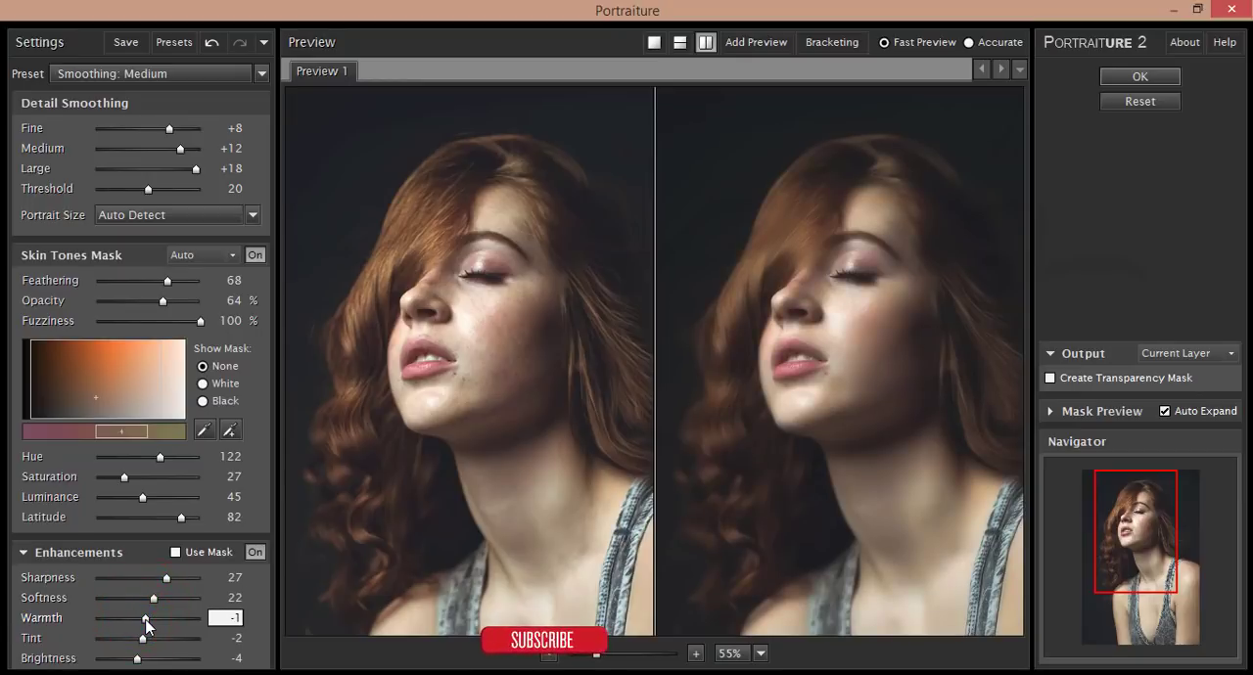
pyautogui.moveTo(147, 619); pyautogui.dragTo(145, 619)
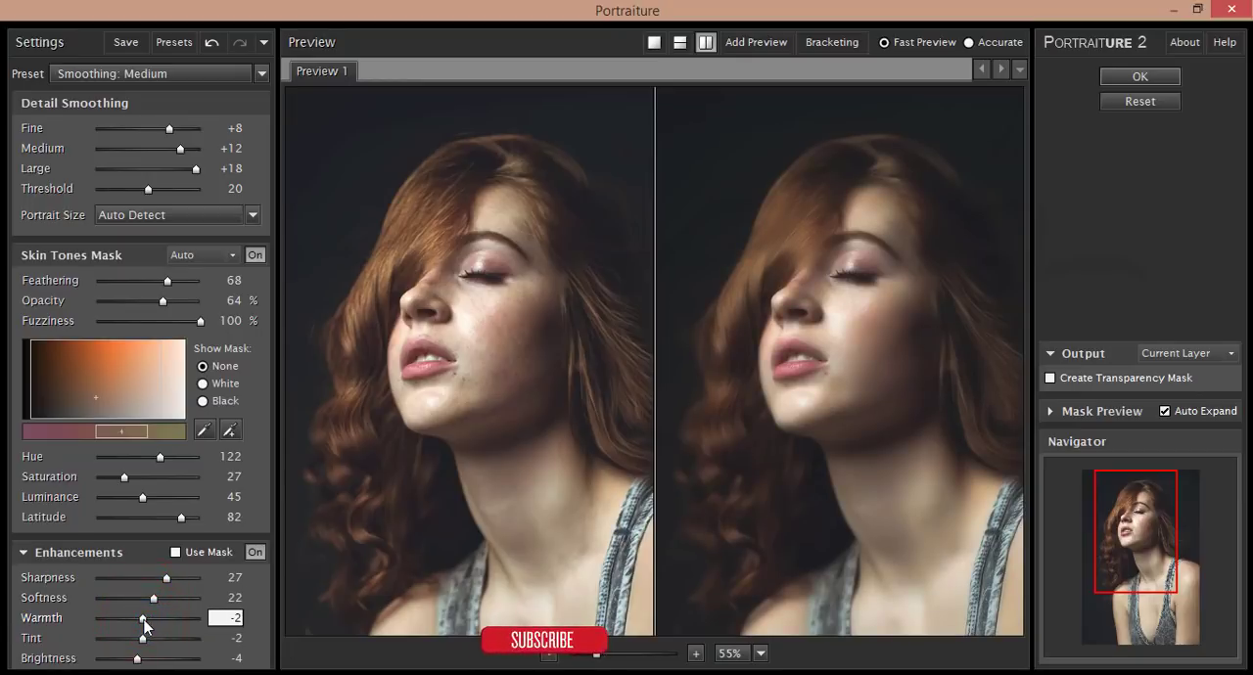
pyautogui.moveTo(137, 638); pyautogui.dragTo(155, 638)
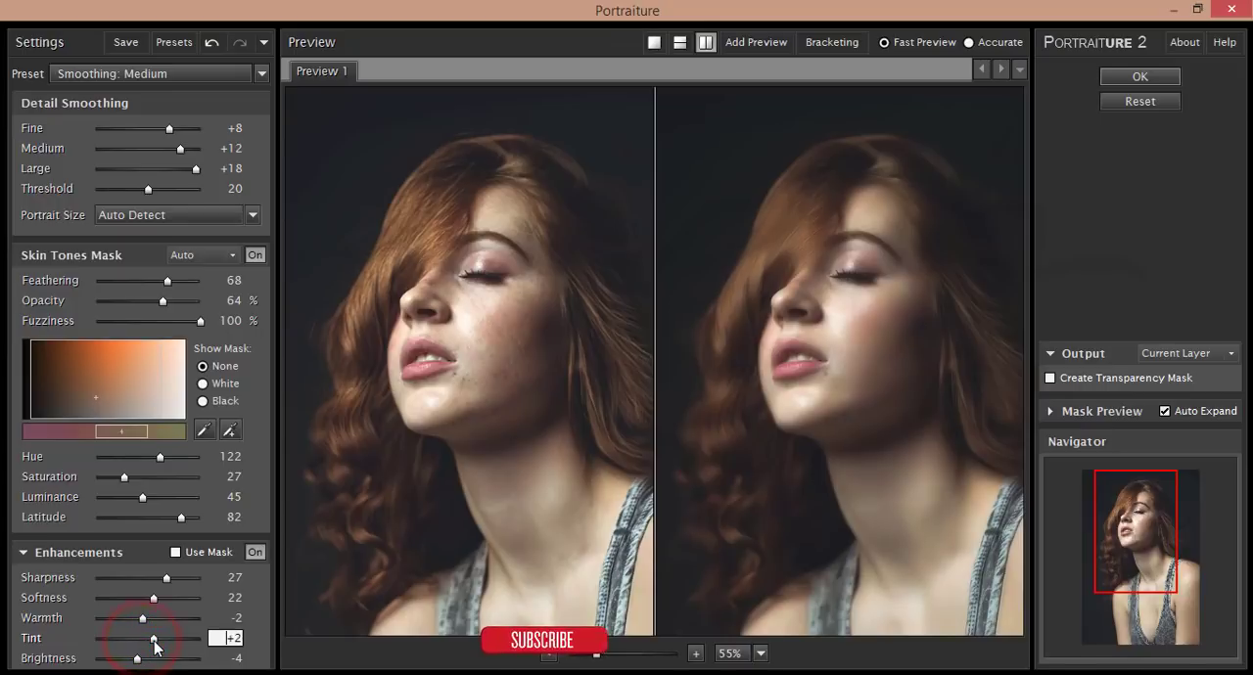
pyautogui.moveTo(153, 638); pyautogui.dragTo(119, 638)
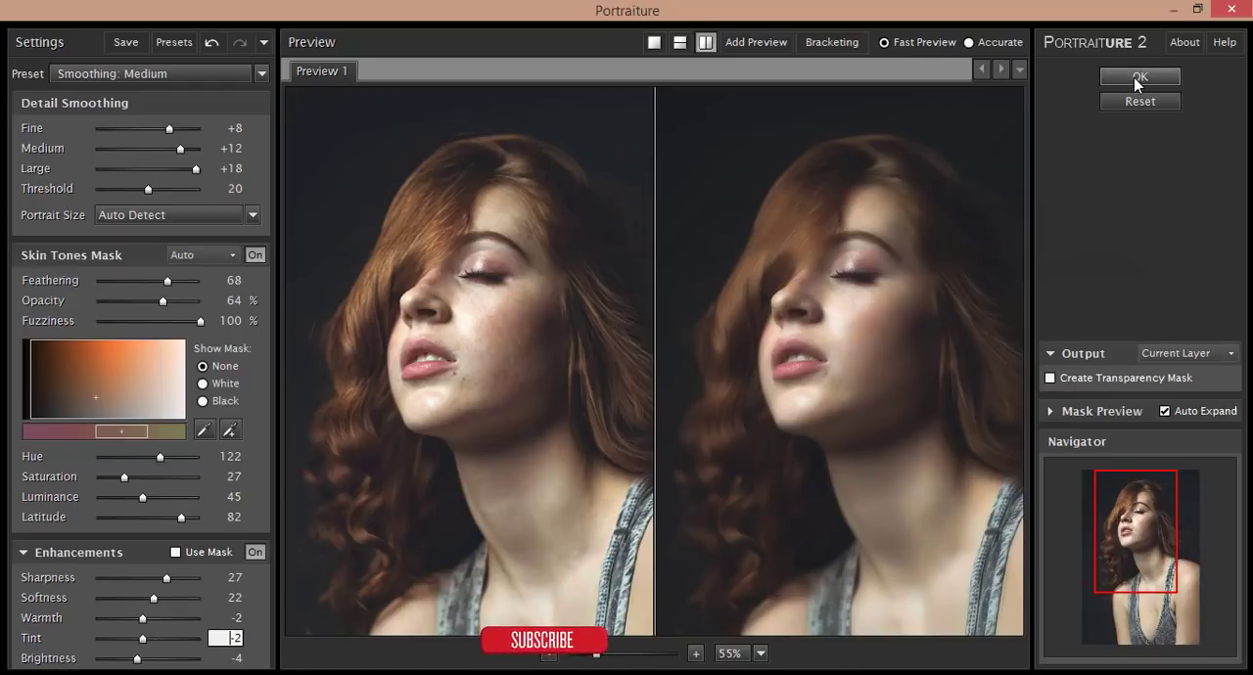
pyautogui.click(1139, 78)
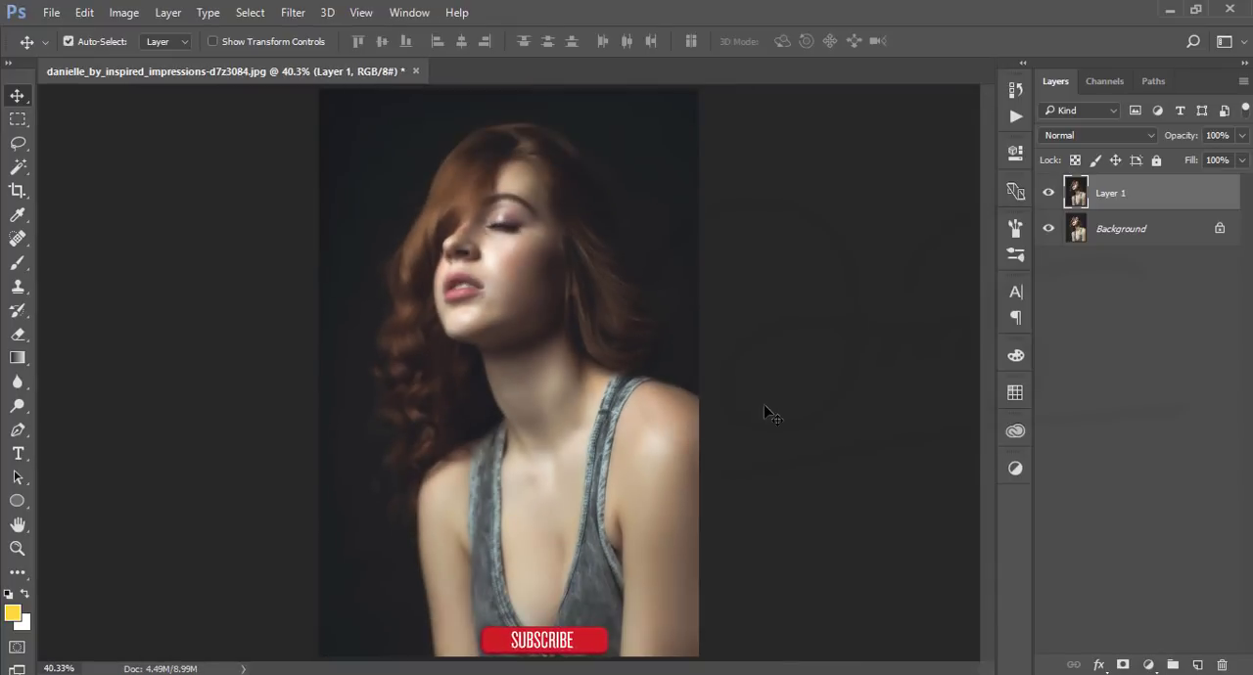
pyautogui.moveTo(493, 362)
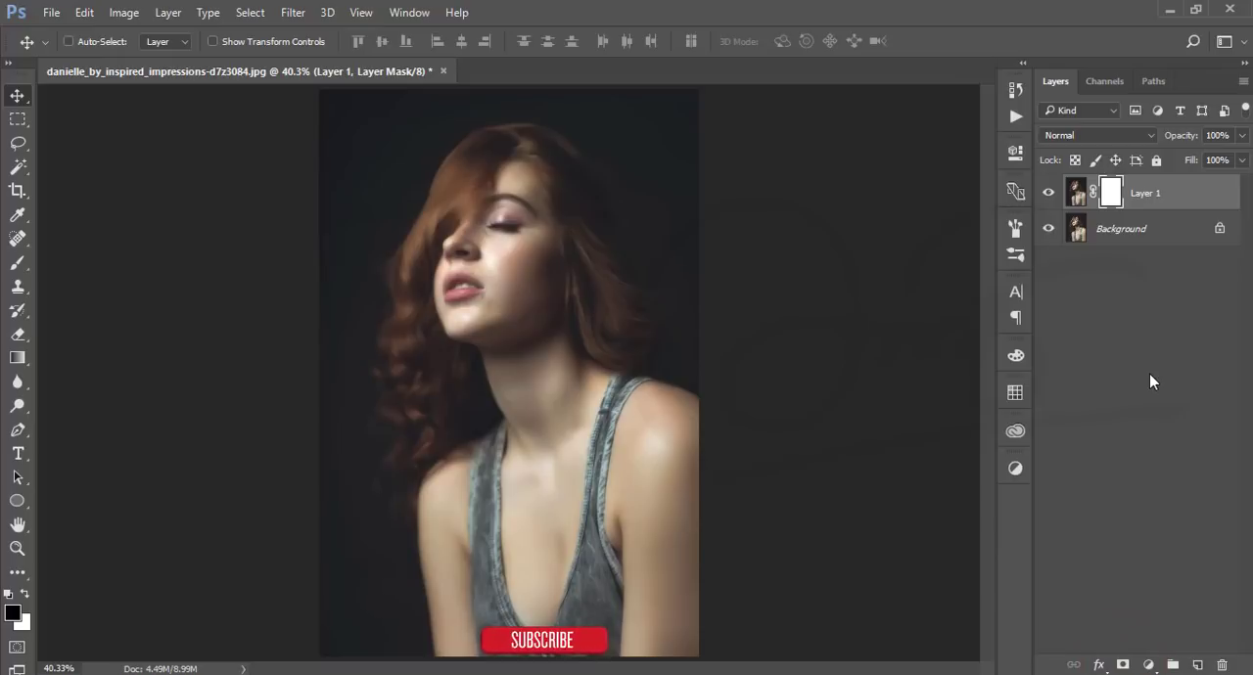
# - Invert Layer 1's mask to black with Ctrl+I and pick the Brush tool
pyautogui.press('ctrl+i')
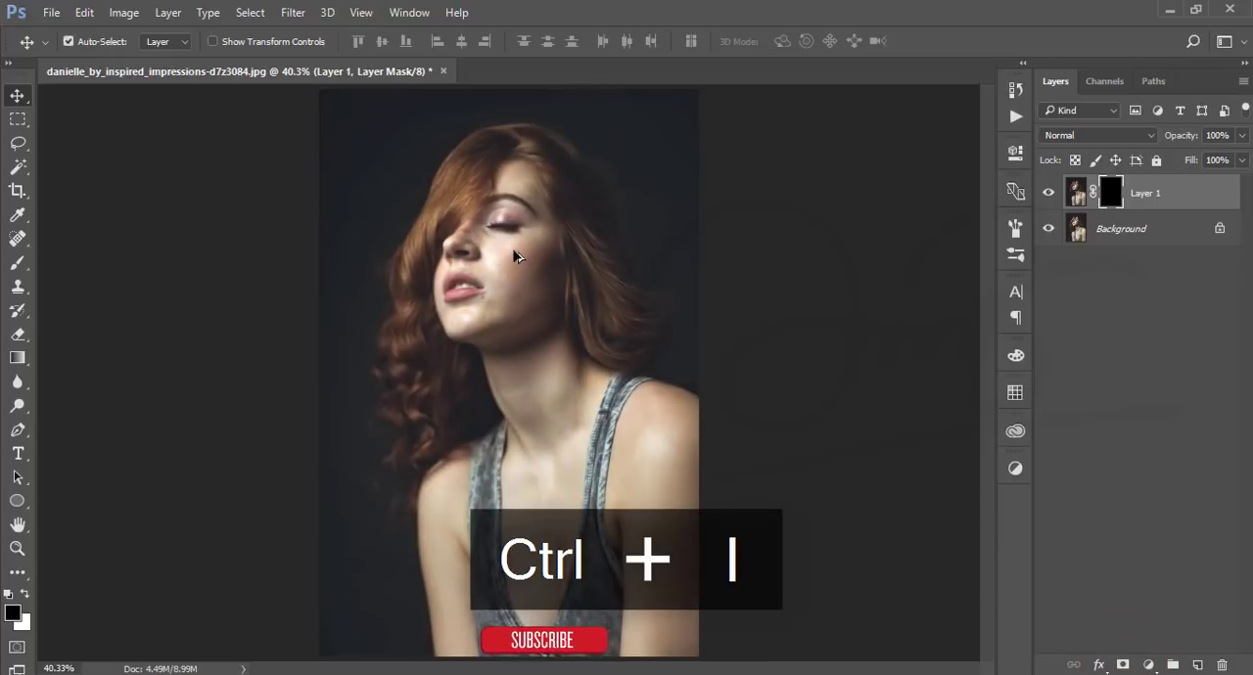
pyautogui.click(18, 262)
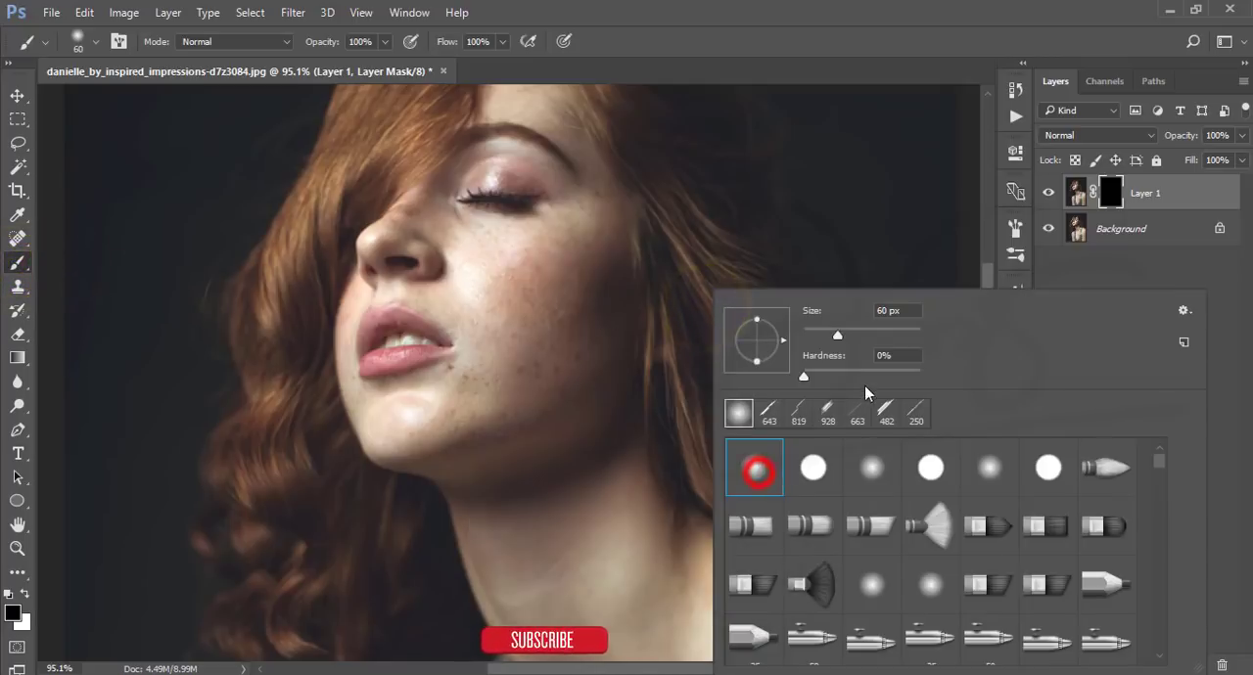
# - Set a soft 60 px brush at 97% opacity, 43% flow, with white foreground
pyautogui.click(754, 465)
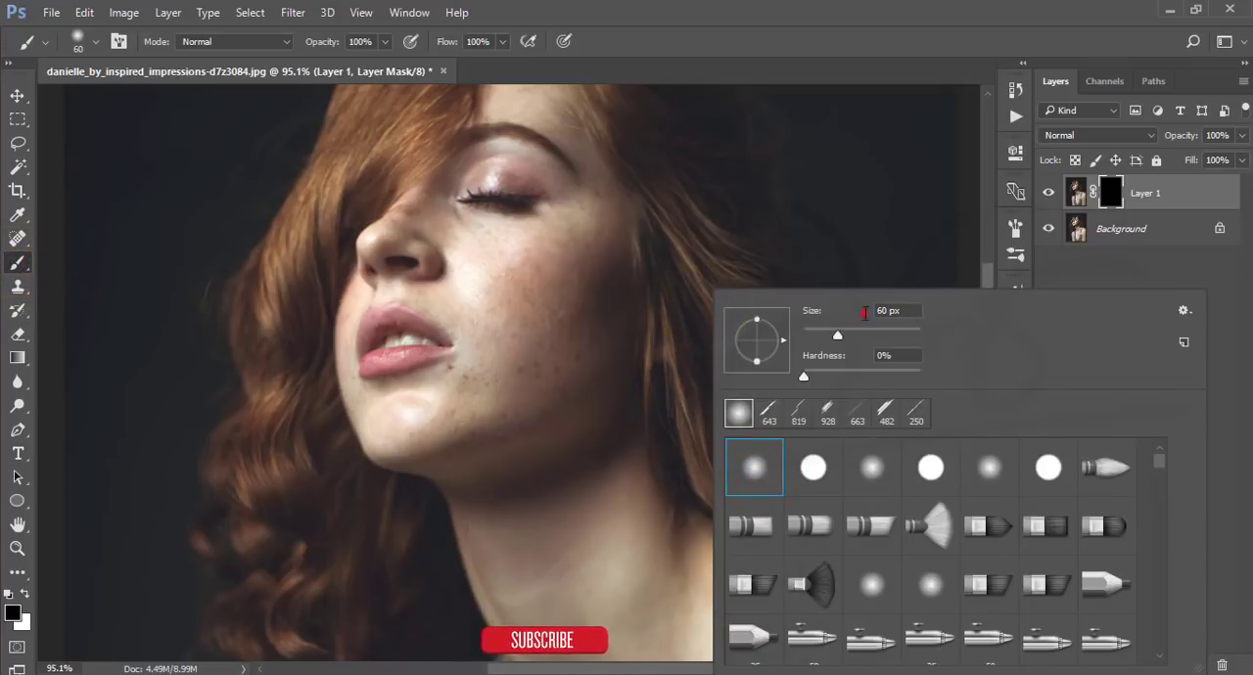
pyautogui.tripleClick(886, 309)
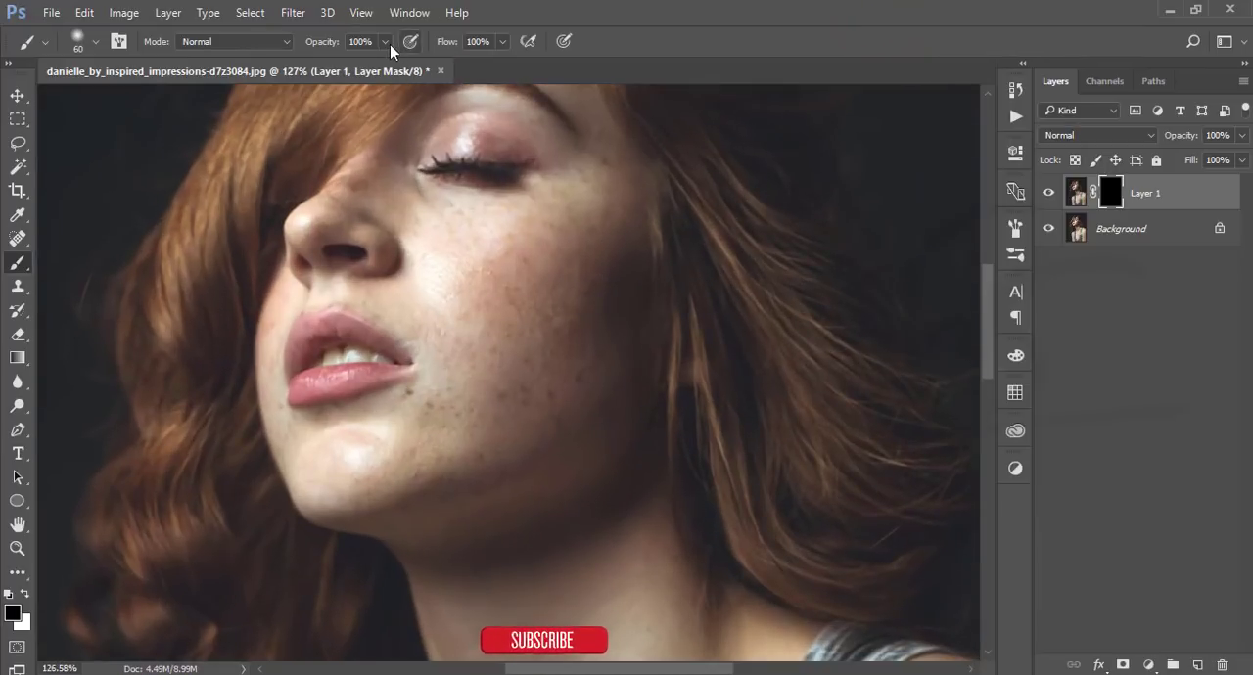
pyautogui.click(368, 50)
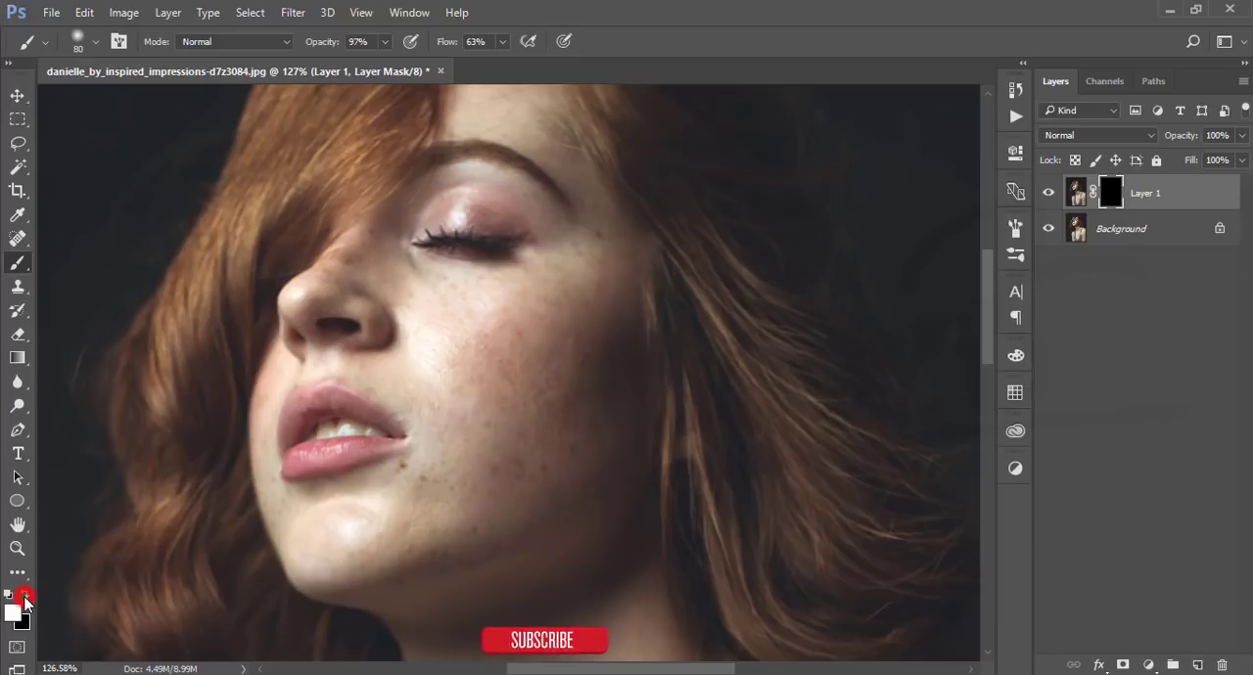
pyautogui.click(27, 595)
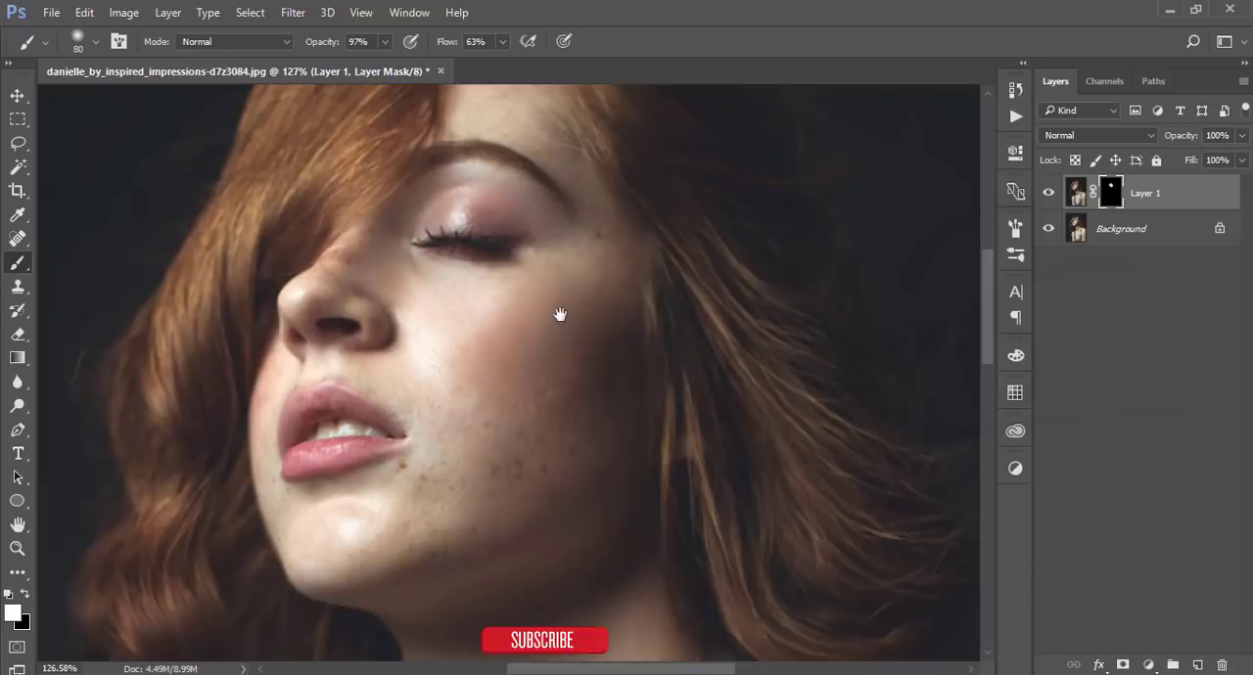
# - Paint white on the mask over cheeks, jaw, chin and neck to reveal the smoothing
pyautogui.moveTo(559, 313); pyautogui.dragTo(578, 311)
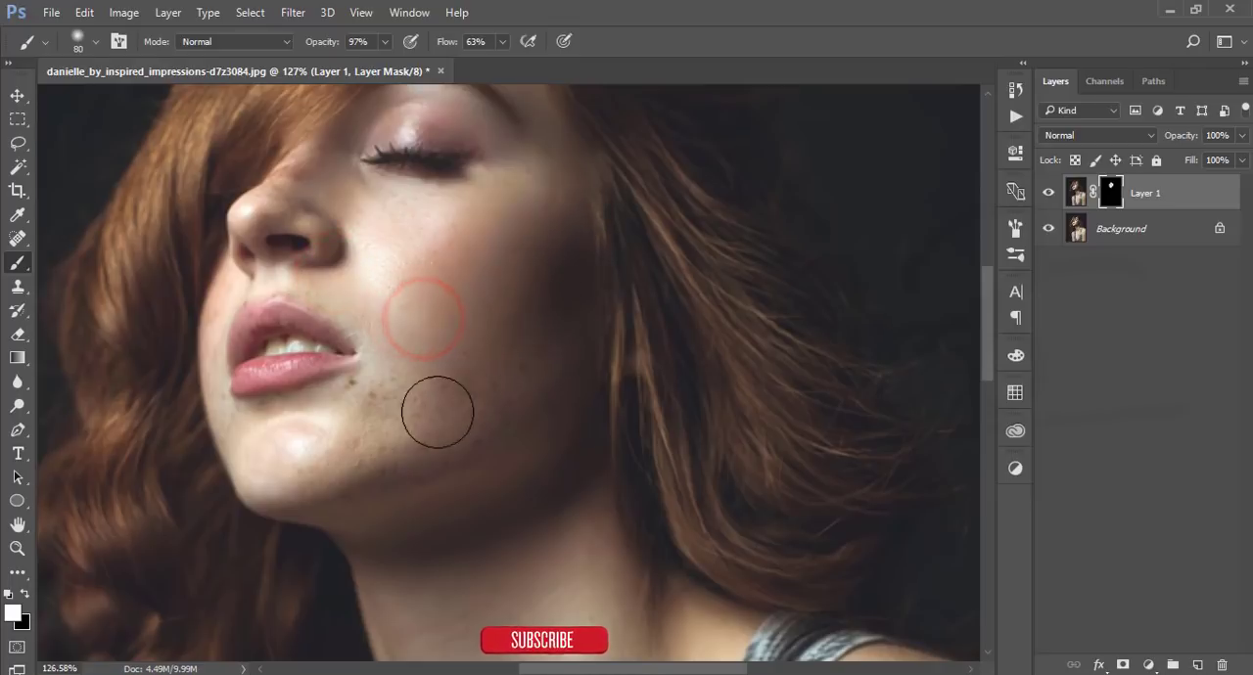
pyautogui.moveTo(439, 411); pyautogui.dragTo(266, 438)
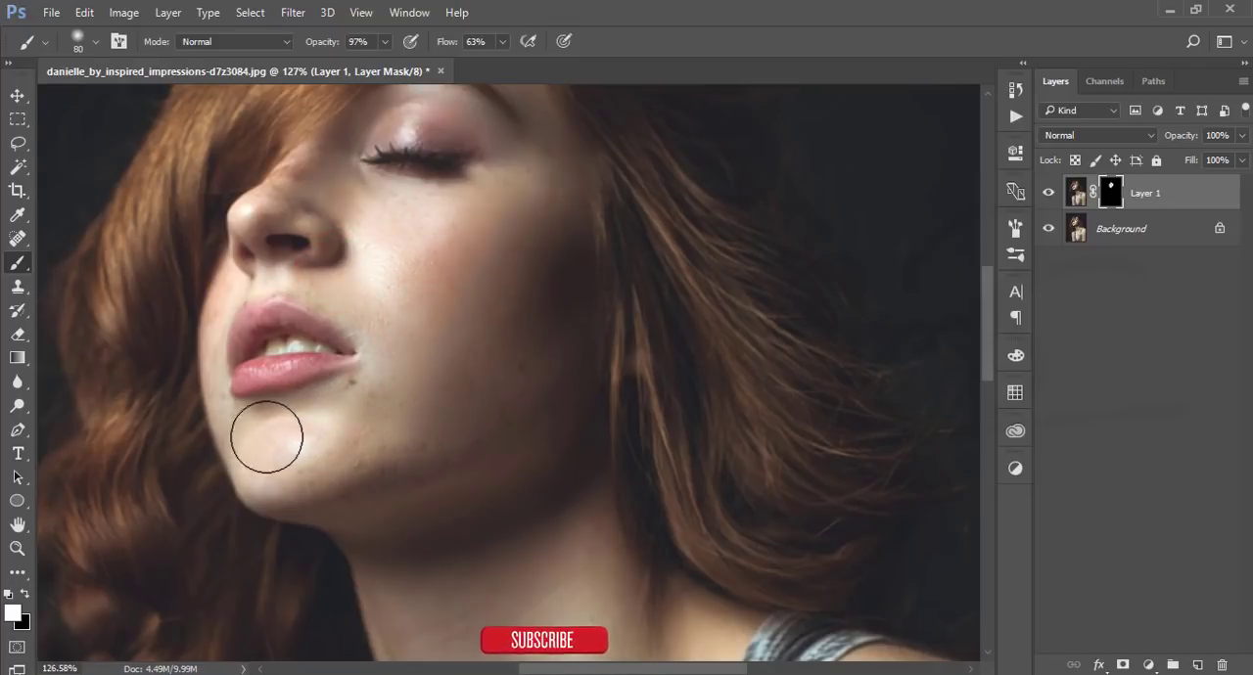
pyautogui.click(376, 393)
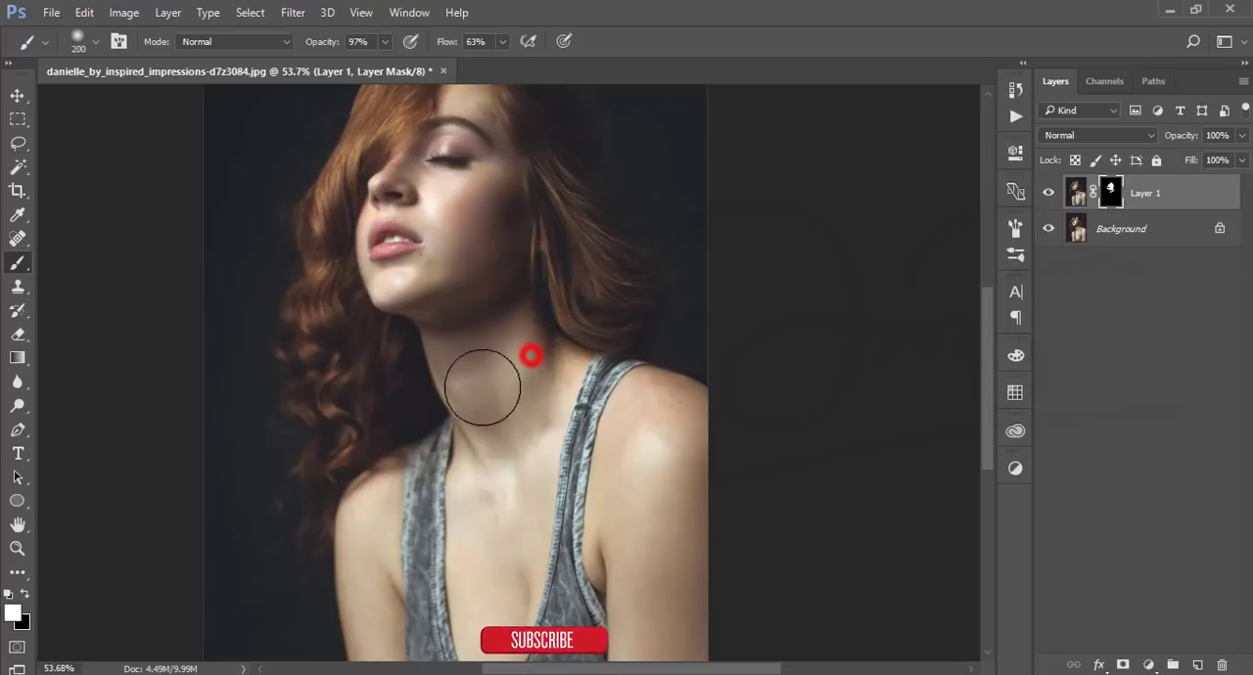
pyautogui.moveTo(529, 356); pyautogui.dragTo(563, 539)
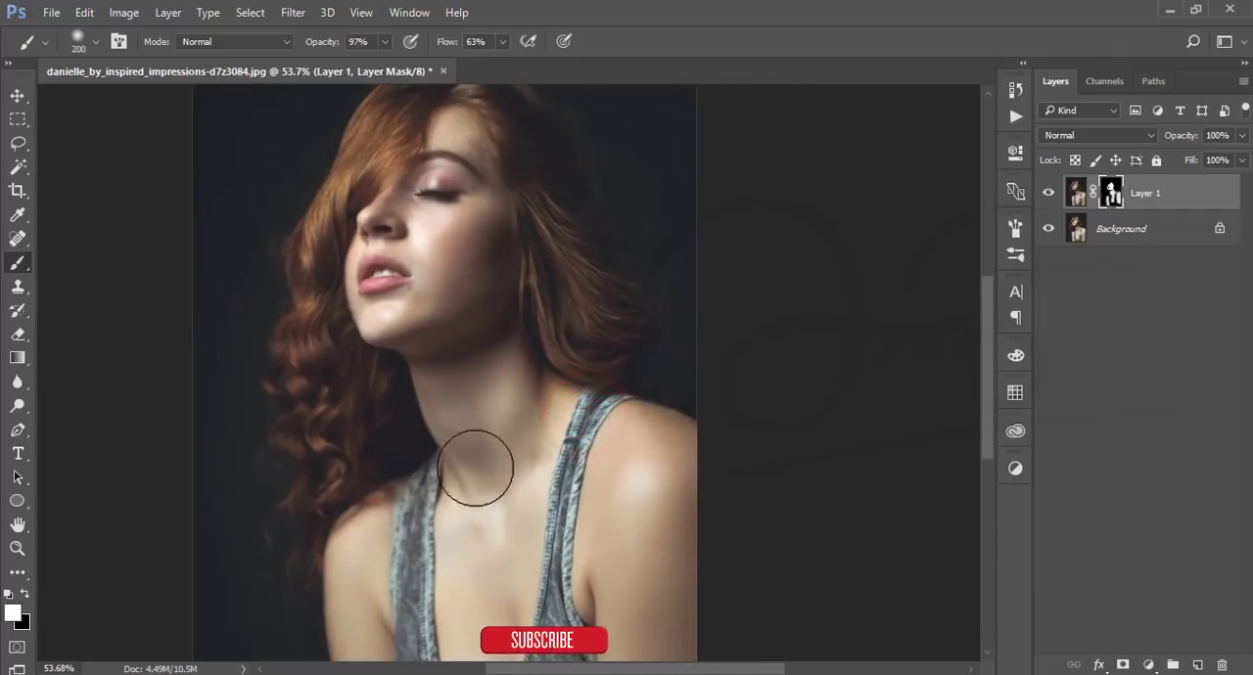
pyautogui.click(16, 96)
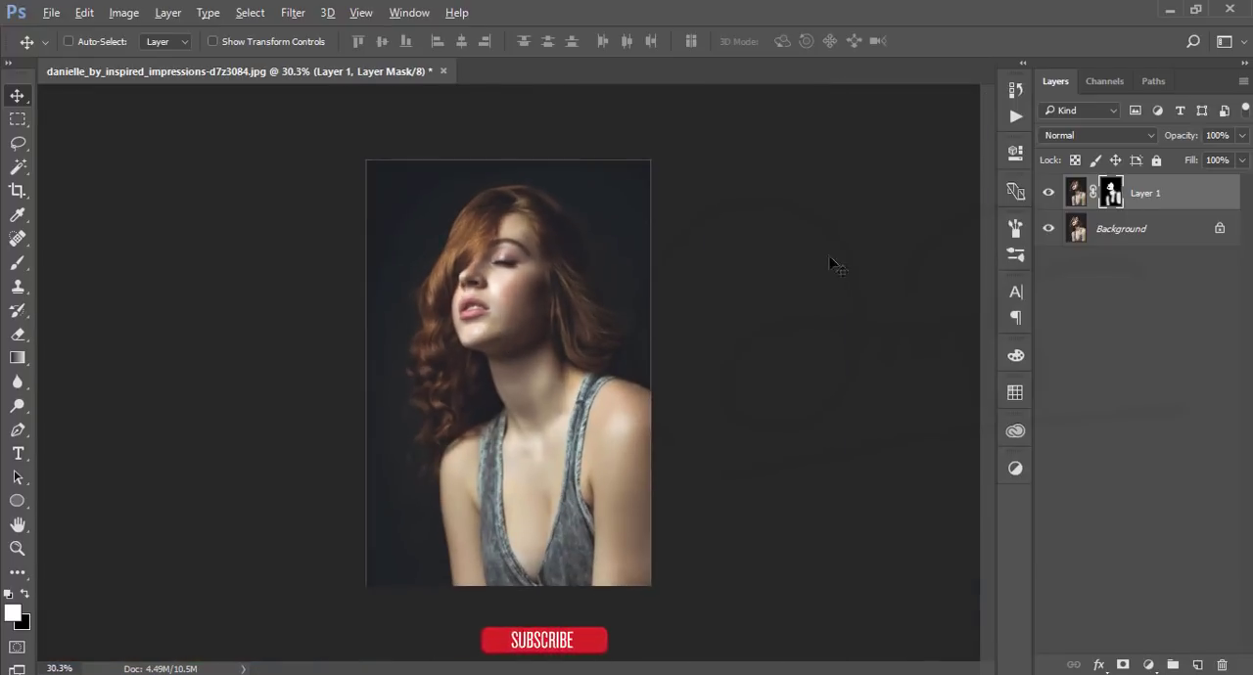
# - Duplicate the Background layer, group the layers and stamp visible into a new Layer 2
pyautogui.click(1049, 192)
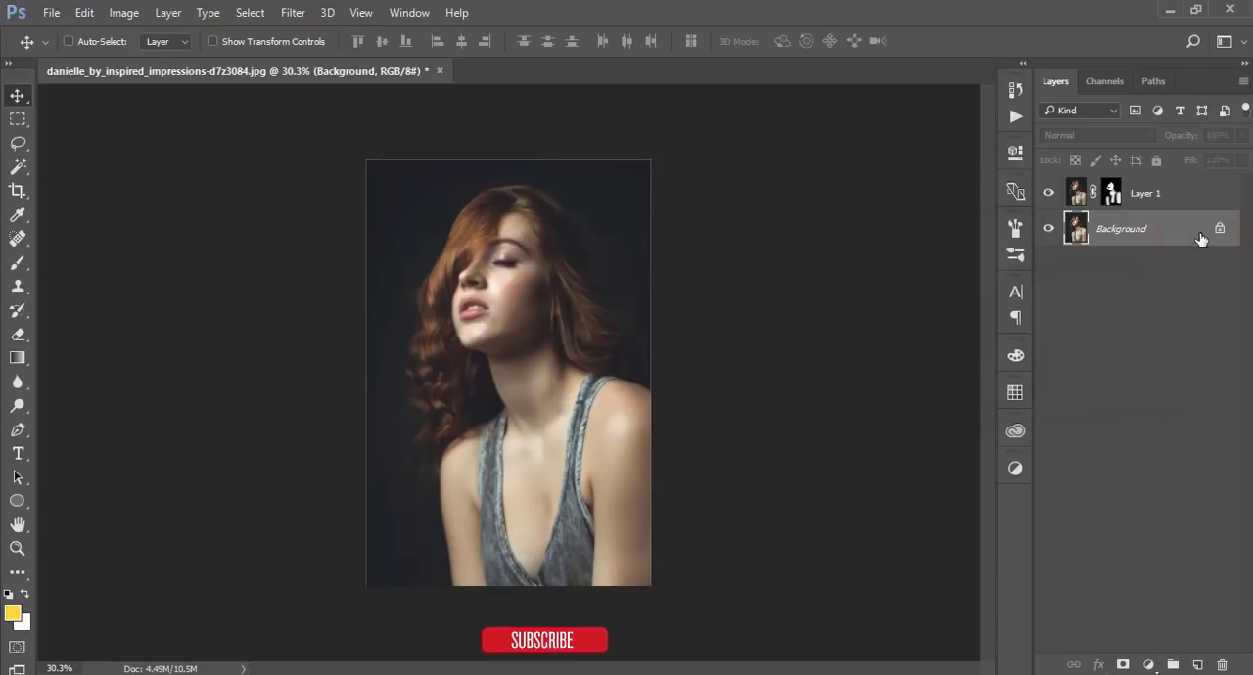
pyautogui.press('ctrl+j')
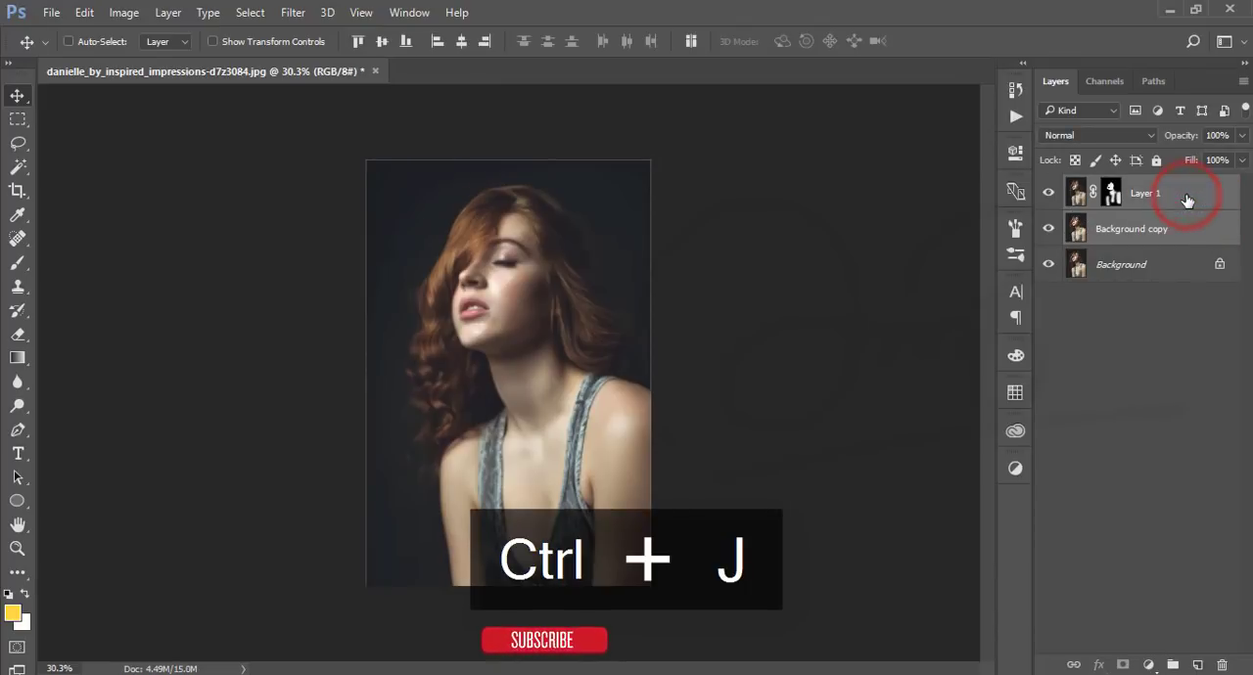
pyautogui.press('ctrl+shift+alt+e')
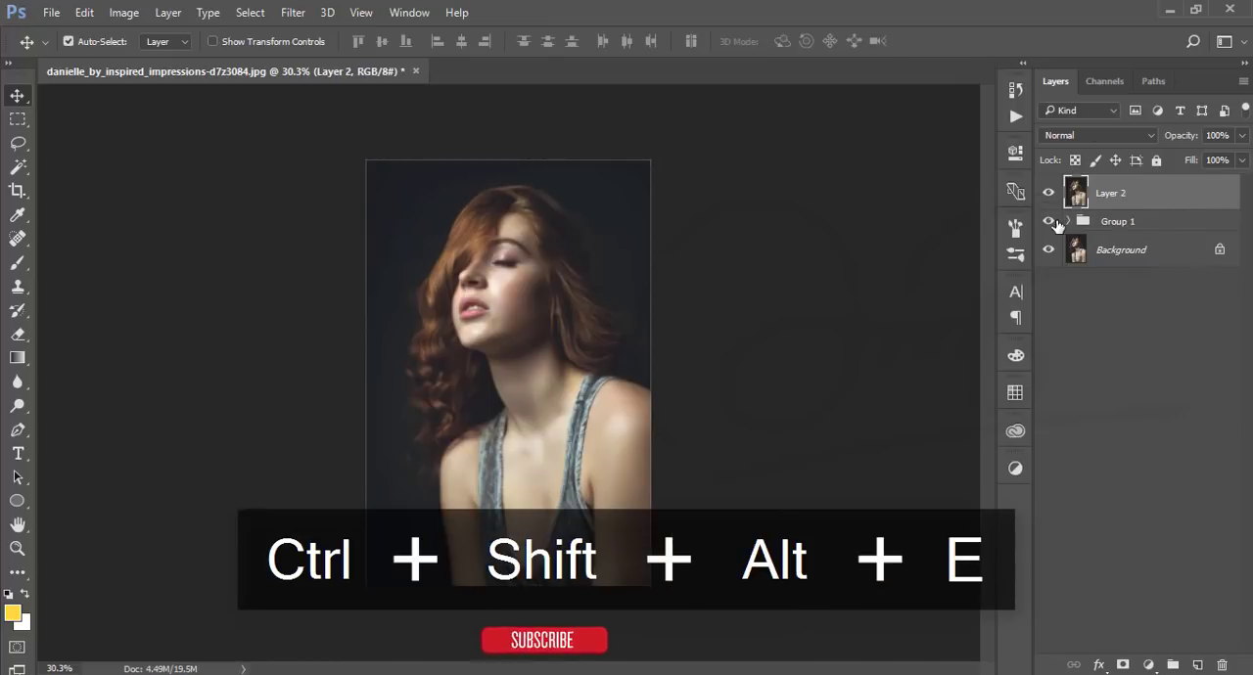
pyautogui.click(1049, 221)
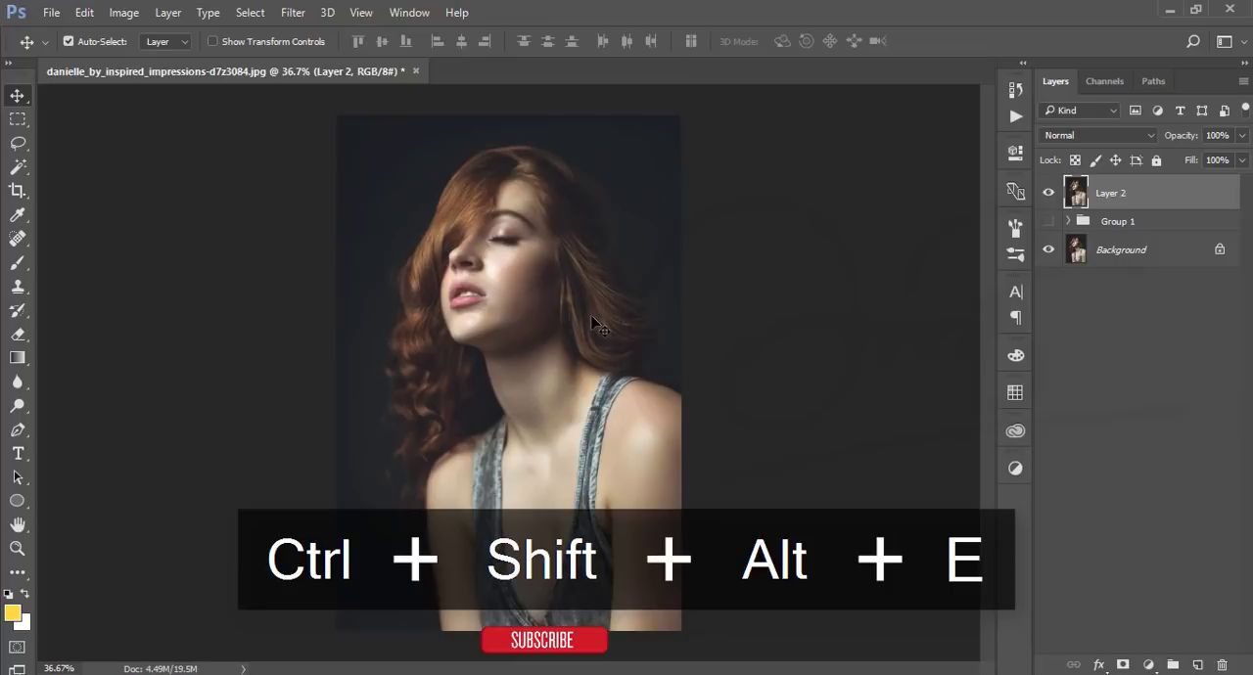
pyautogui.press('ctrl+shift+alt+e')
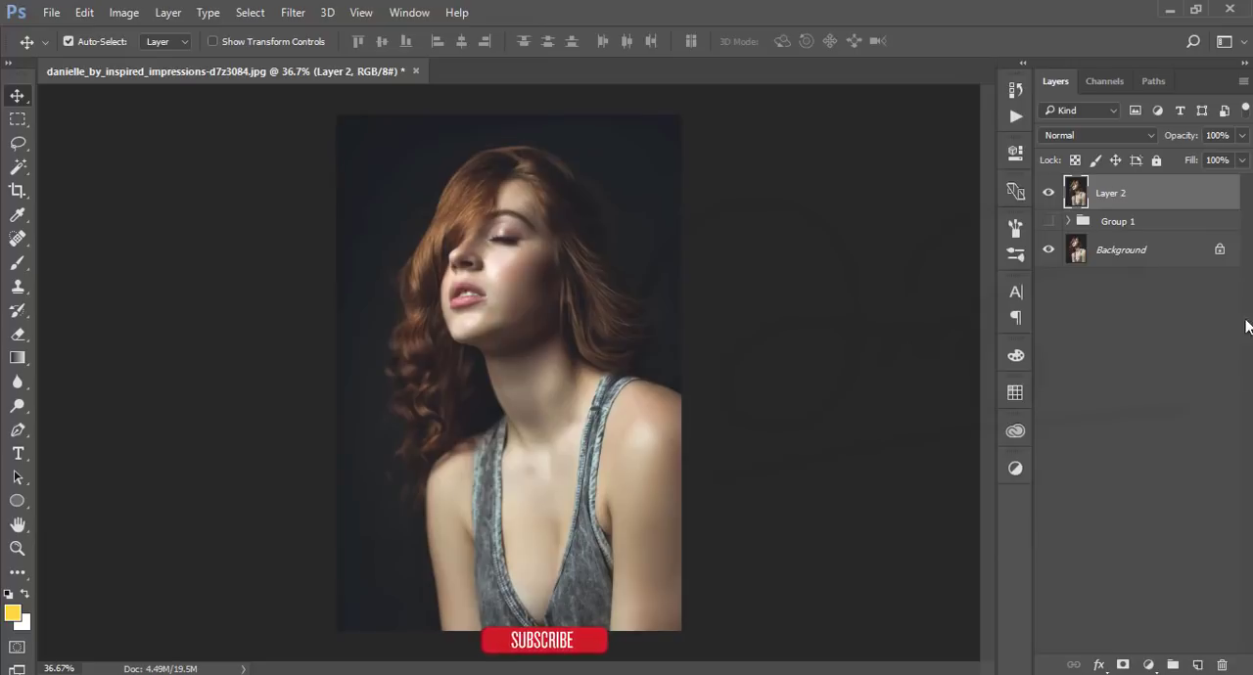
# - Duplicate Layer 2 twice and hide the topmost copy
pyautogui.press('ctrl+j')
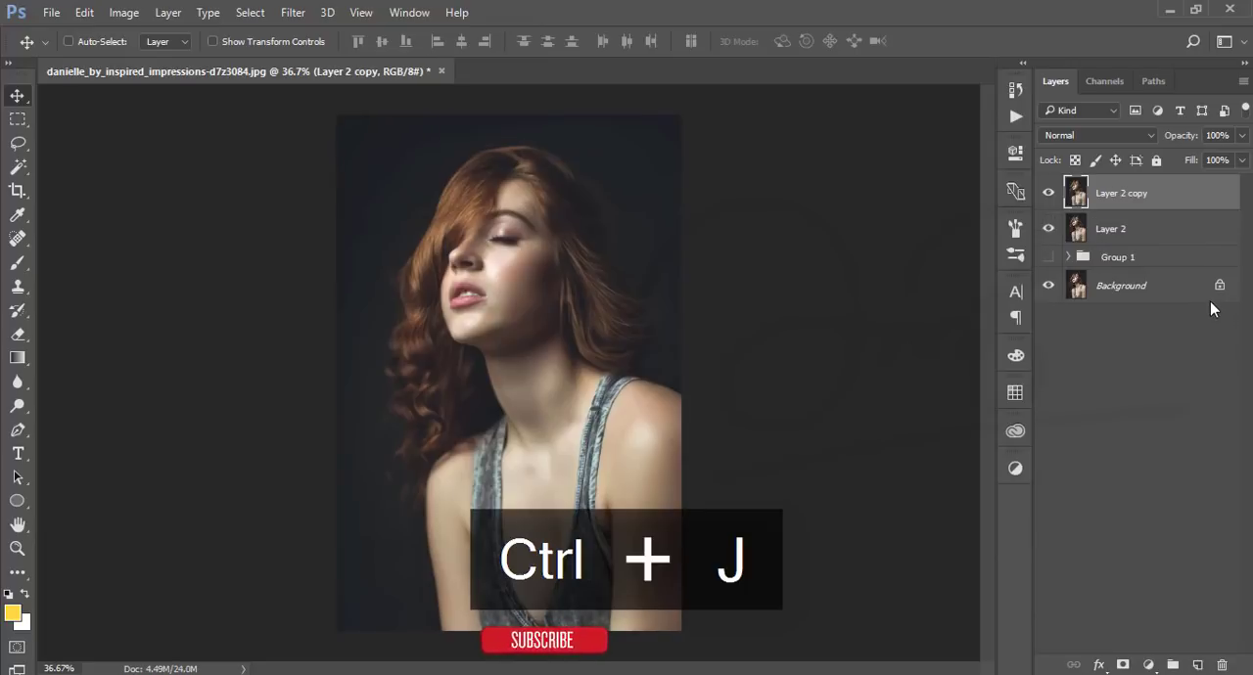
pyautogui.press('ctrl+j')
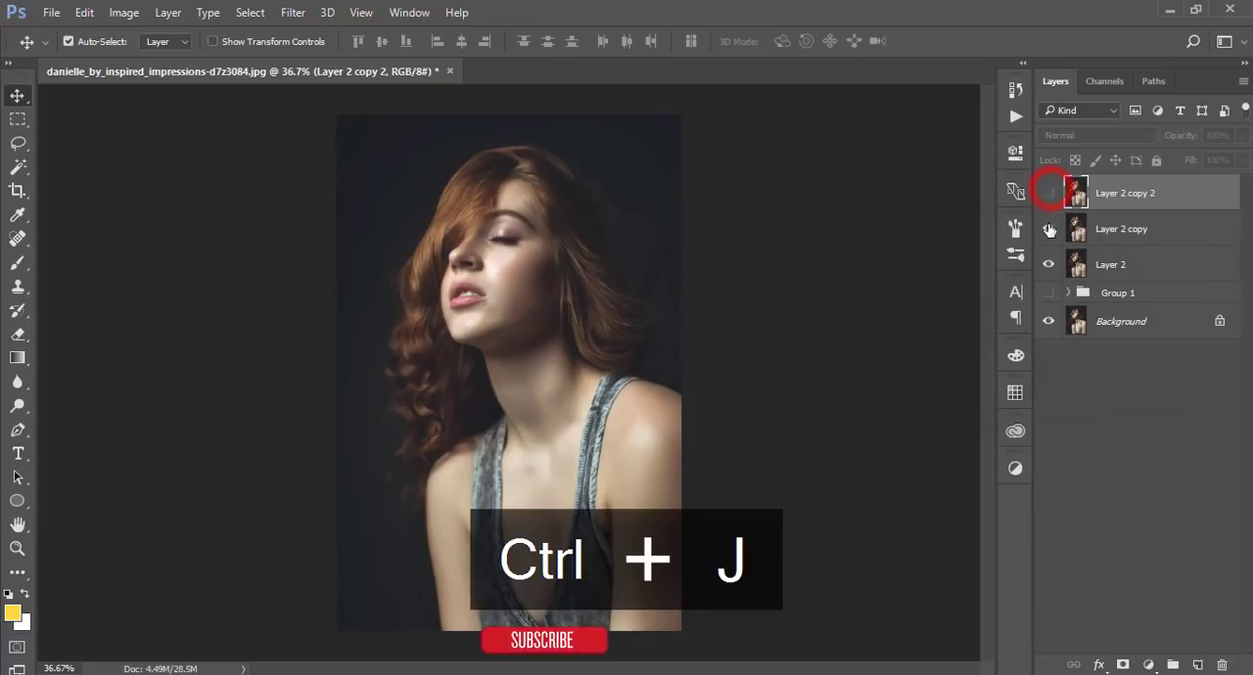
pyautogui.click(1049, 192)
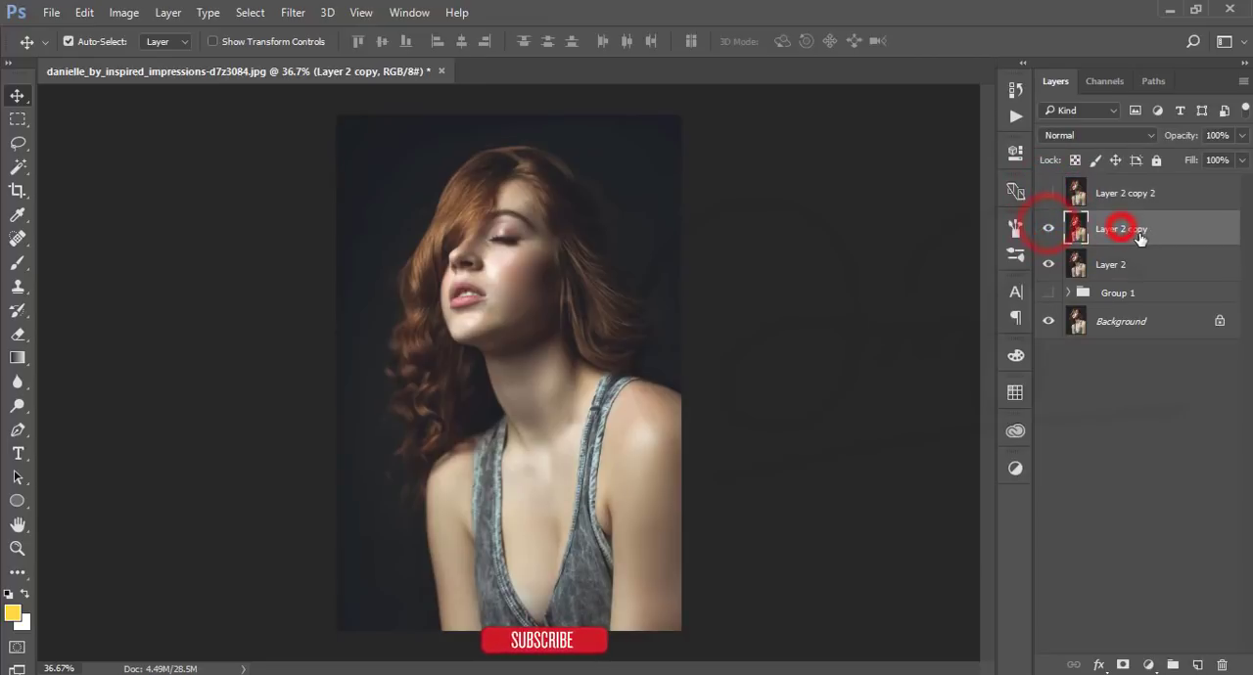
pyautogui.doubleClick(1120, 227)
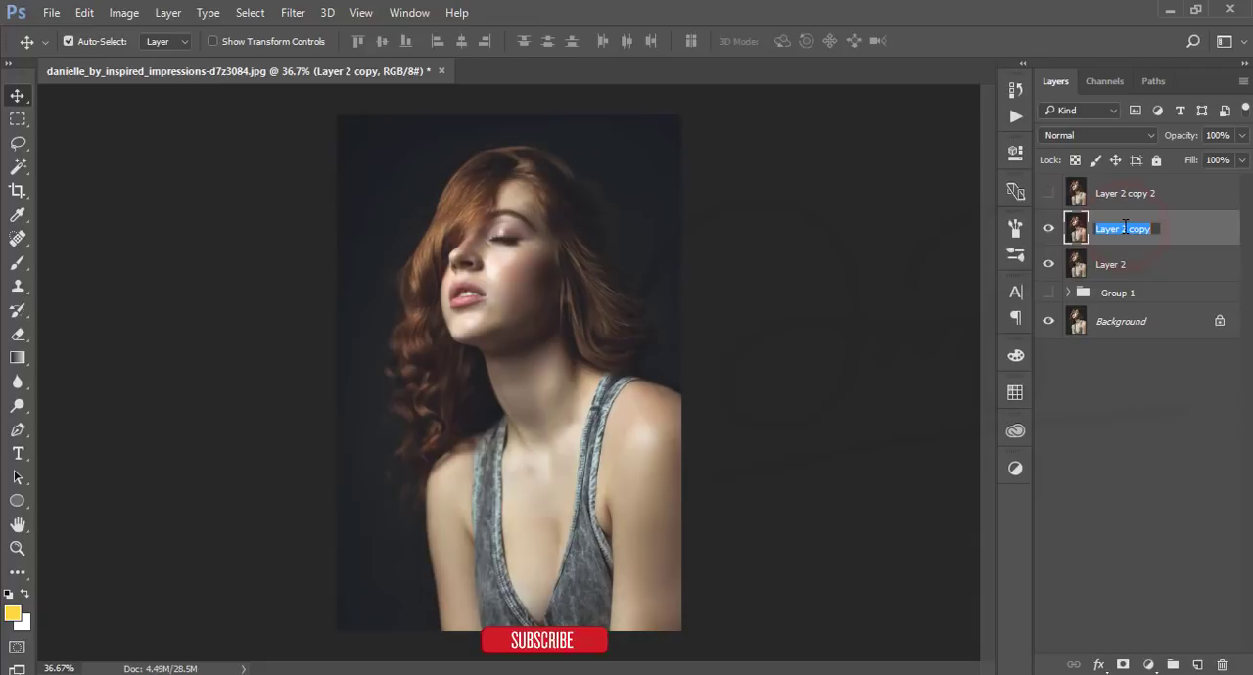
# - Rename the copies b and d, hide d, and select b
pyautogui.press('backspace')
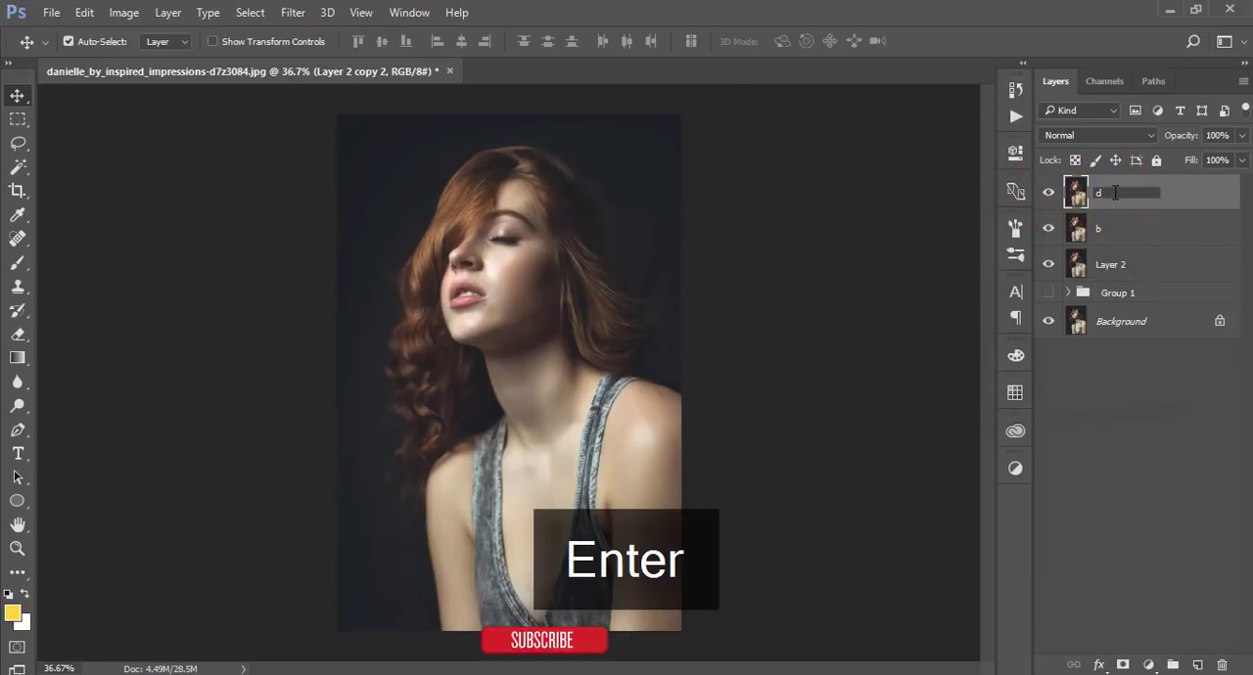
pyautogui.press('Enter')
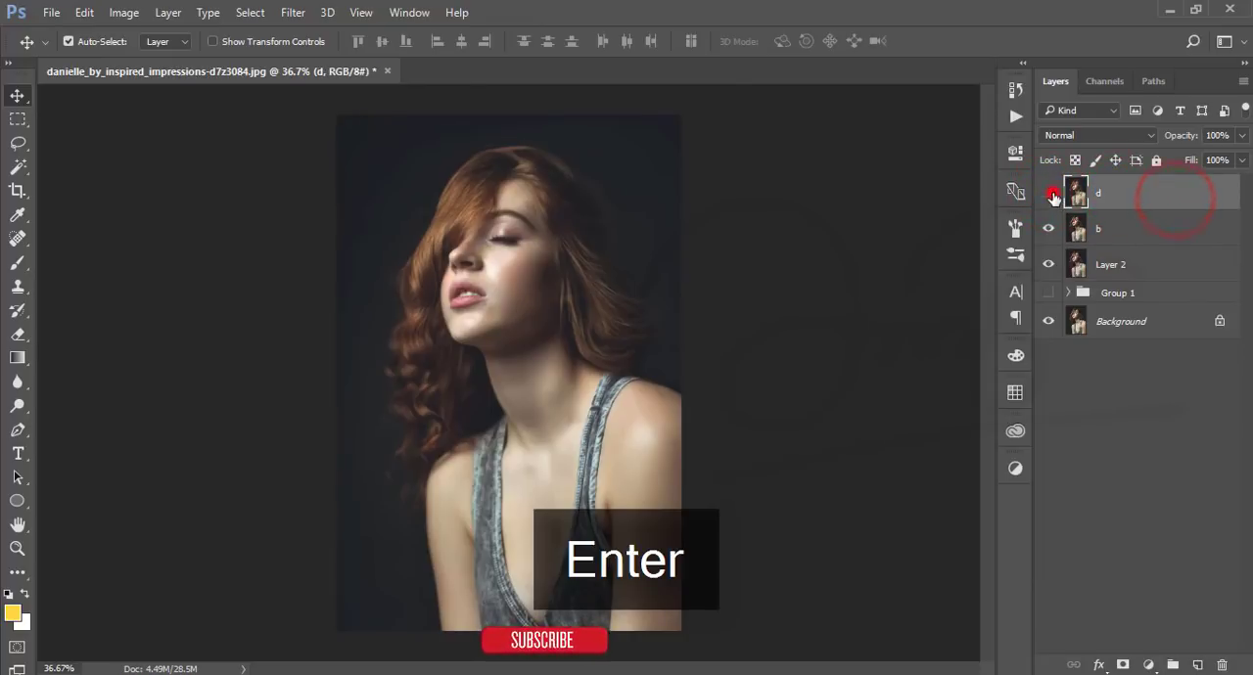
pyautogui.click(1126, 227)
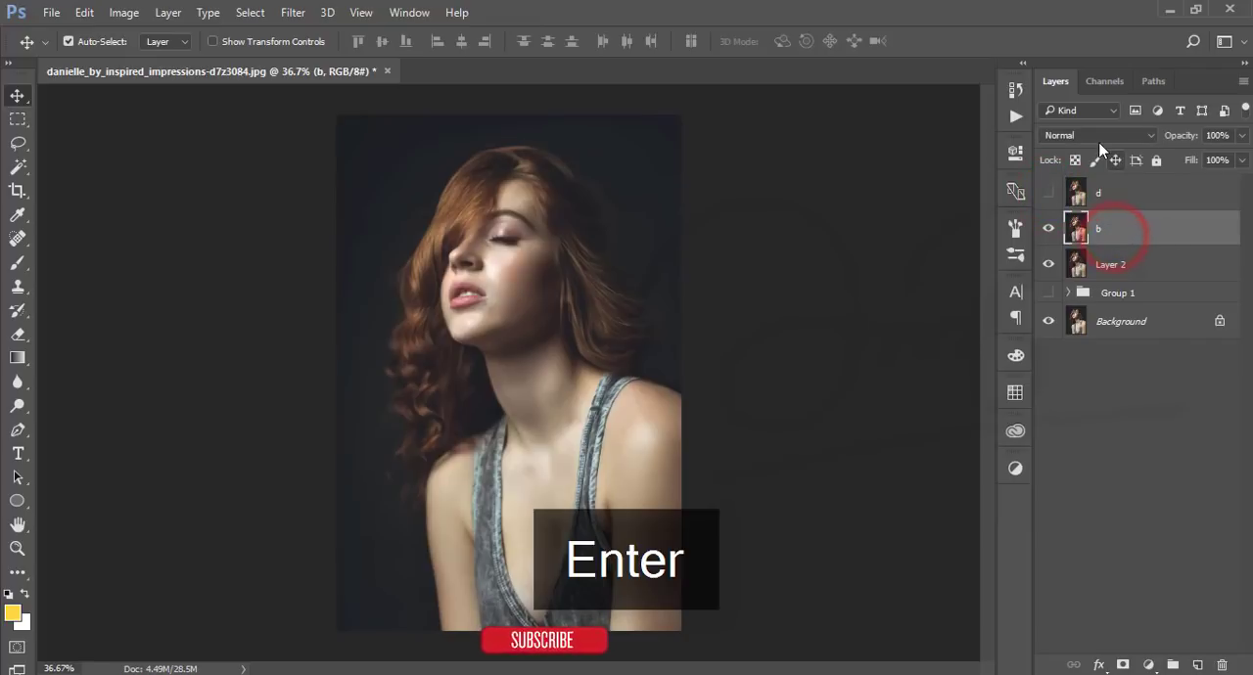
pyautogui.click(1096, 136)
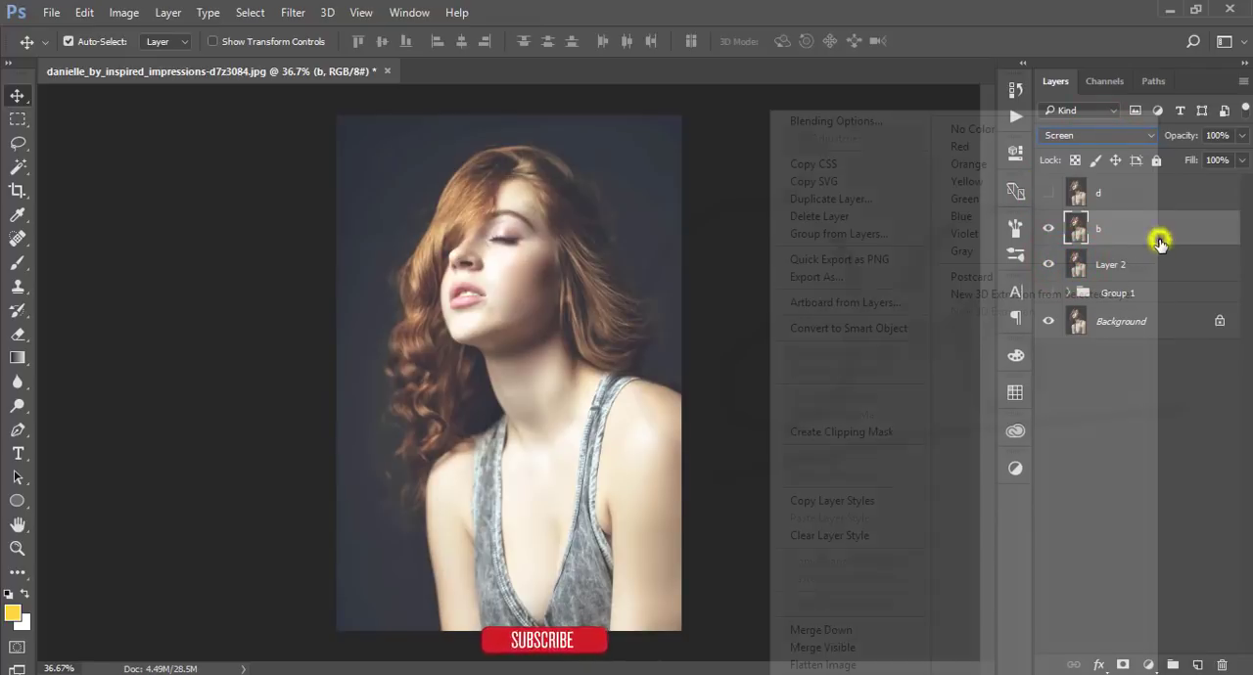
# - Limit layer b's Blend If to brighter underlying tones with a split threshold
pyautogui.click(833, 121)
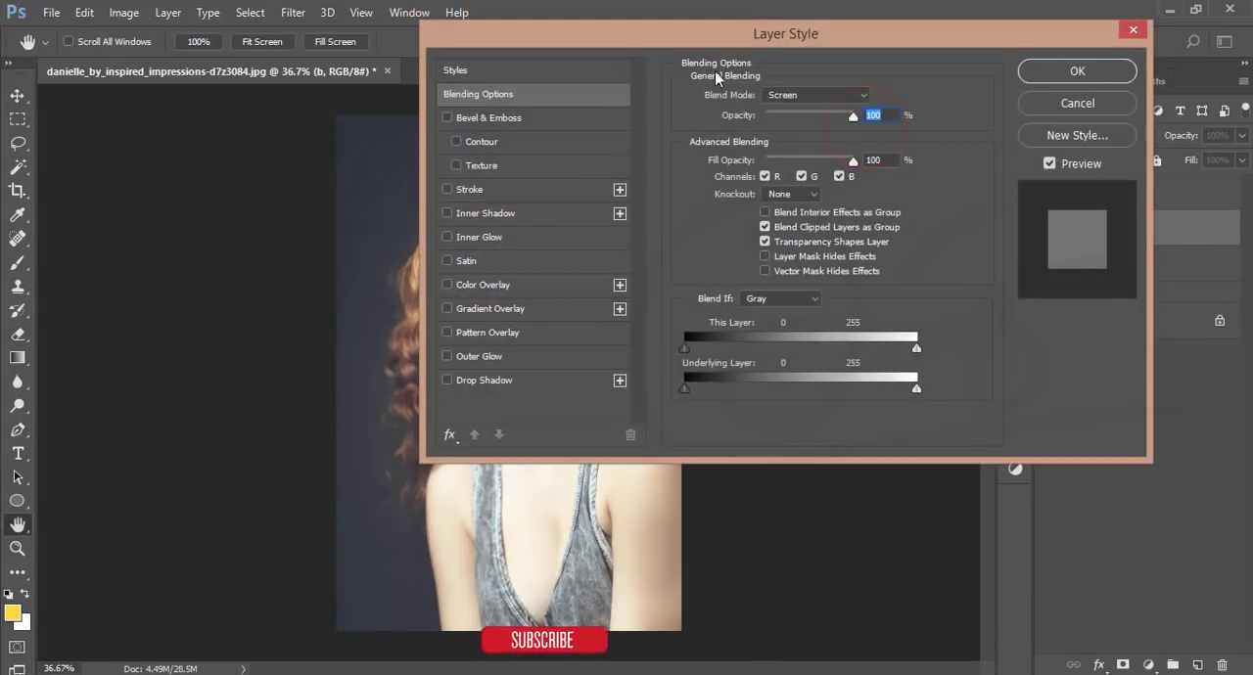
pyautogui.moveTo(685, 390); pyautogui.dragTo(844, 368)
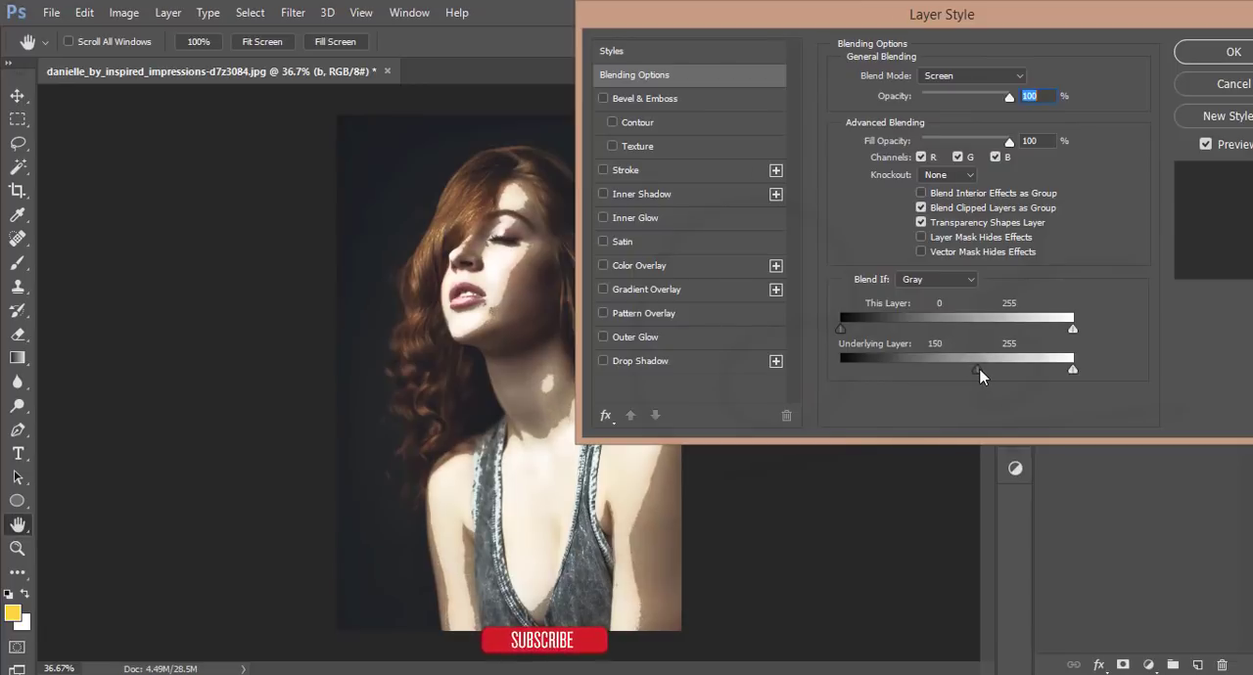
pyautogui.moveTo(978, 368); pyautogui.dragTo(991, 368)
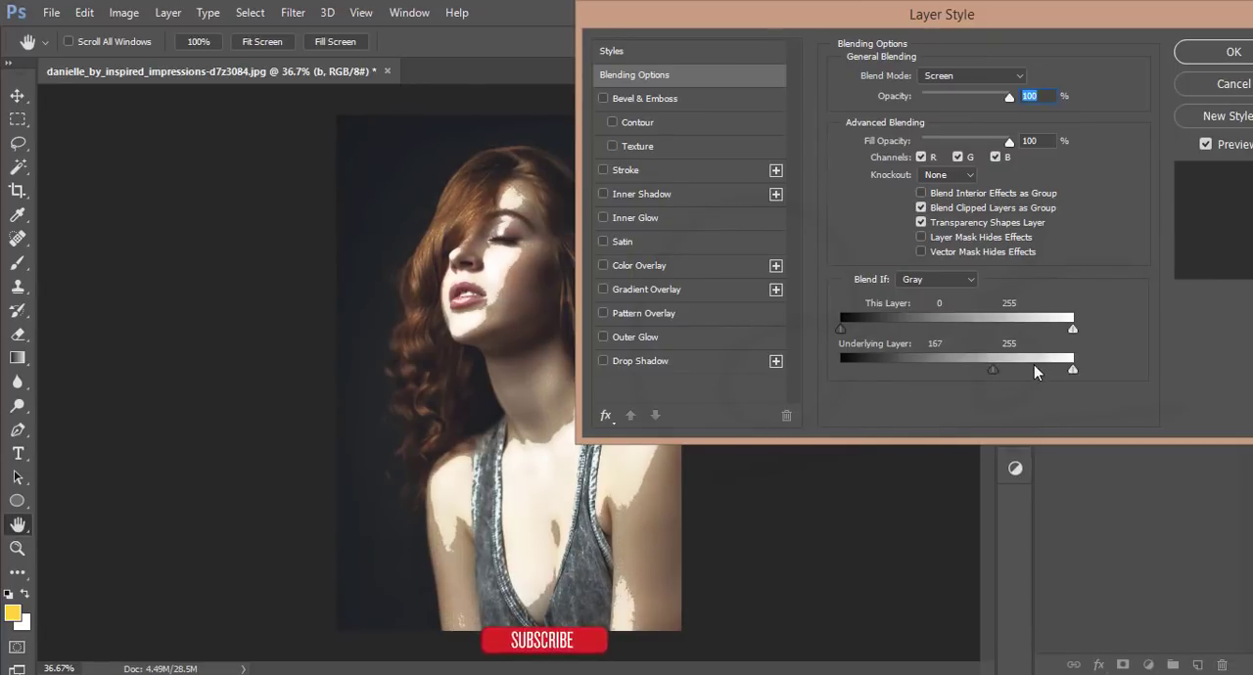
pyautogui.moveTo(992, 370); pyautogui.dragTo(997, 370)
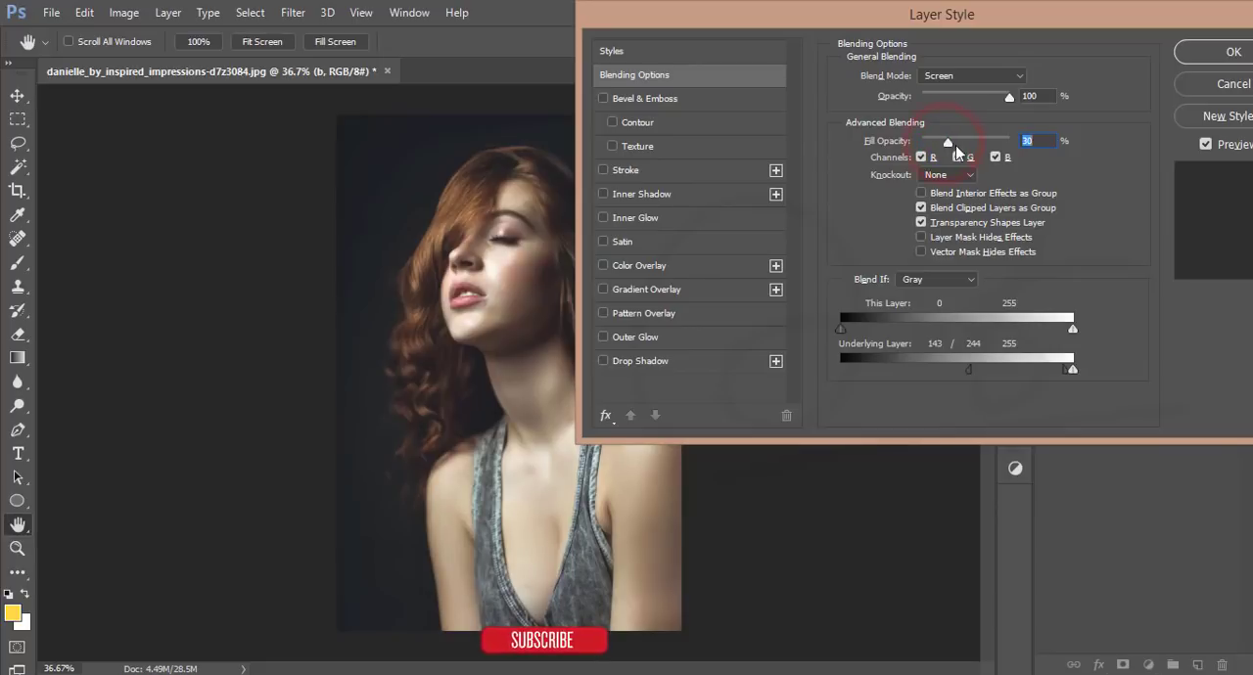
pyautogui.click(1235, 51)
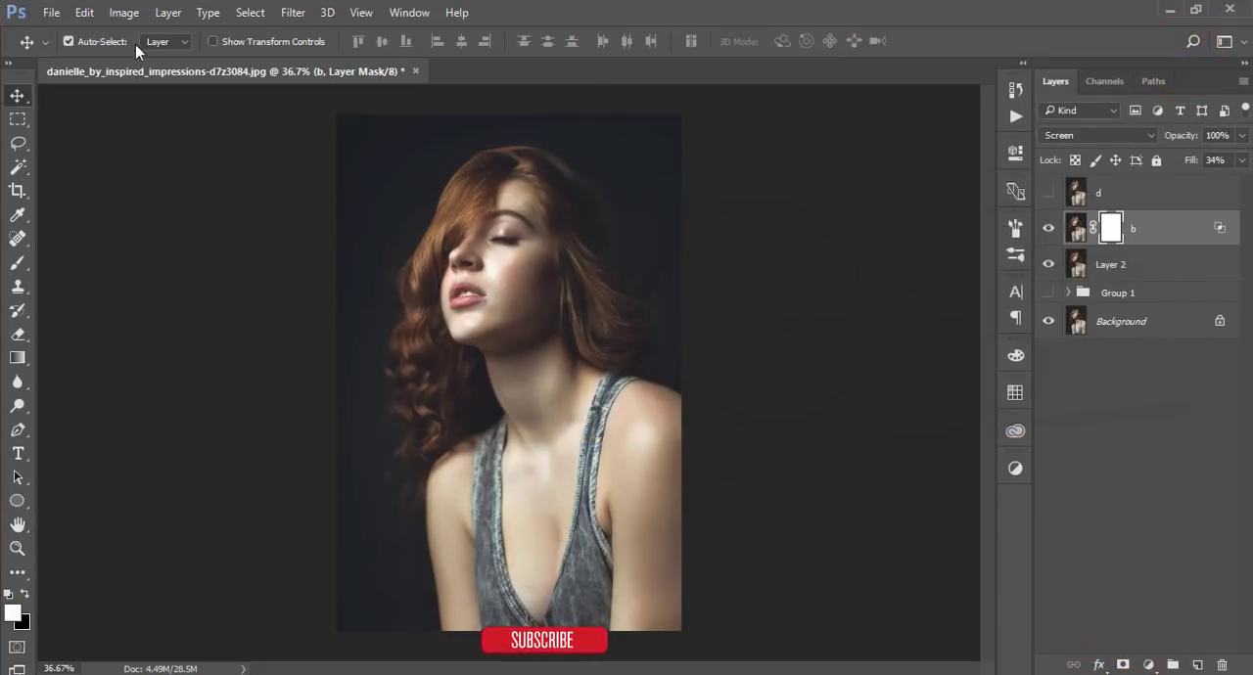
# - Fill b's layer mask with an inverted copy of the merged image via Apply Image
pyautogui.click(124, 12)
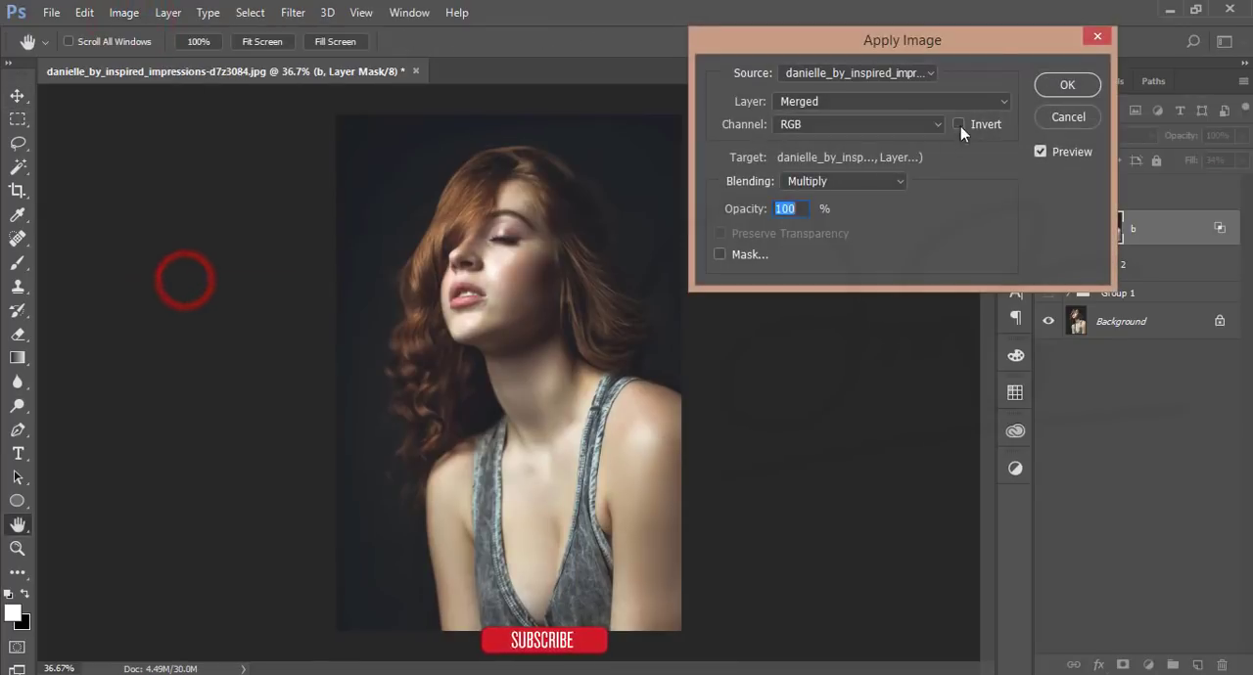
pyautogui.click(1067, 84)
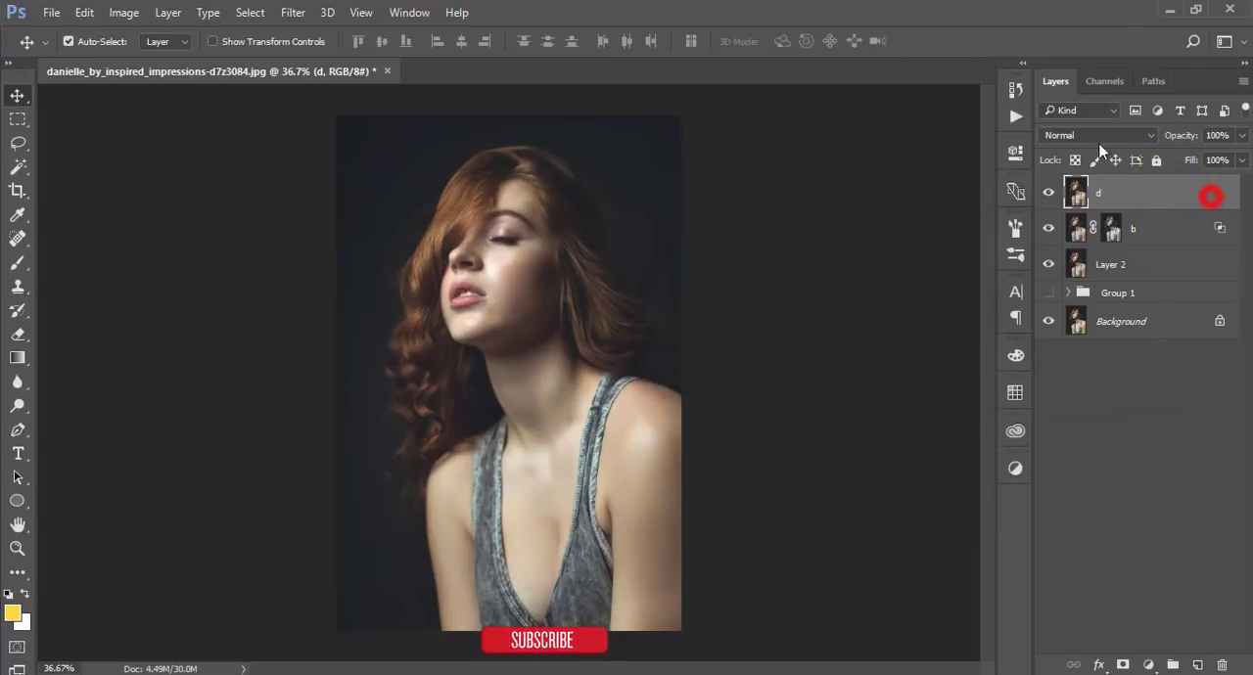
# - Show layer d, restrict its Blend If to darker underlying tones with a split, fill 86%
pyautogui.click(1096, 135)
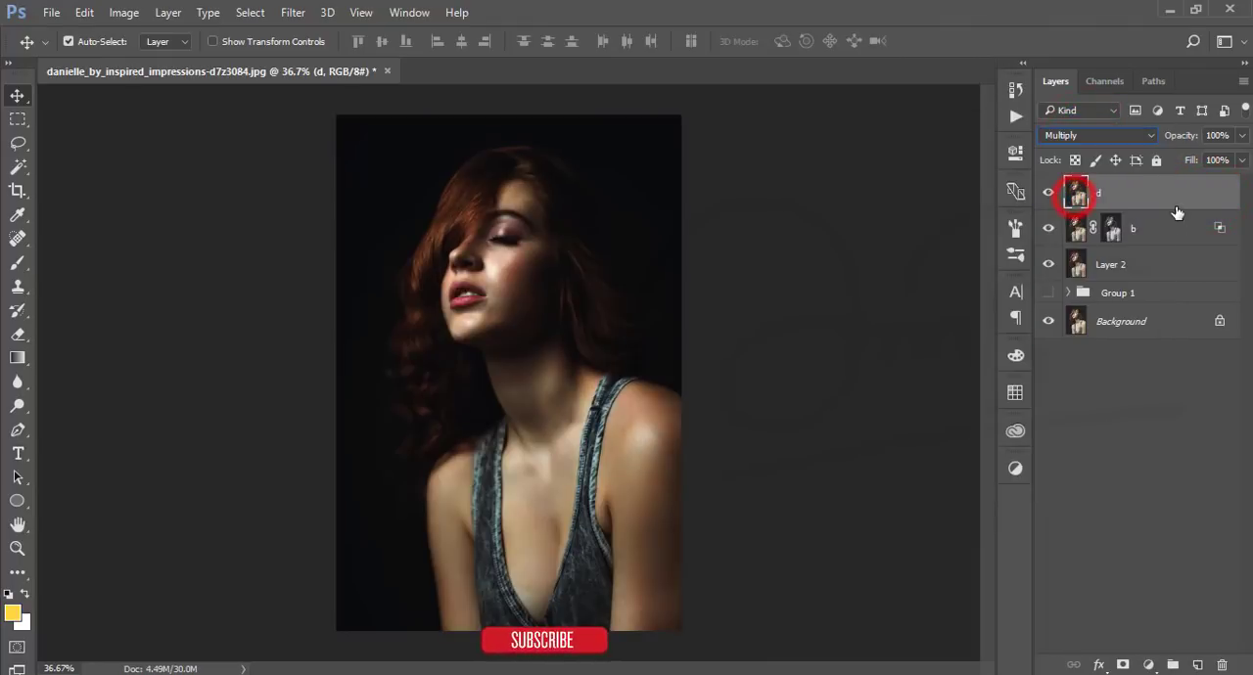
pyautogui.doubleClick(1075, 192)
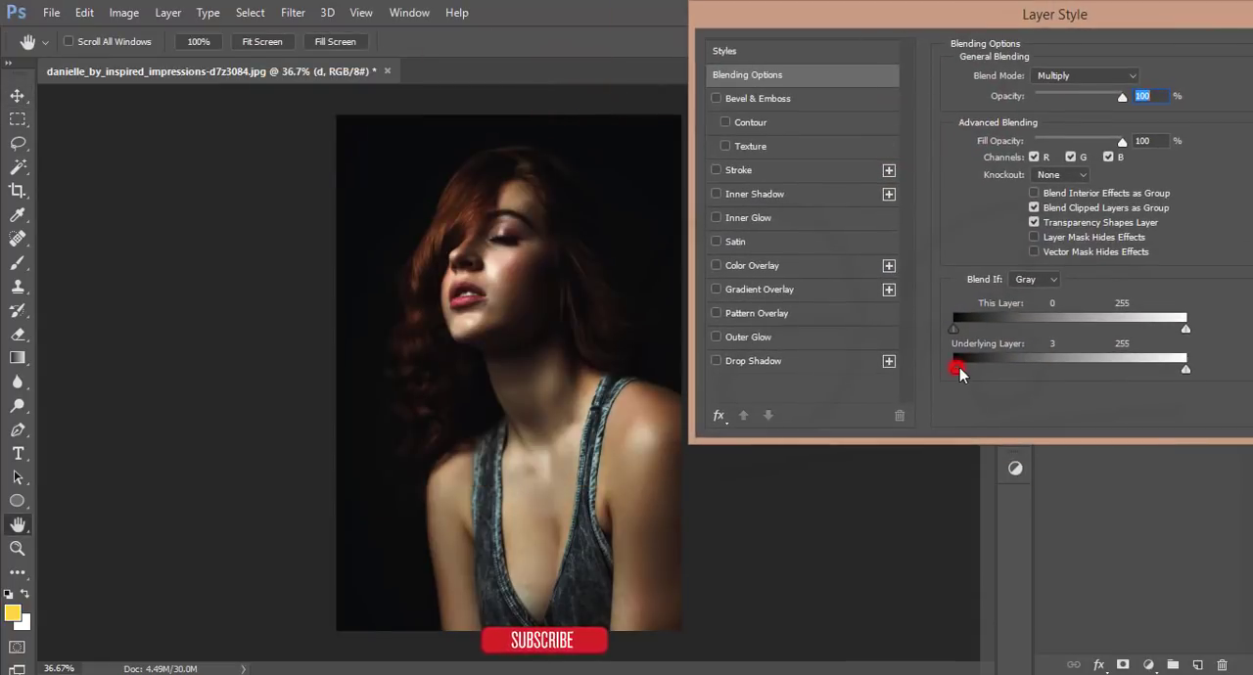
pyautogui.moveTo(957, 368); pyautogui.dragTo(1184, 368)
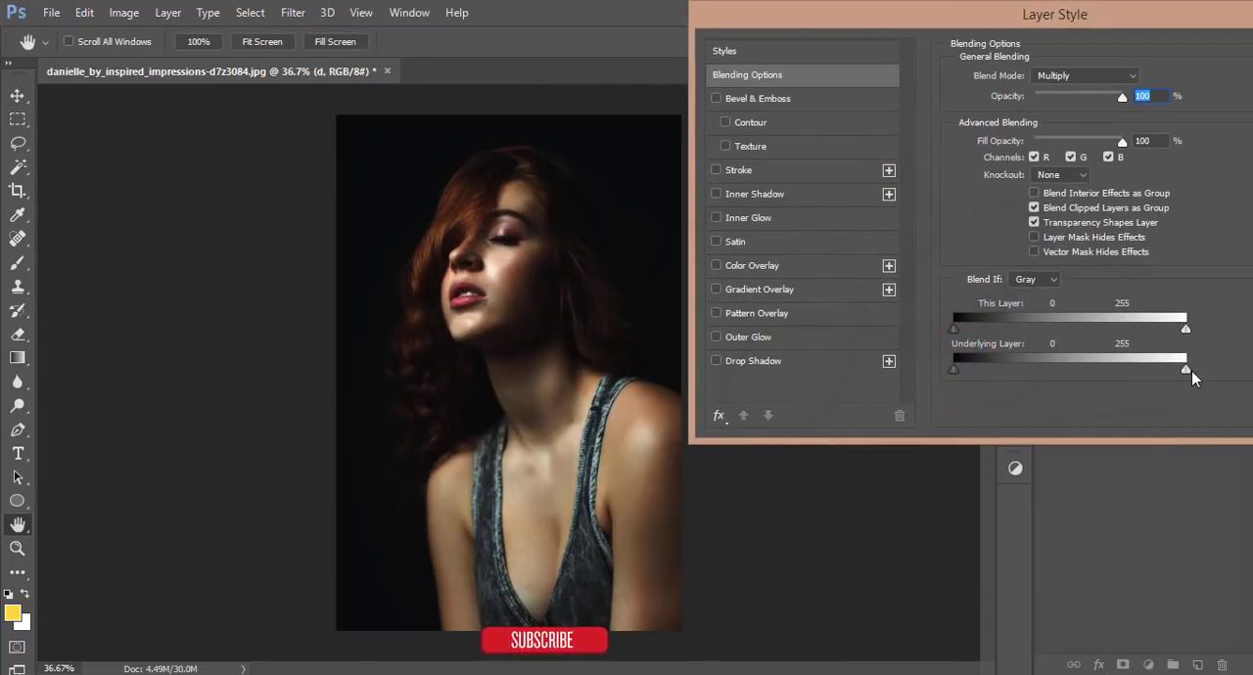
pyautogui.moveTo(1186, 368); pyautogui.dragTo(1072, 368)
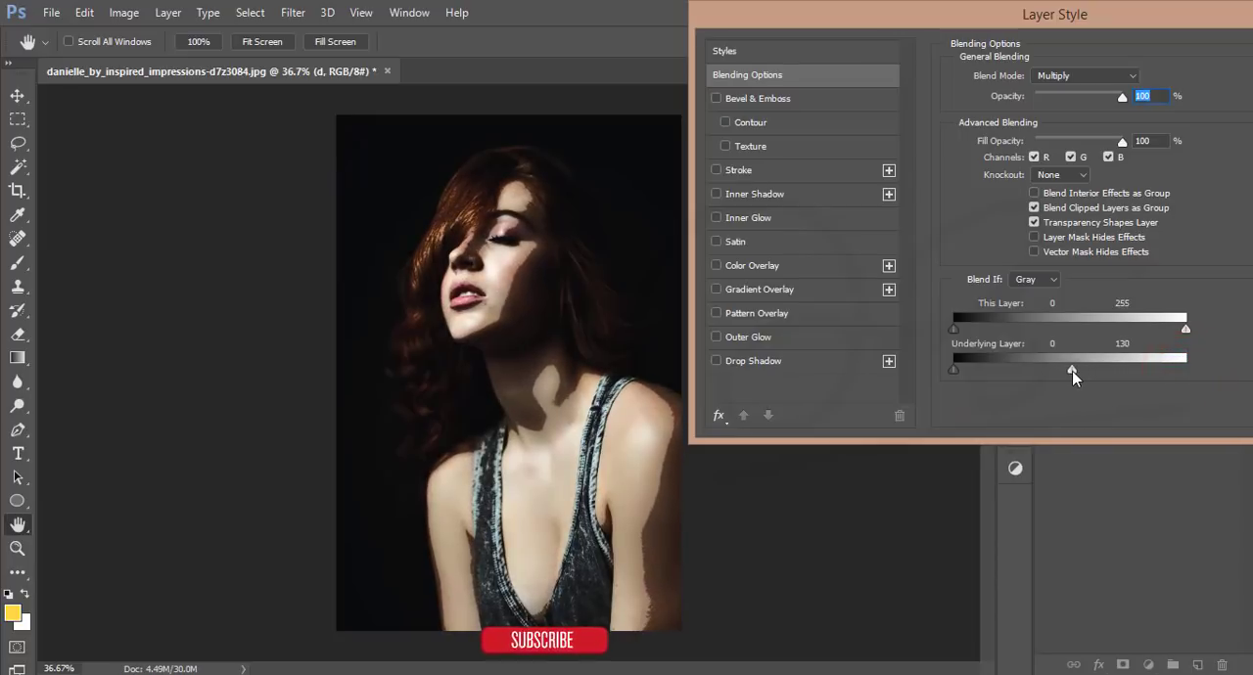
pyautogui.moveTo(1072, 370); pyautogui.dragTo(1080, 370)
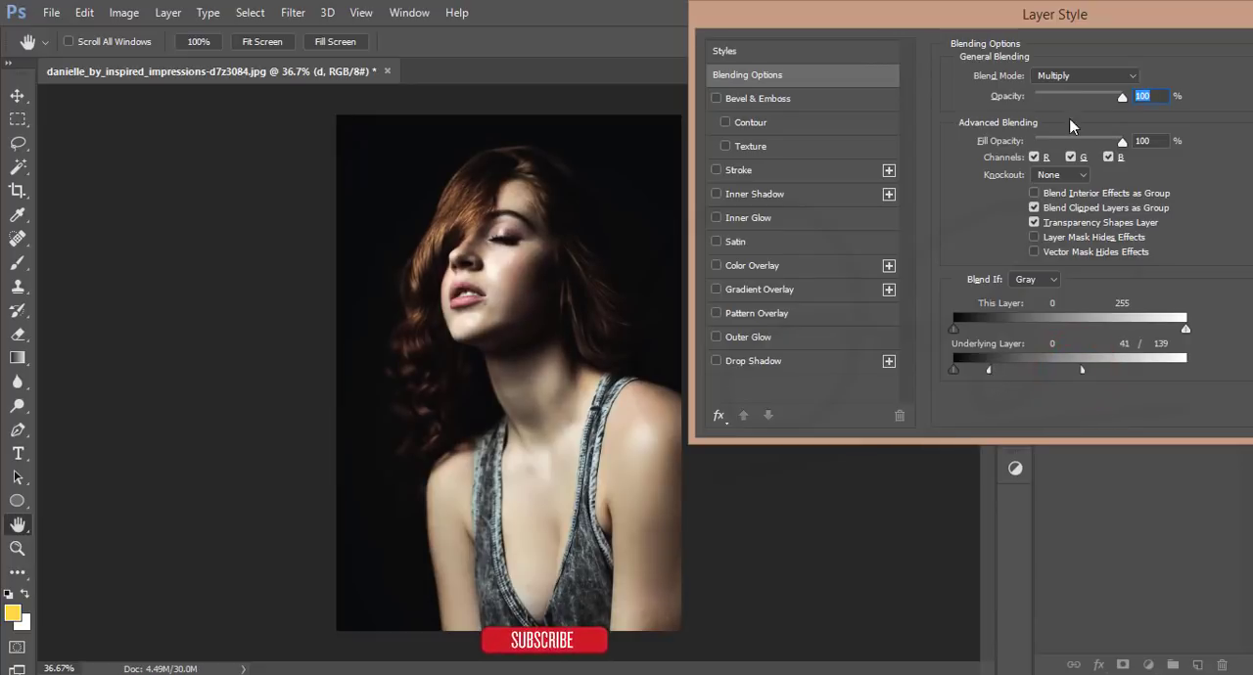
pyautogui.moveTo(1124, 141); pyautogui.dragTo(1111, 141)
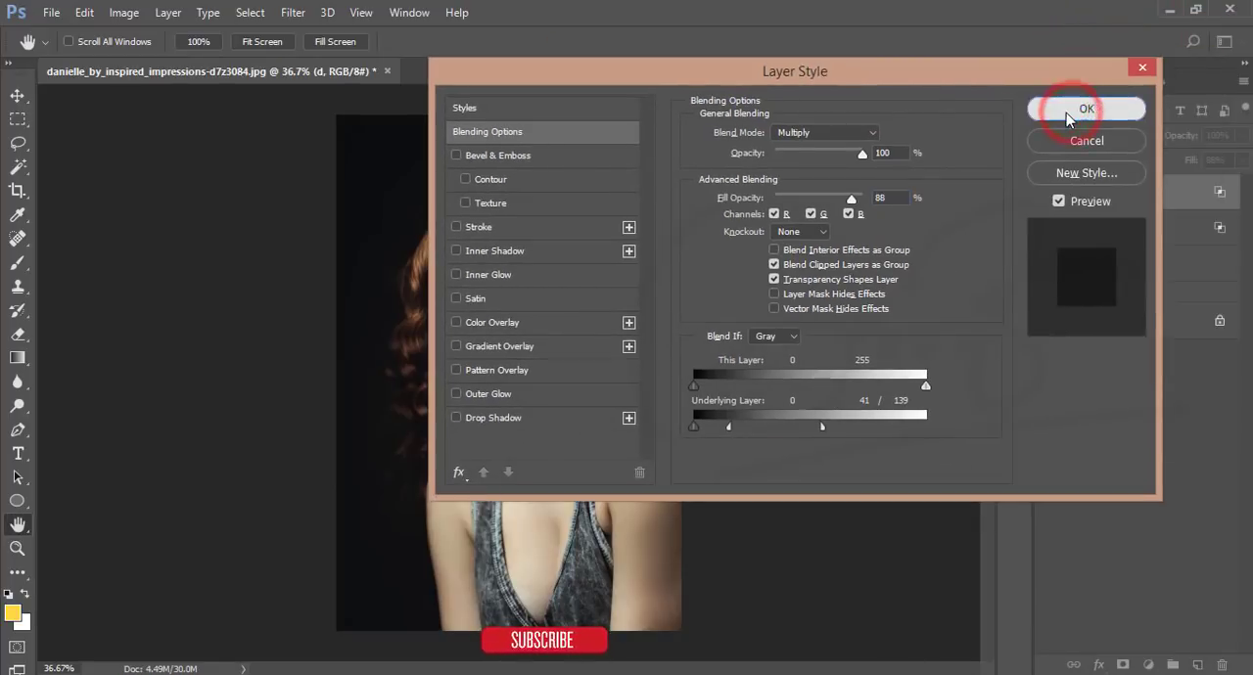
pyautogui.click(1085, 107)
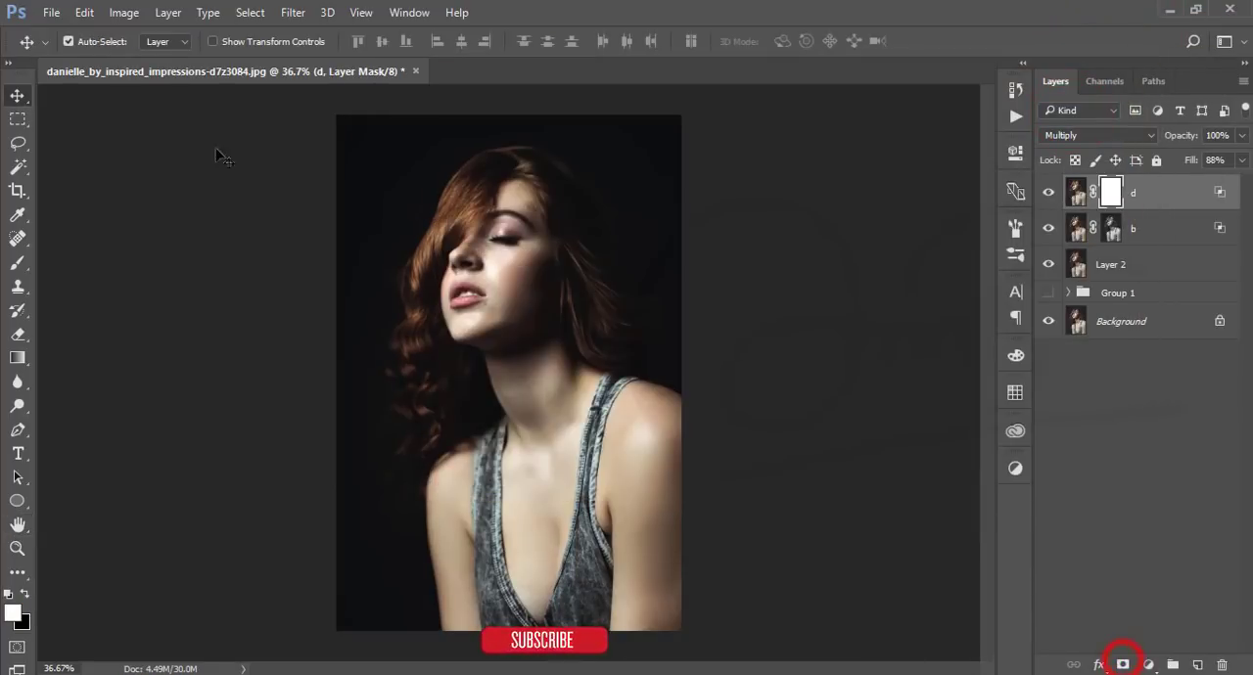
# - Mask layer d with an inverted copy of the merged image via Apply Image
pyautogui.click(123, 11)
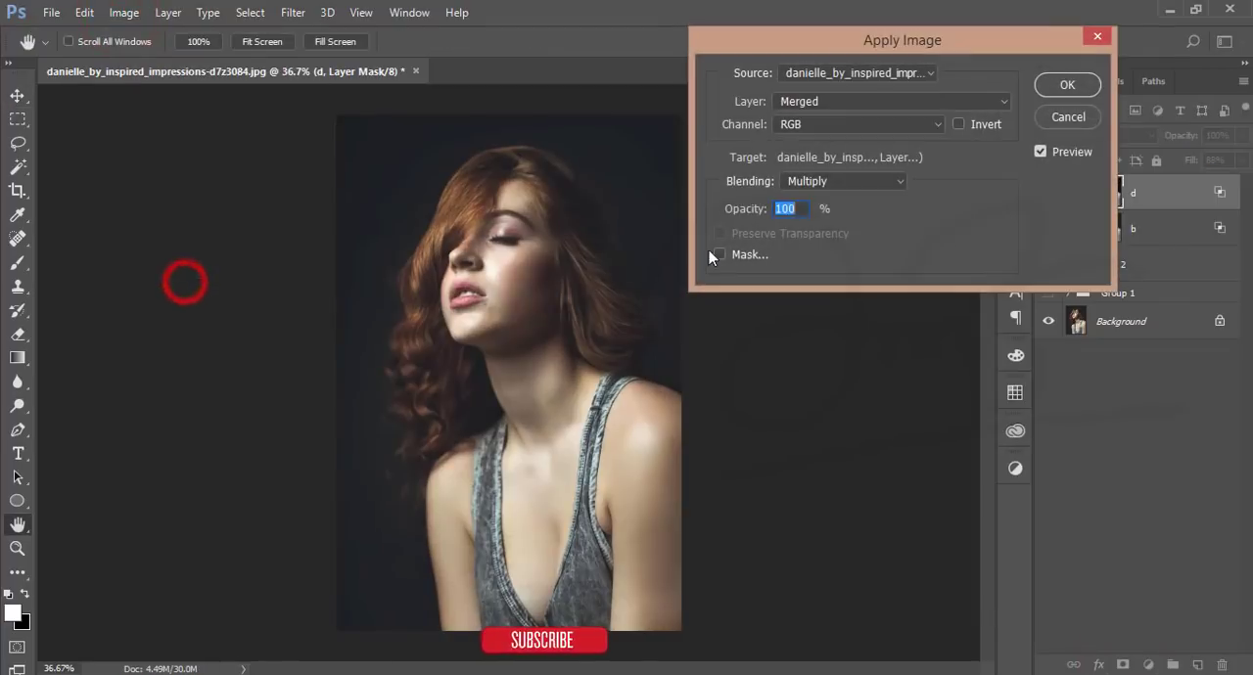
pyautogui.click(959, 124)
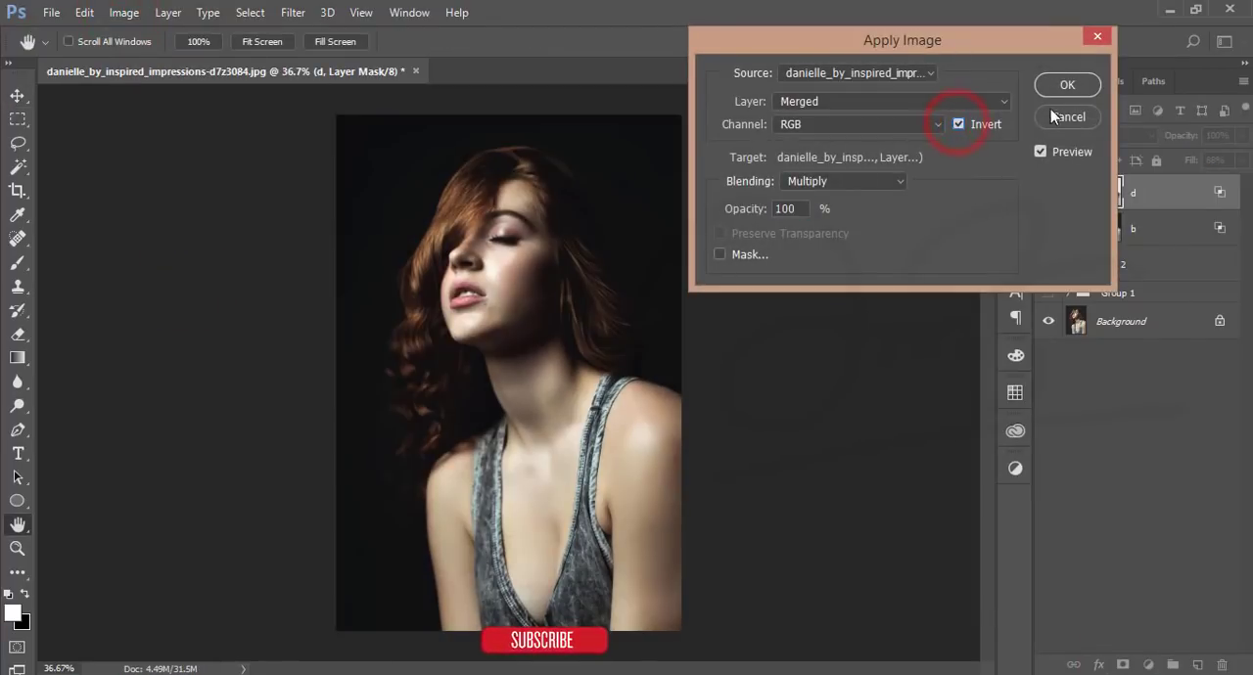
pyautogui.click(1067, 84)
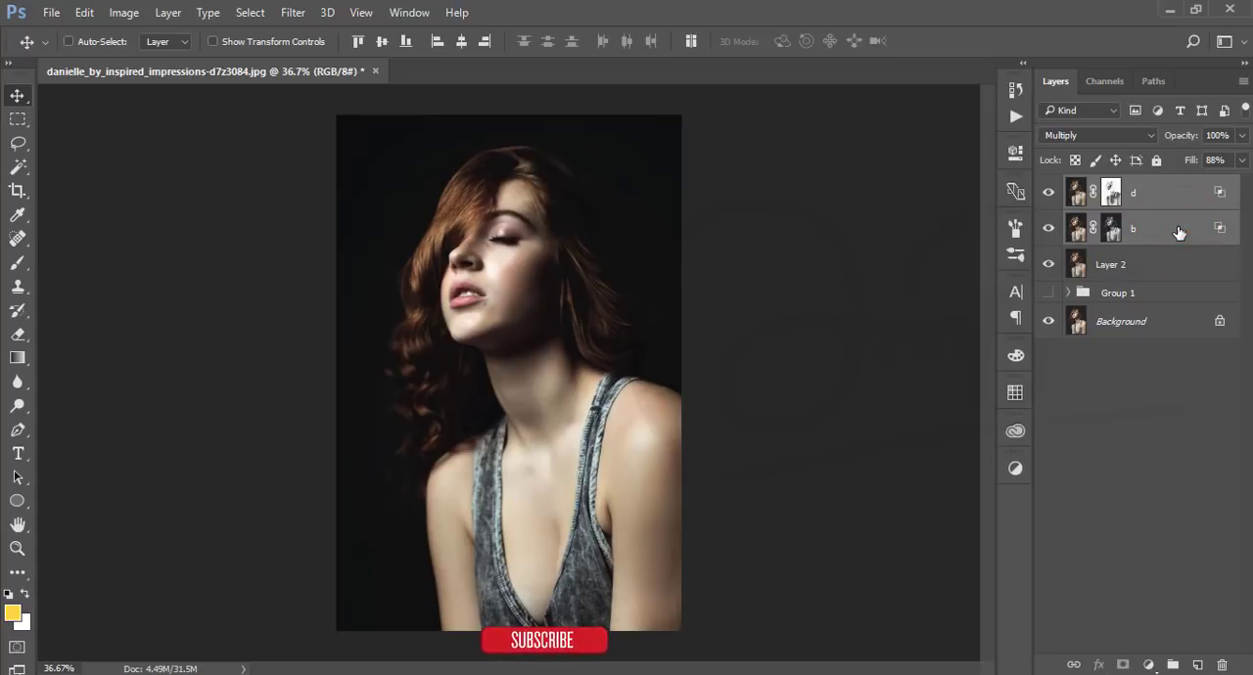
# - Group layers b and d, fill the group mask via Apply Image (Invert, Multiply), then stamp visible layers onto a new Layer 3
pyautogui.press('ctrl+g')
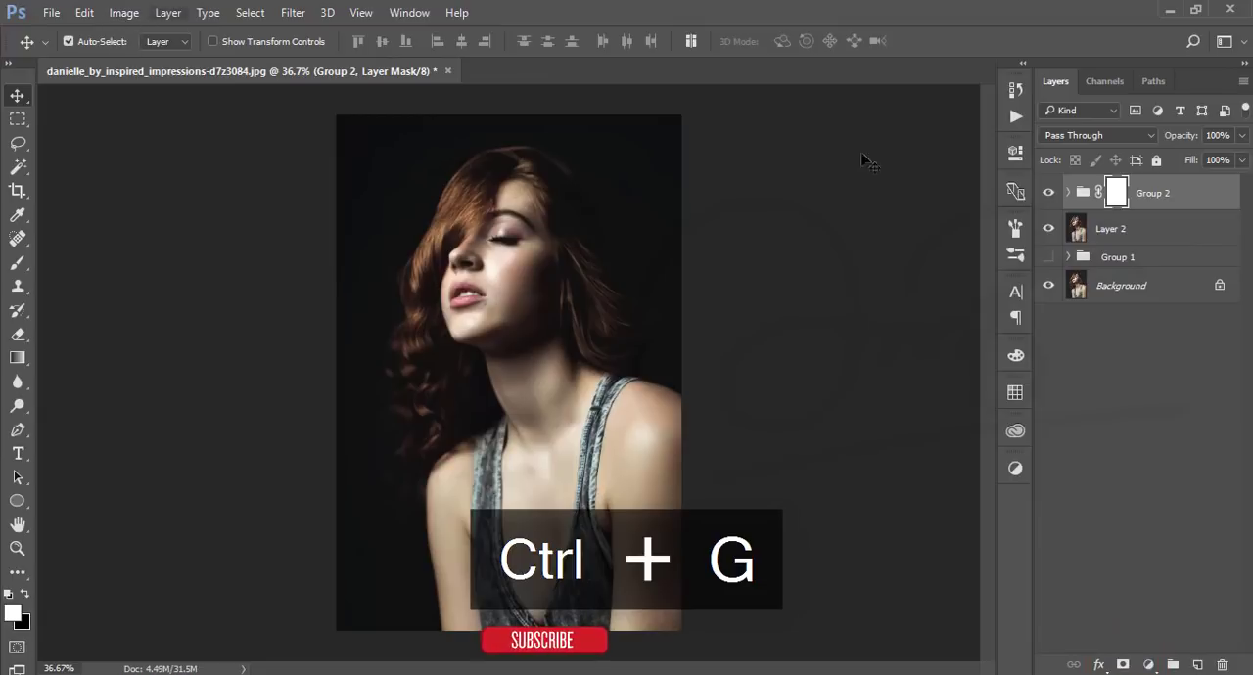
pyautogui.click(123, 12)
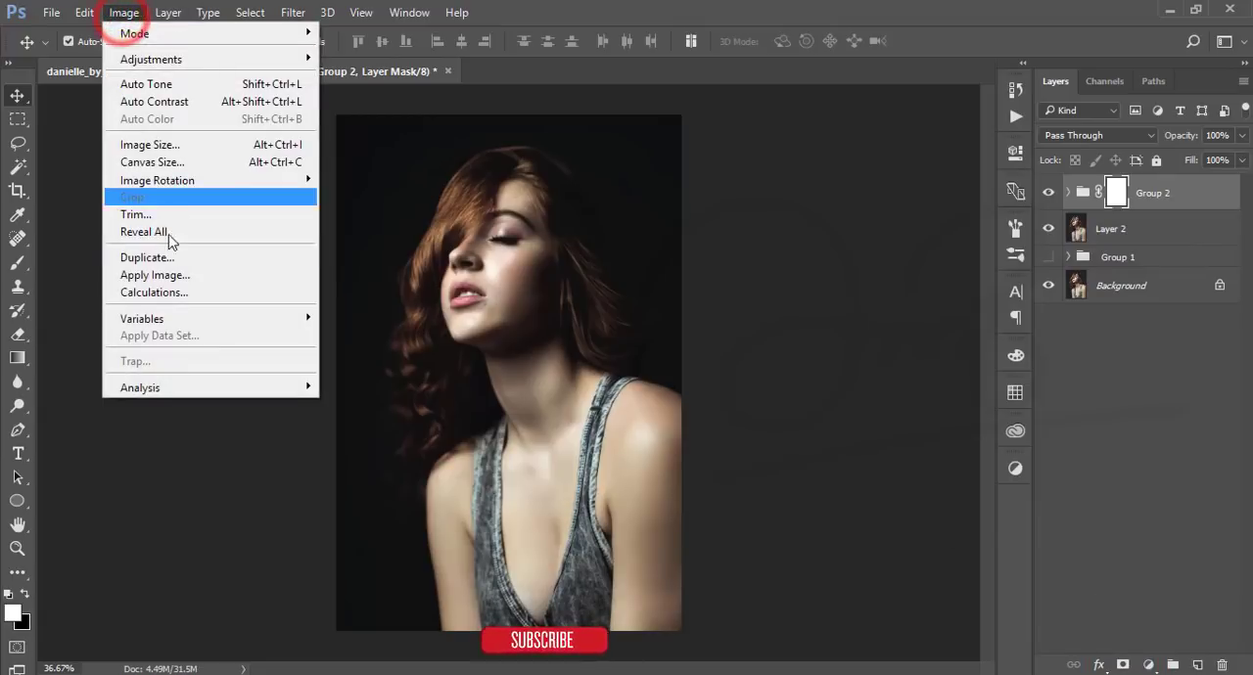
pyautogui.click(155, 274)
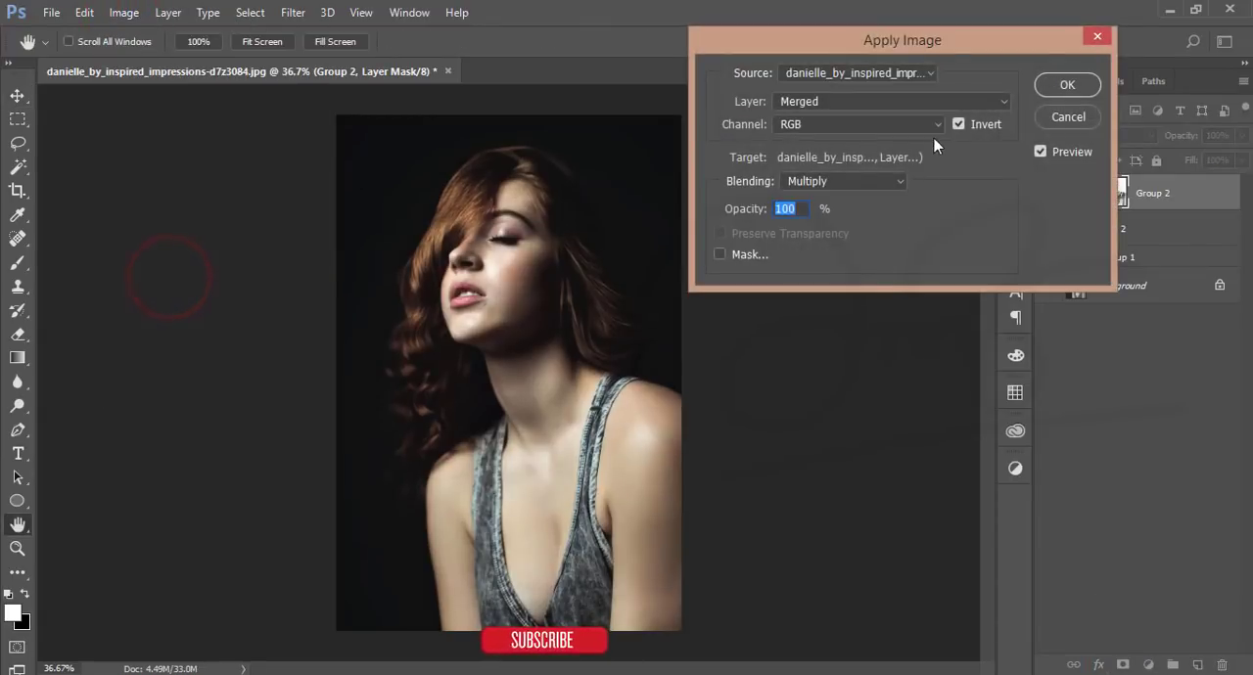
pyautogui.click(959, 126)
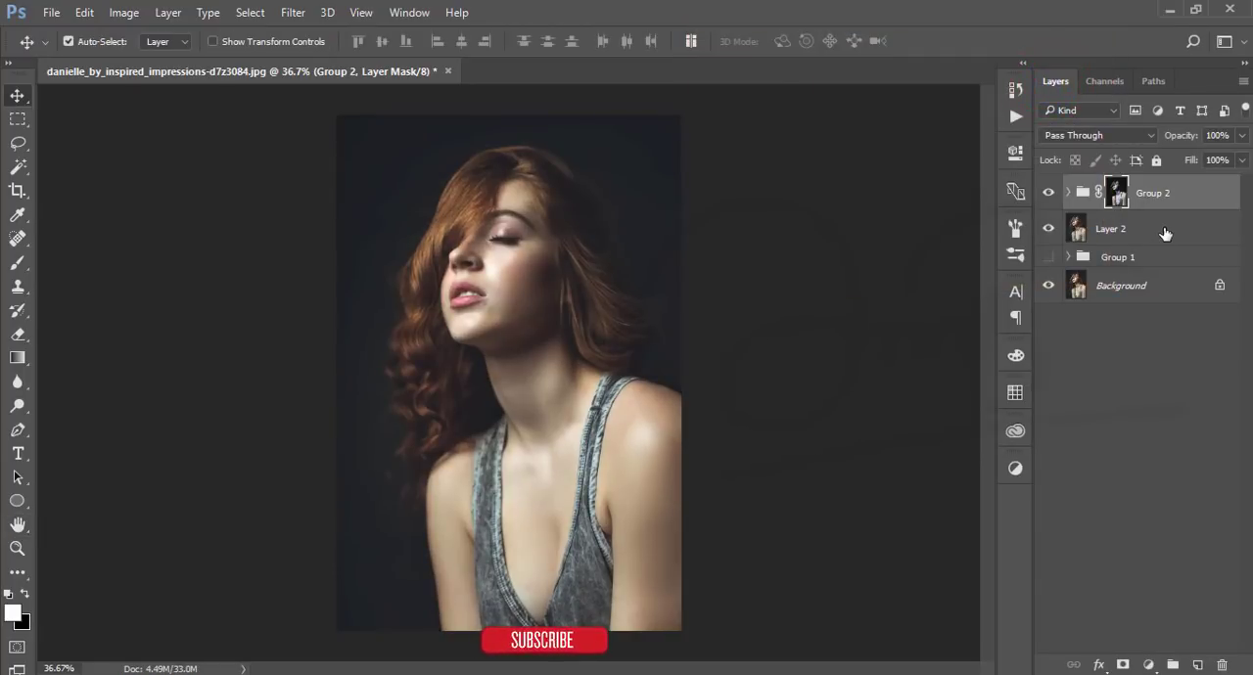
pyautogui.press('ctrl+g')
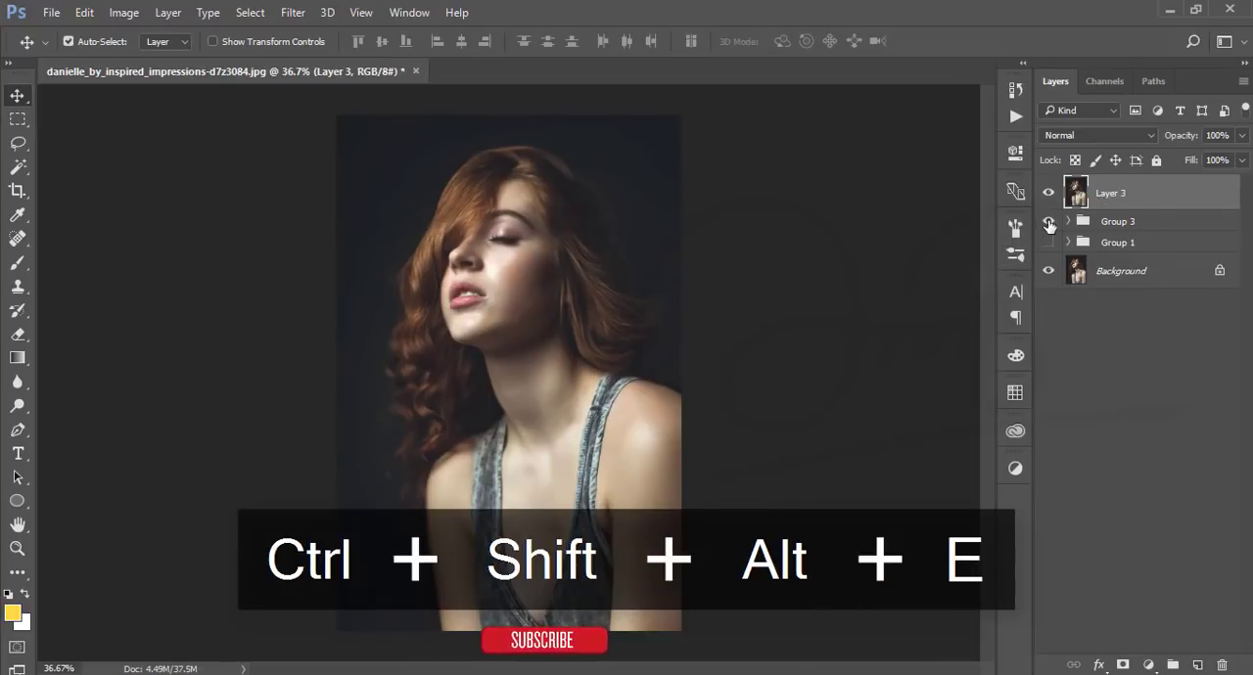
pyautogui.click(1069, 220)
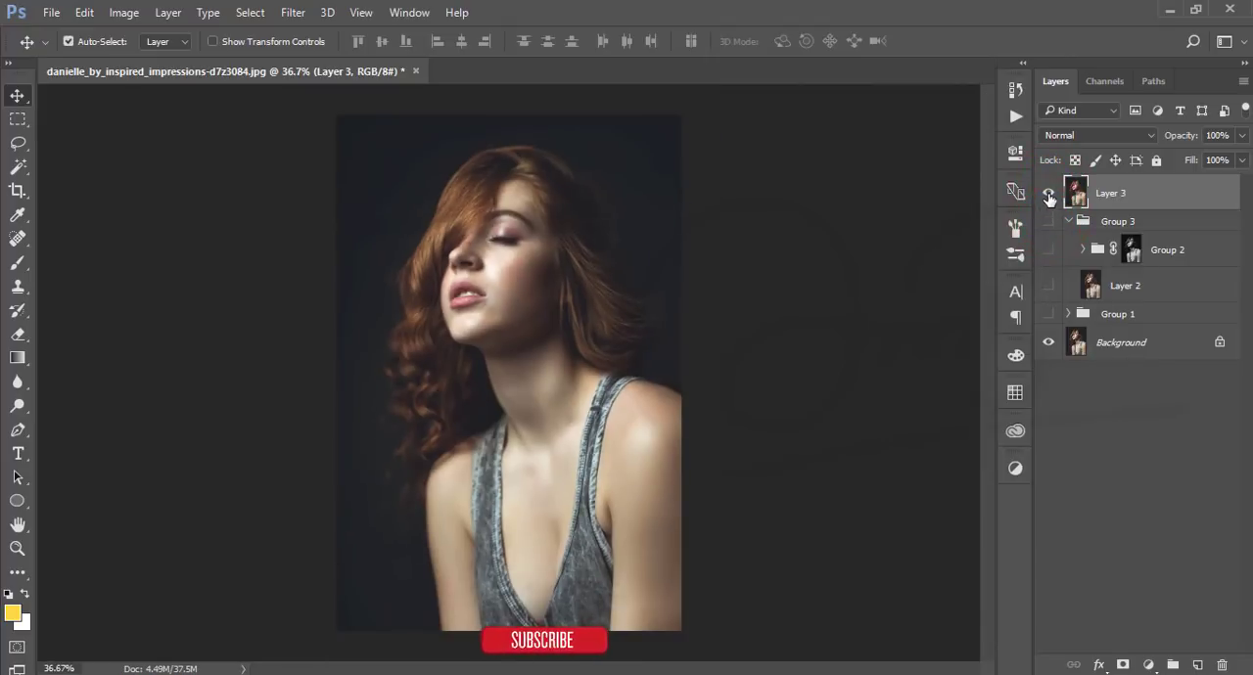
# - Toggle Layer 3's visibility to compare with the layers below, then start the Camera Raw Filter on it
pyautogui.click(1049, 192)
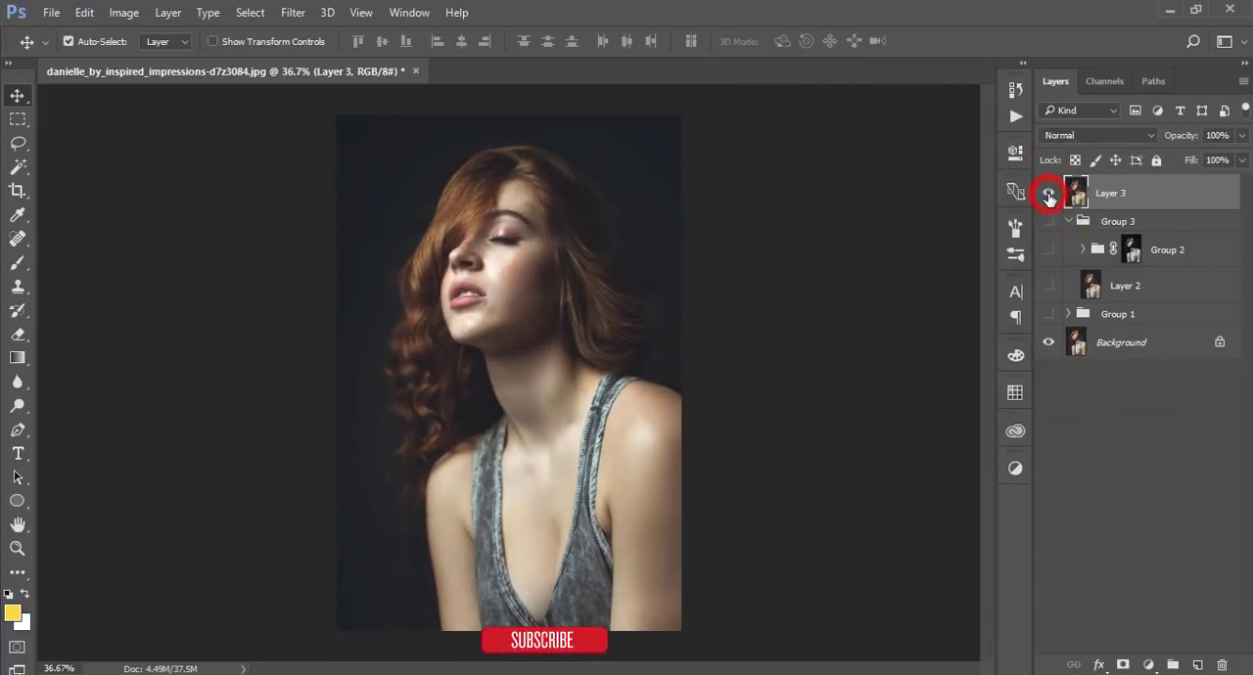
pyautogui.click(292, 12)
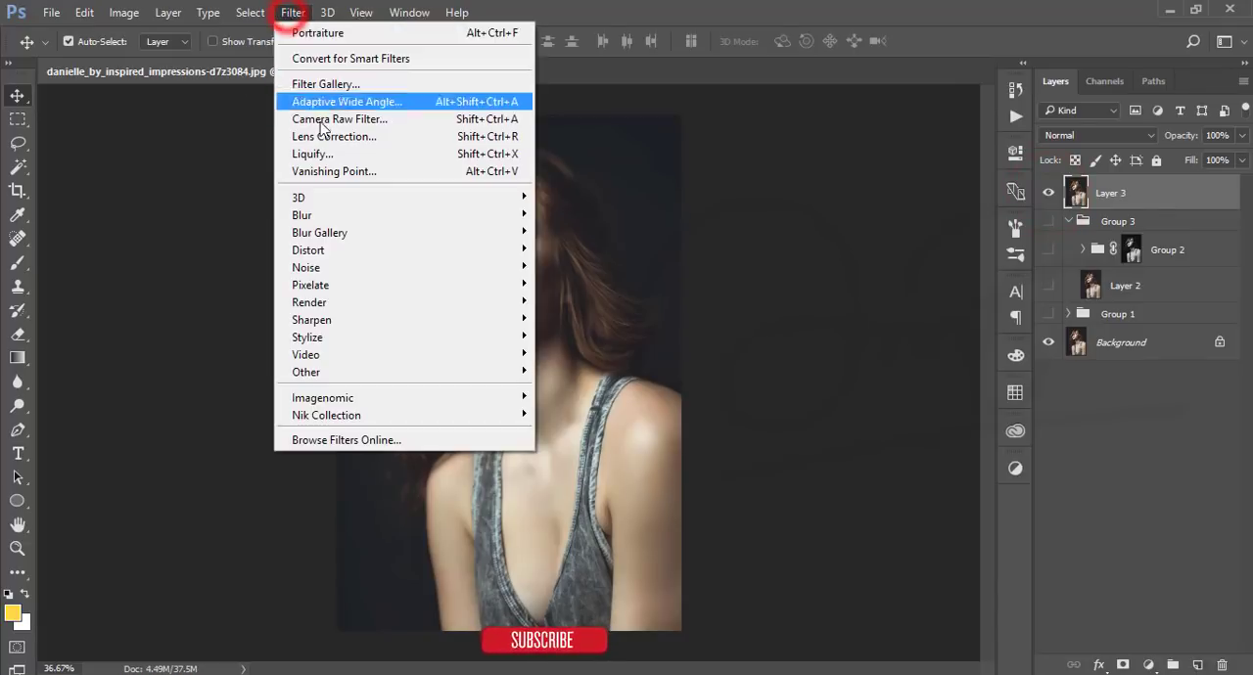
pyautogui.click(724, 401)
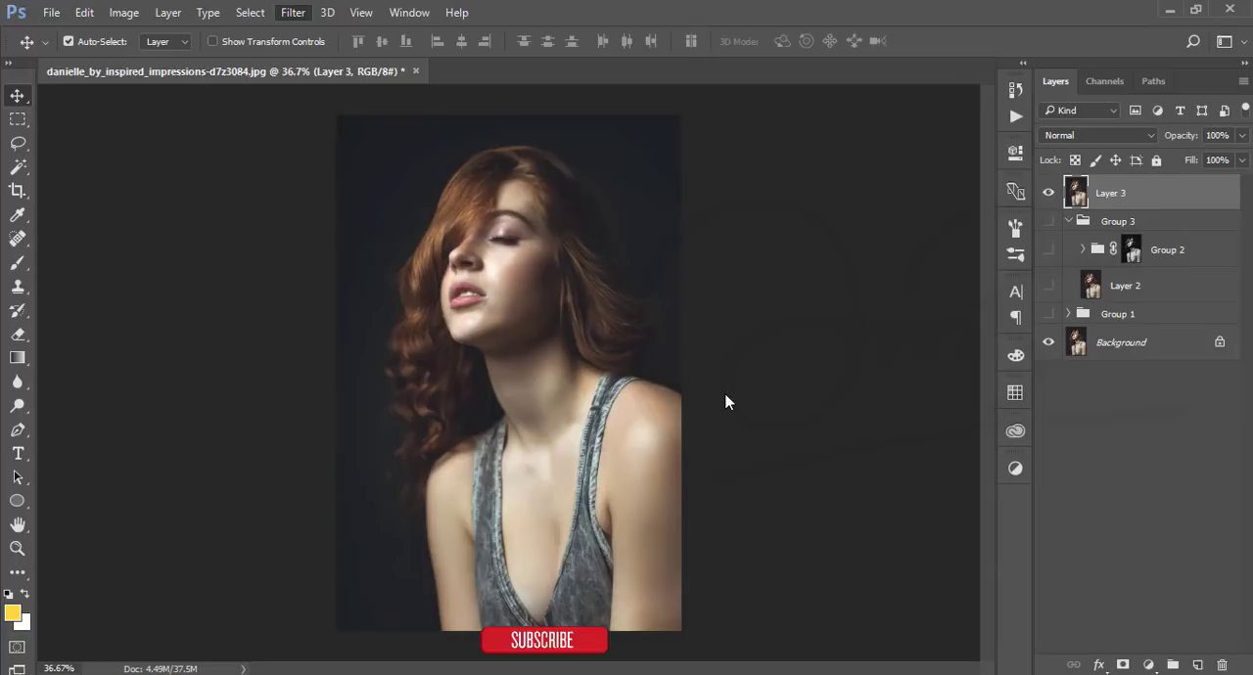
pyautogui.click(293, 12)
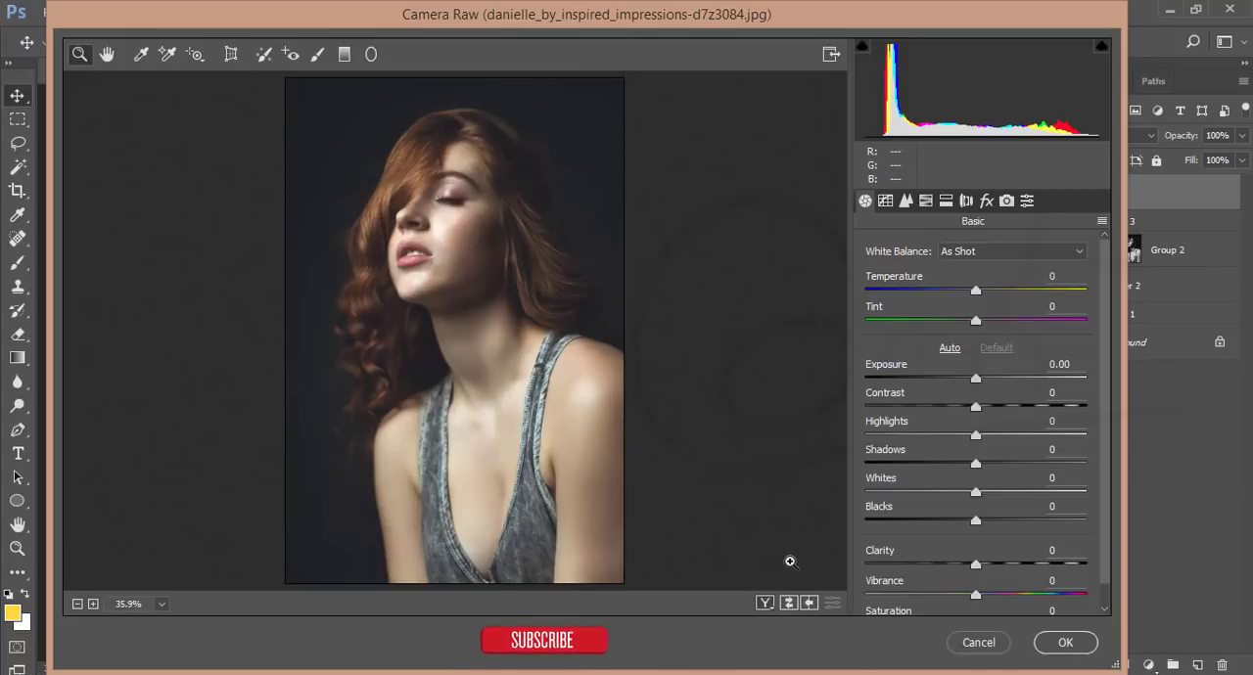
pyautogui.moveTo(981, 297)
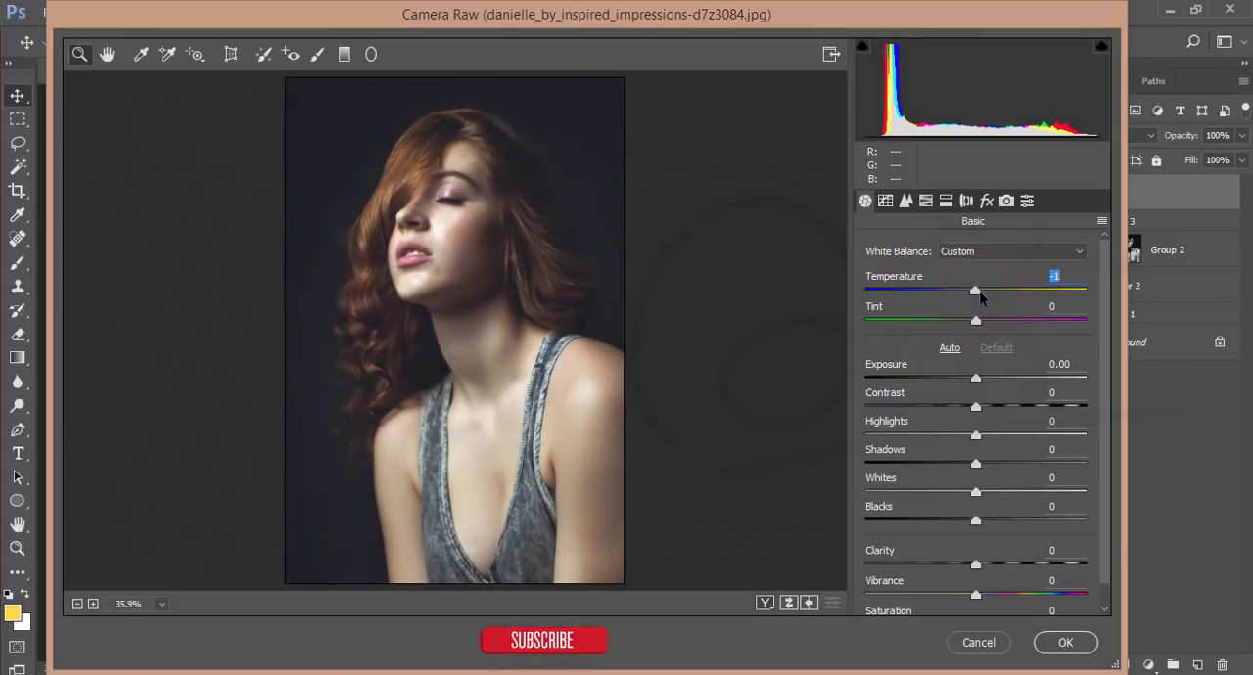
# - Set Temperature to +3, then in HSL give Oranges saturation -13 and luminance +13
pyautogui.moveTo(975, 290); pyautogui.dragTo(979, 289)
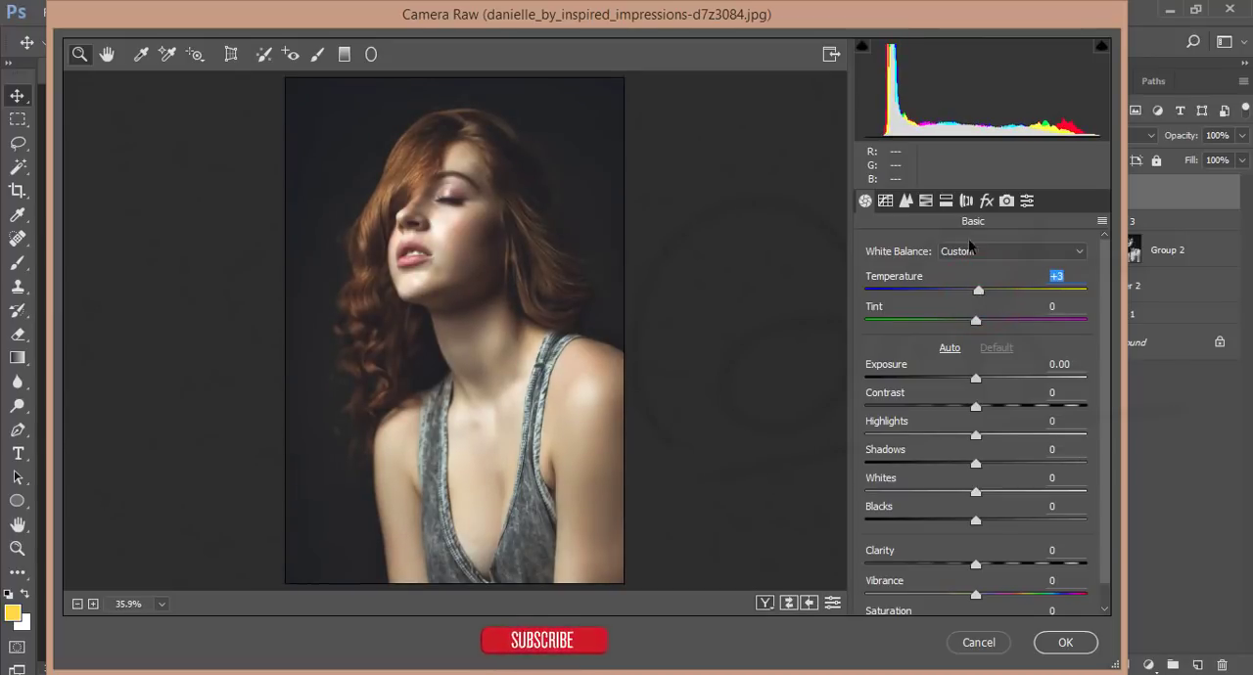
pyautogui.click(924, 199)
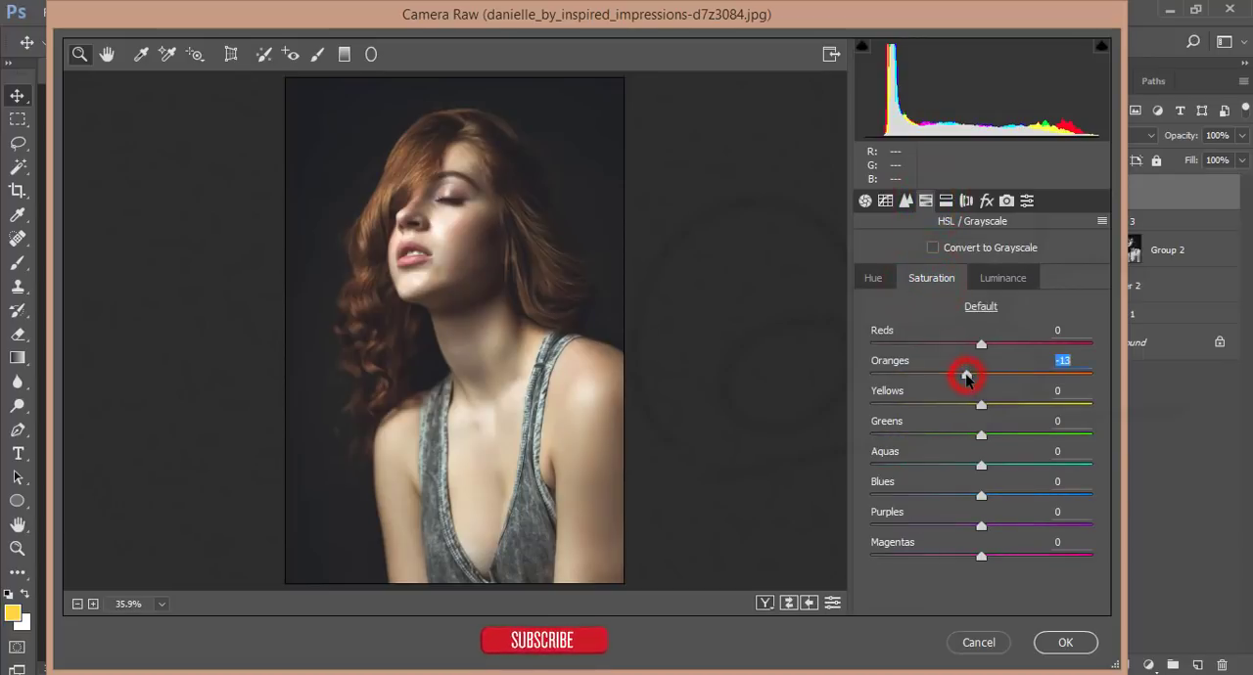
pyautogui.click(1002, 278)
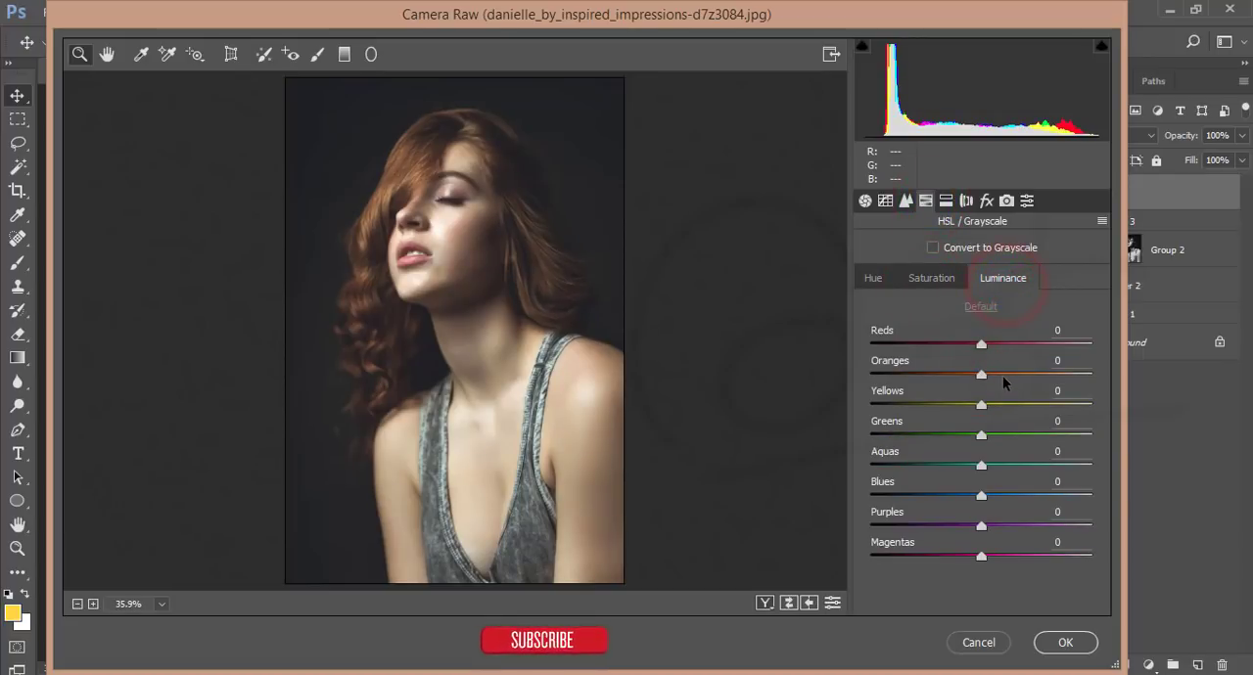
pyautogui.moveTo(982, 376); pyautogui.dragTo(994, 376)
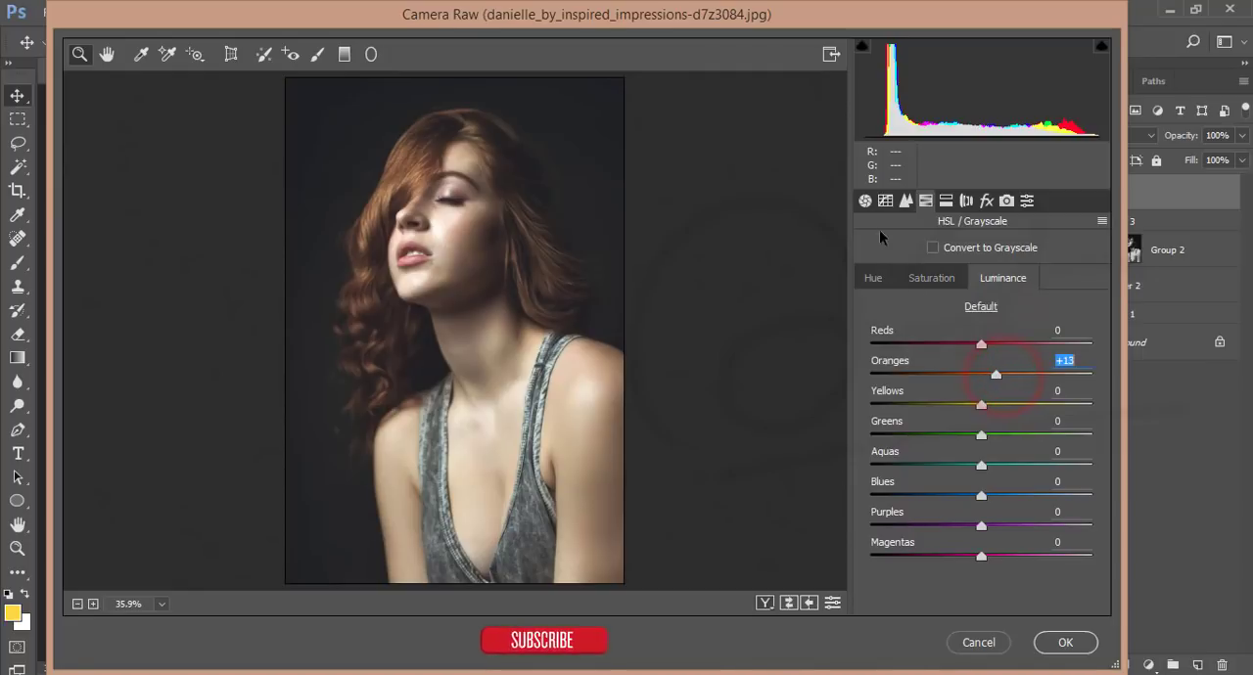
pyautogui.click(865, 200)
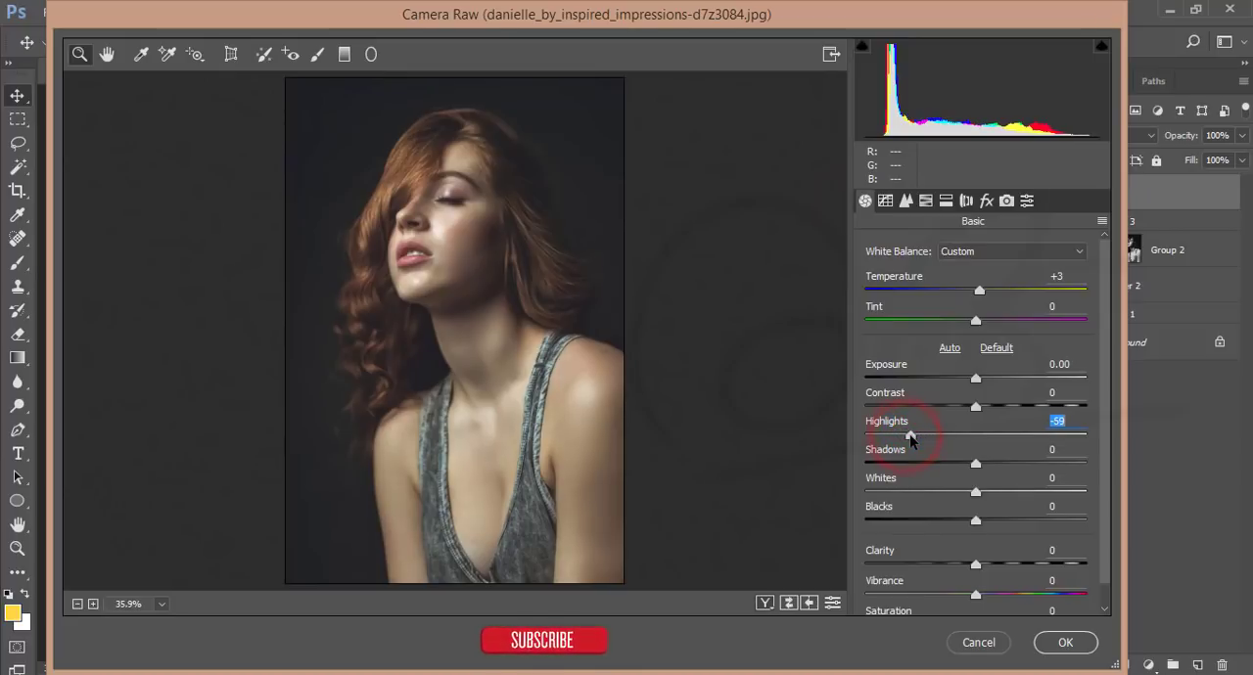
# - Set Highlights -59, Shadows +51, Blacks -20, and add Dehaze of about +8 in Effects
pyautogui.moveTo(974, 464); pyautogui.dragTo(1026, 464)
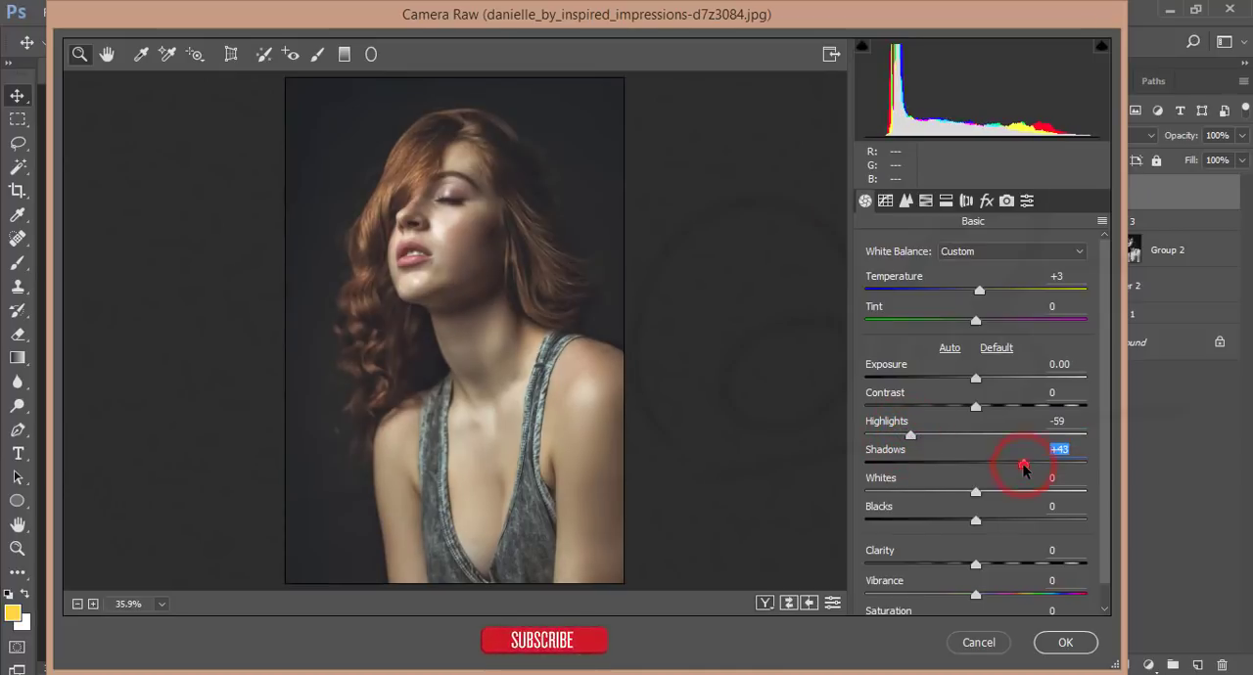
pyautogui.moveTo(1023, 464); pyautogui.dragTo(1032, 464)
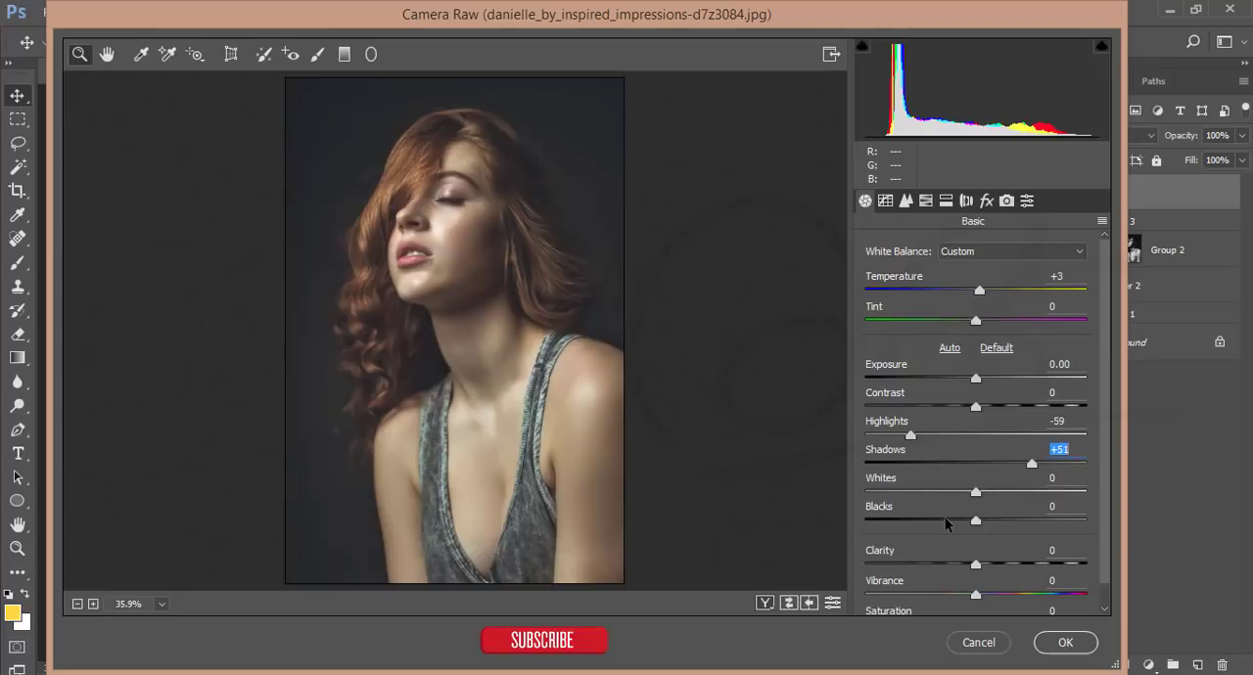
pyautogui.moveTo(975, 521); pyautogui.dragTo(945, 521)
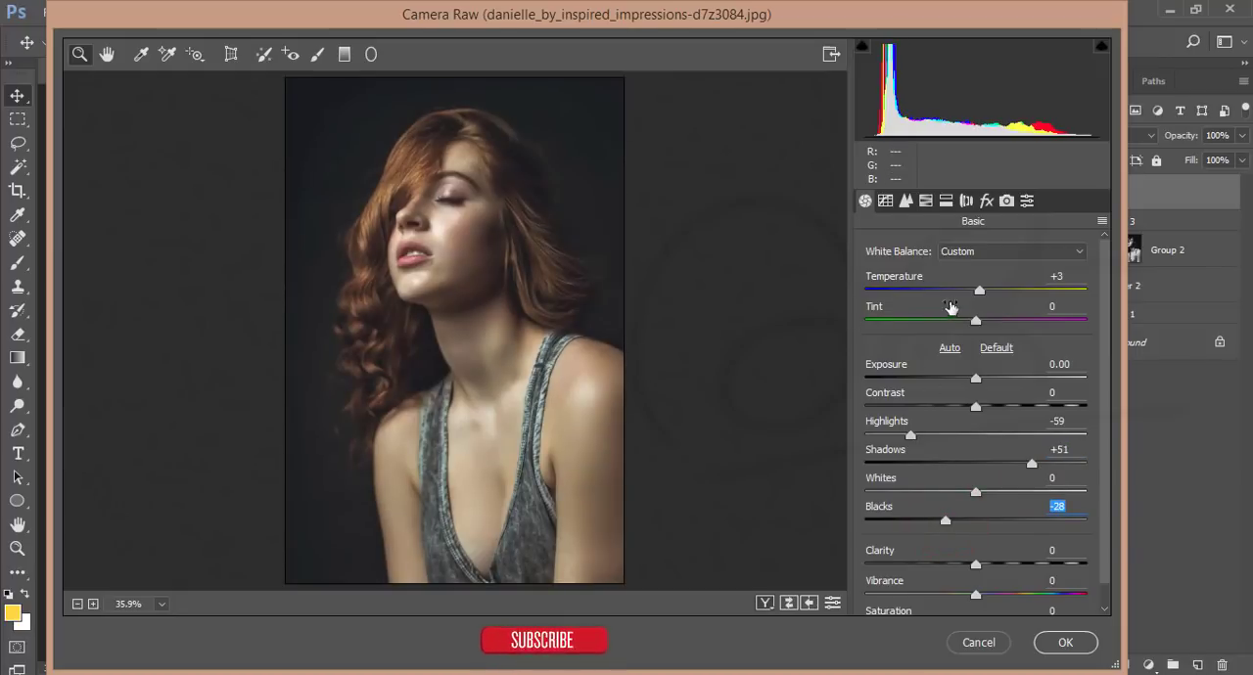
pyautogui.click(987, 200)
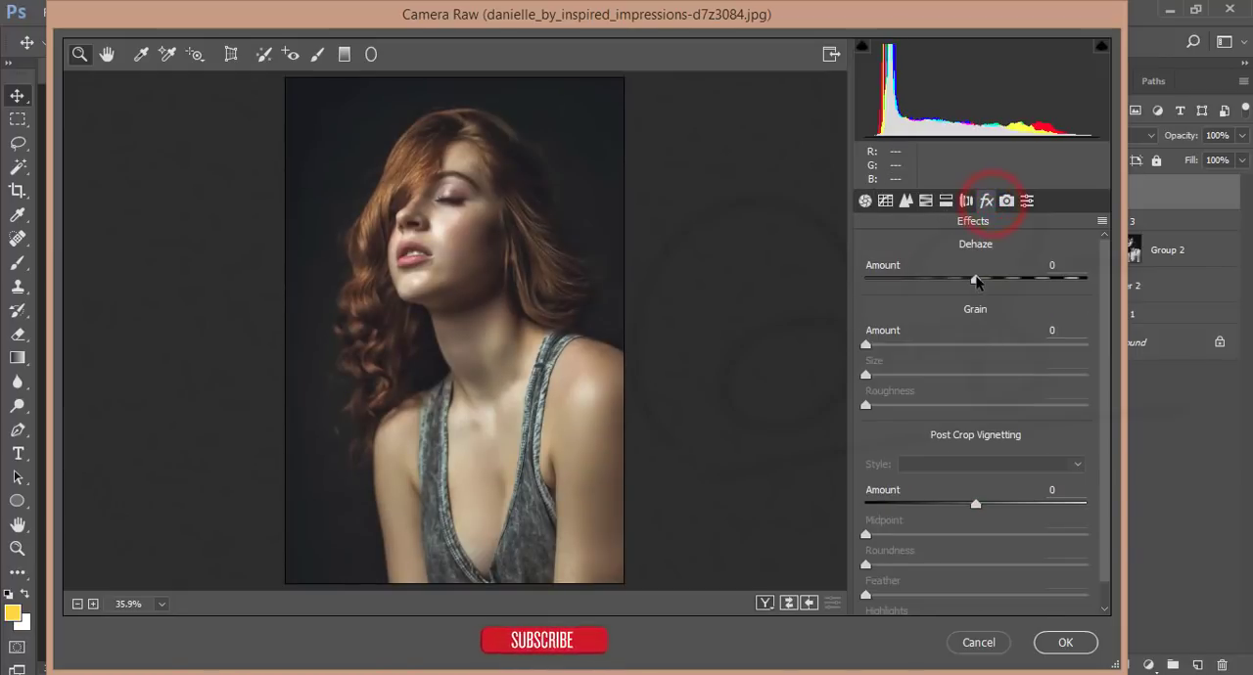
pyautogui.moveTo(975, 278); pyautogui.dragTo(983, 277)
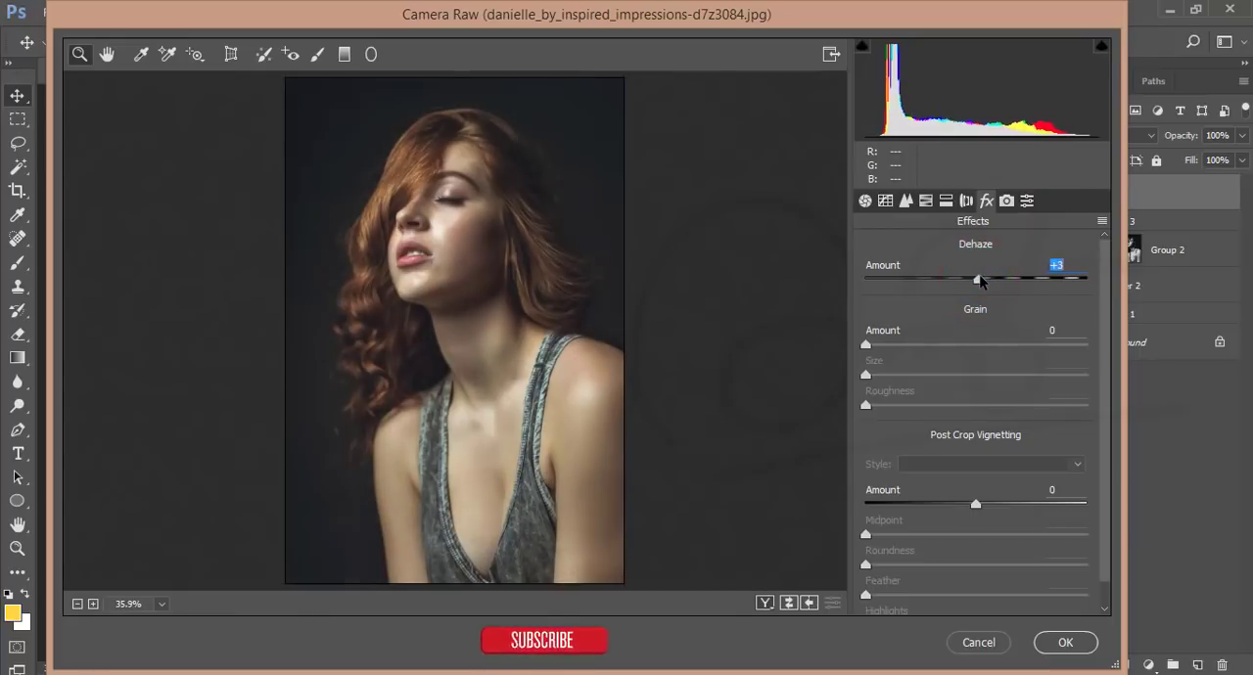
pyautogui.moveTo(979, 278); pyautogui.dragTo(986, 278)
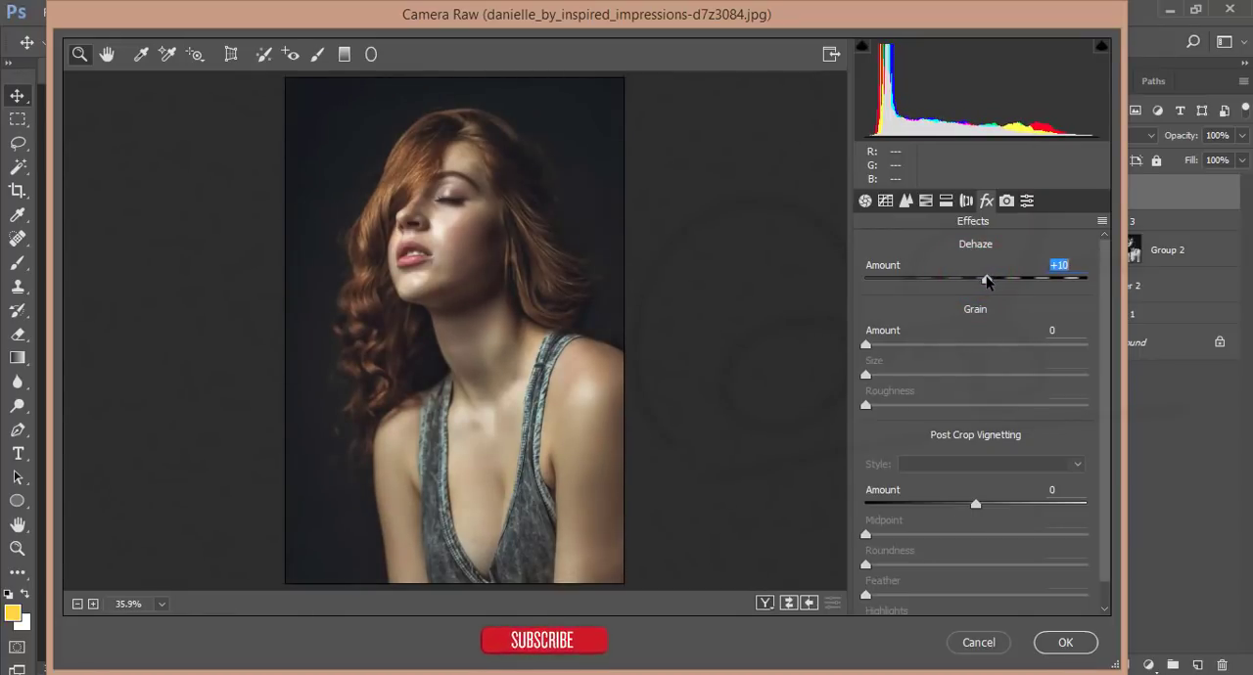
pyautogui.moveTo(987, 278); pyautogui.dragTo(984, 278)
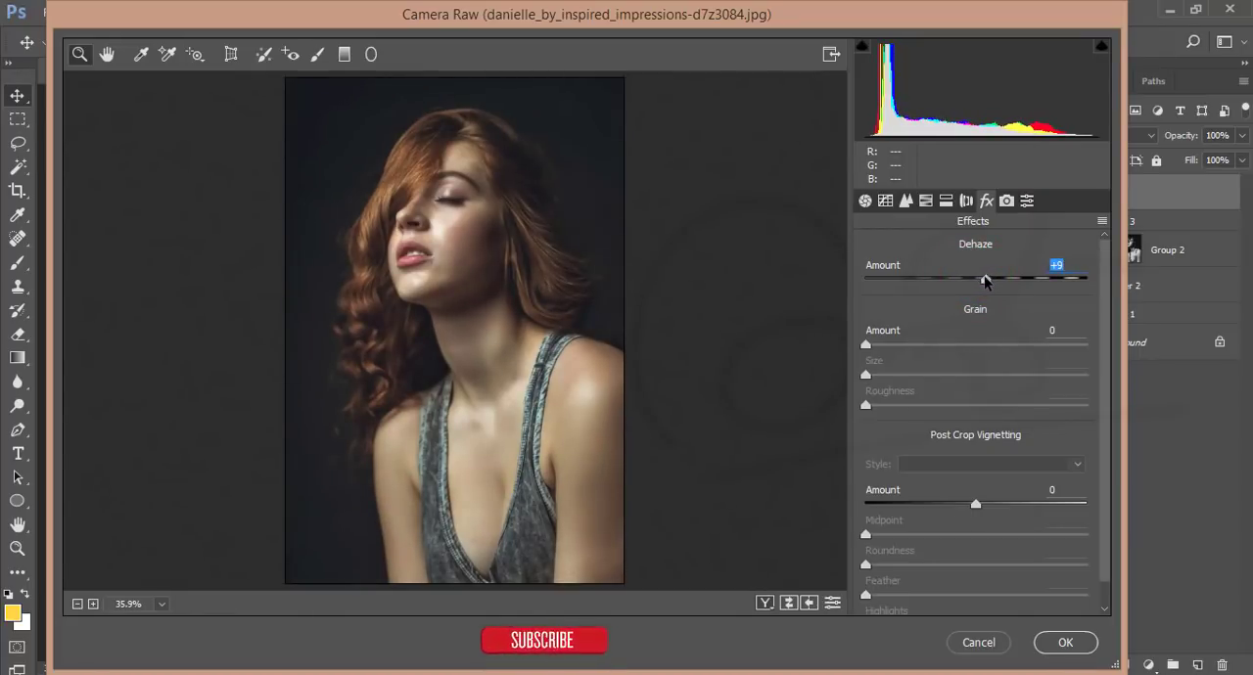
# - In HSL lower Oranges saturation to -20 and raise Oranges luminance to +22
pyautogui.click(924, 200)
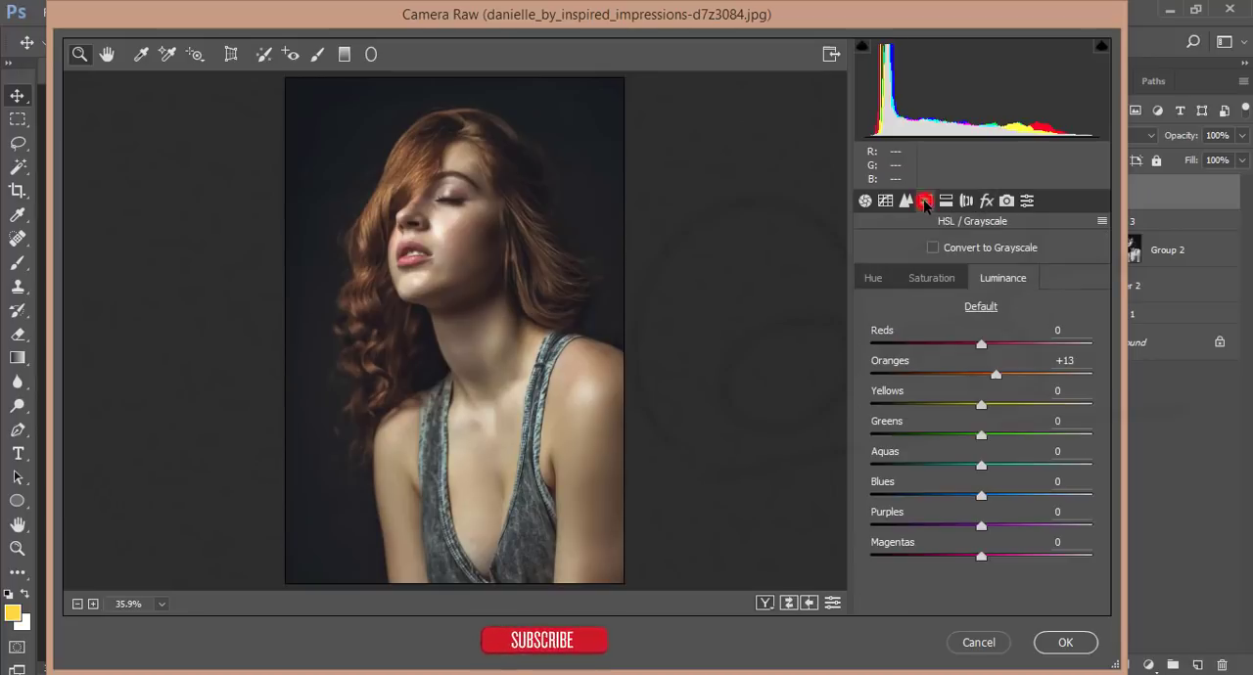
pyautogui.click(931, 277)
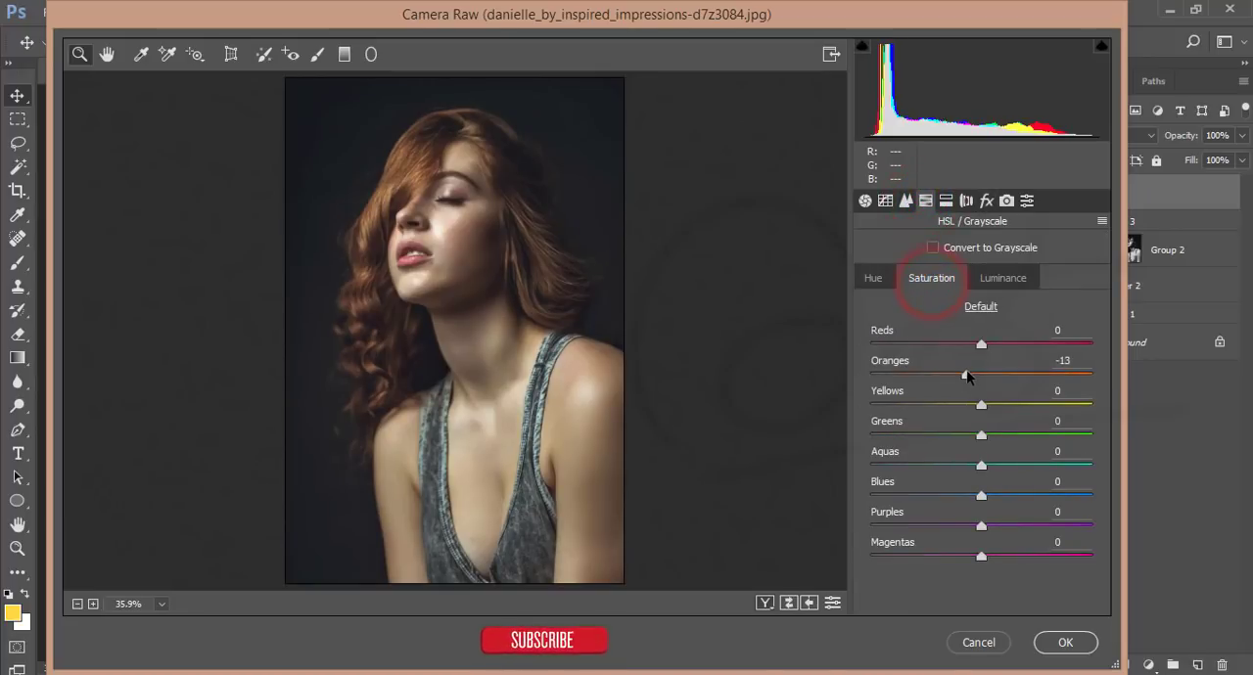
pyautogui.moveTo(979, 376); pyautogui.dragTo(959, 376)
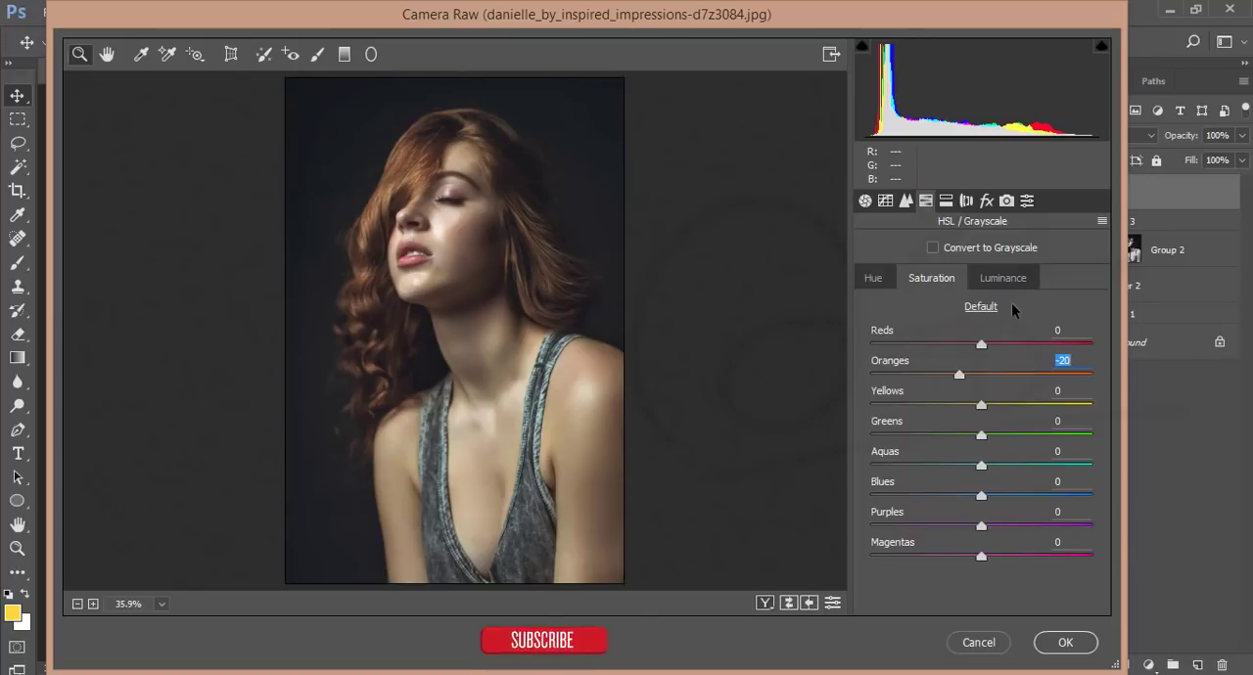
pyautogui.click(1002, 278)
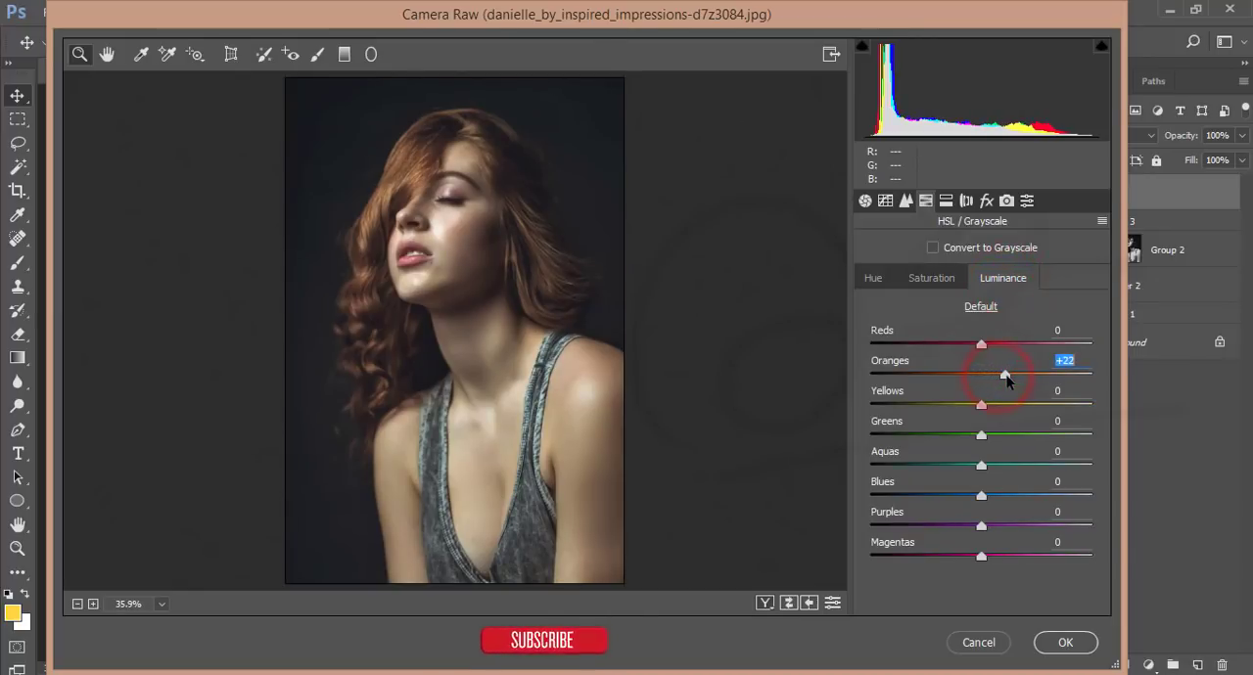
pyautogui.click(884, 200)
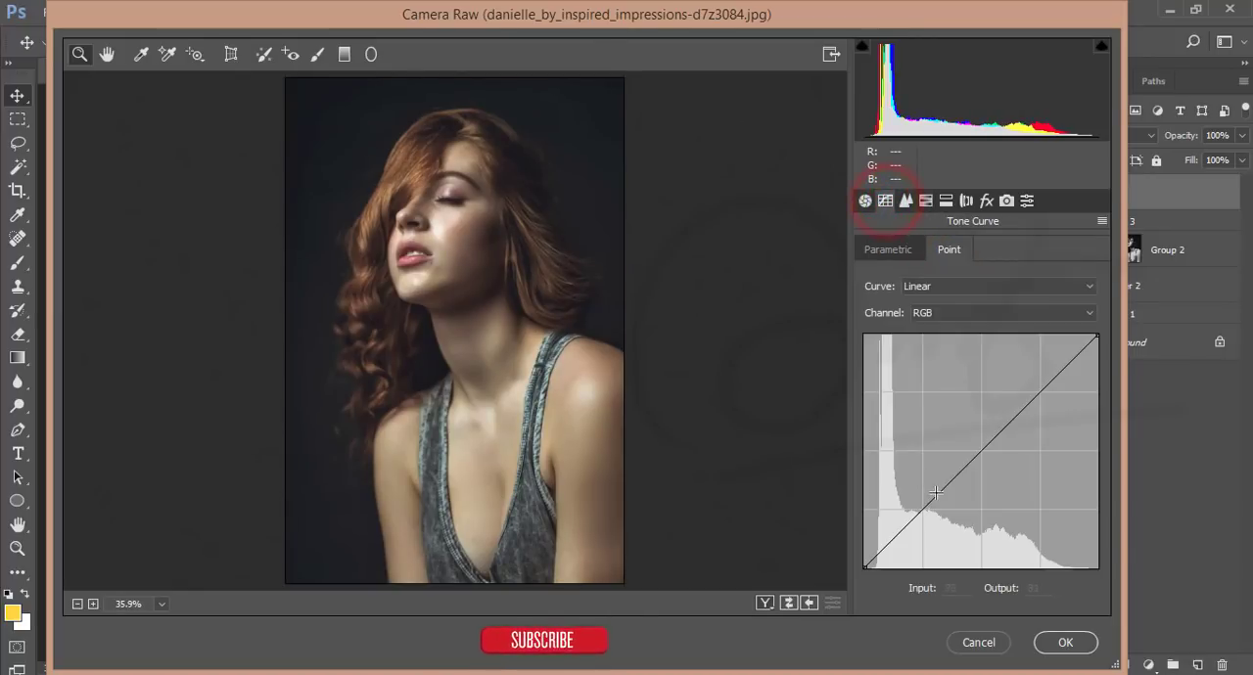
# - Lift the RGB point curve's black point to output 12 for faded blacks, with Exposure at +0.05
pyautogui.moveTo(865, 571); pyautogui.dragTo(865, 558)
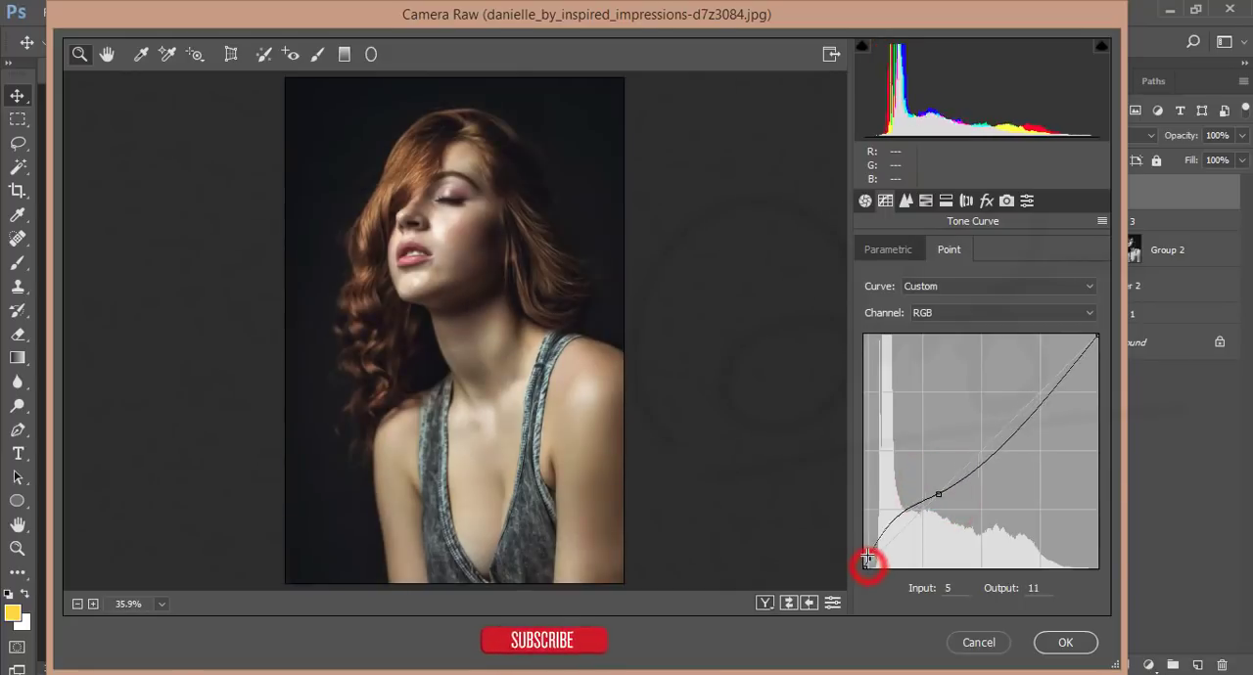
pyautogui.press('ctrl+z')
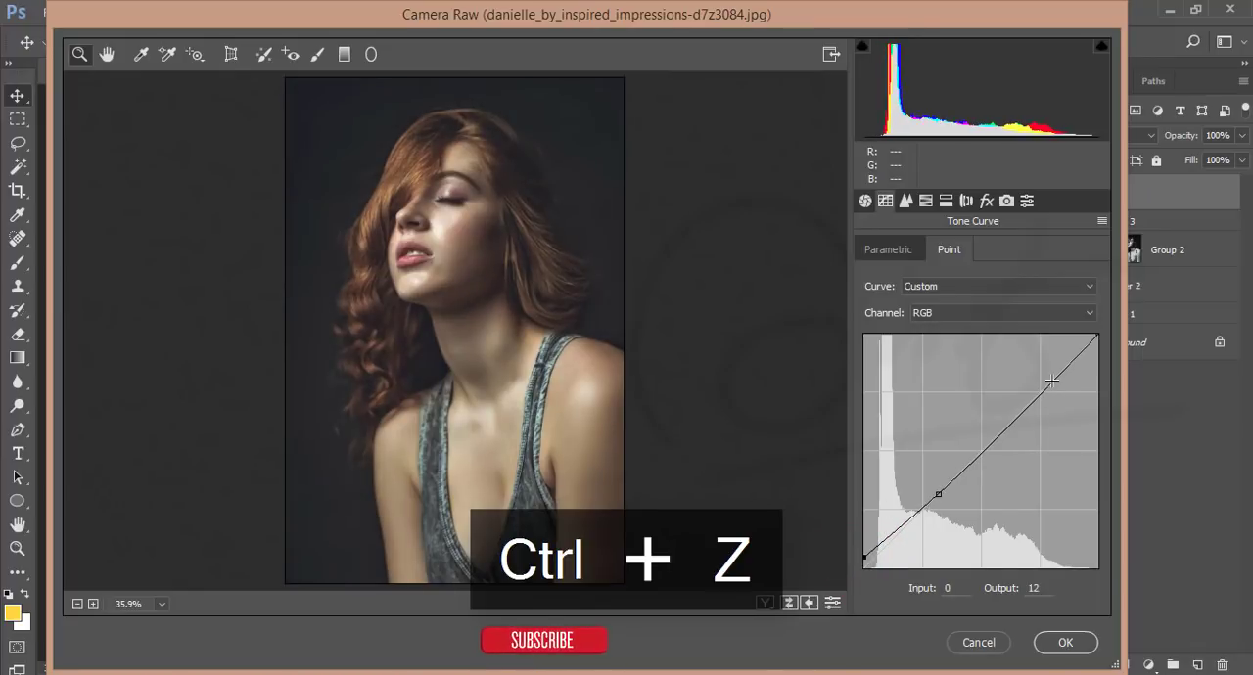
pyautogui.press('ctrl+z')
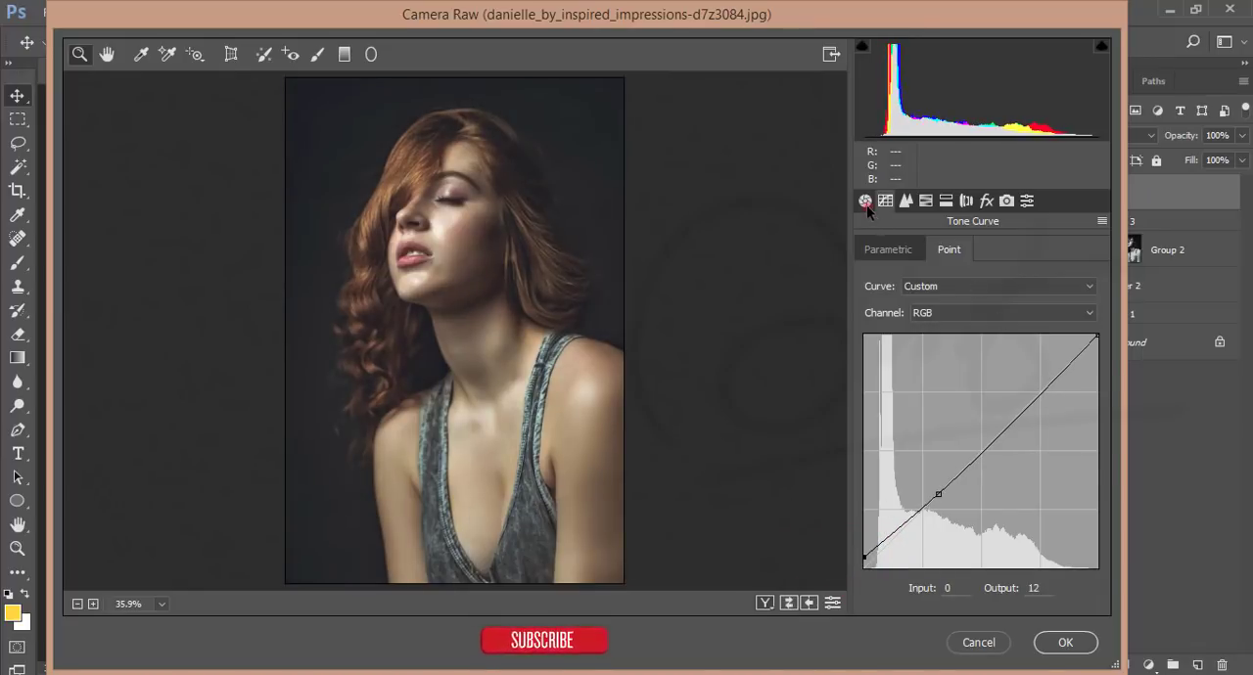
pyautogui.click(865, 200)
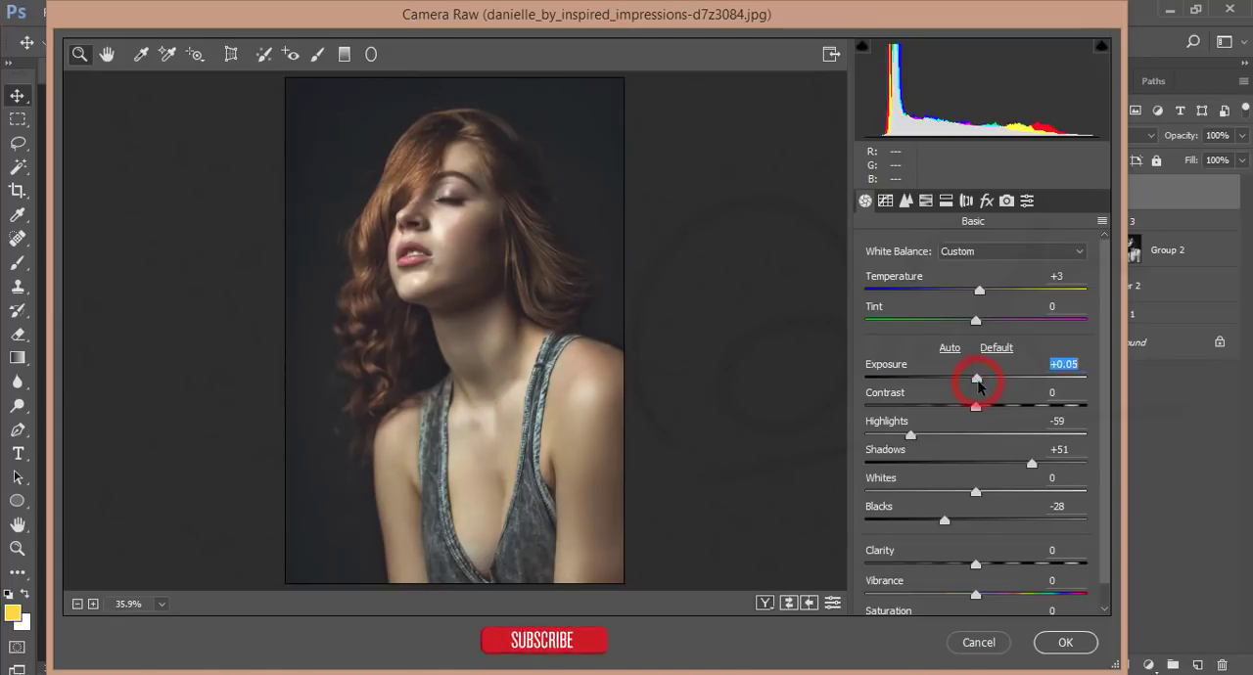
# - Darken the Reds in luminance and boost their saturation
pyautogui.moveTo(976, 380); pyautogui.dragTo(979, 380)
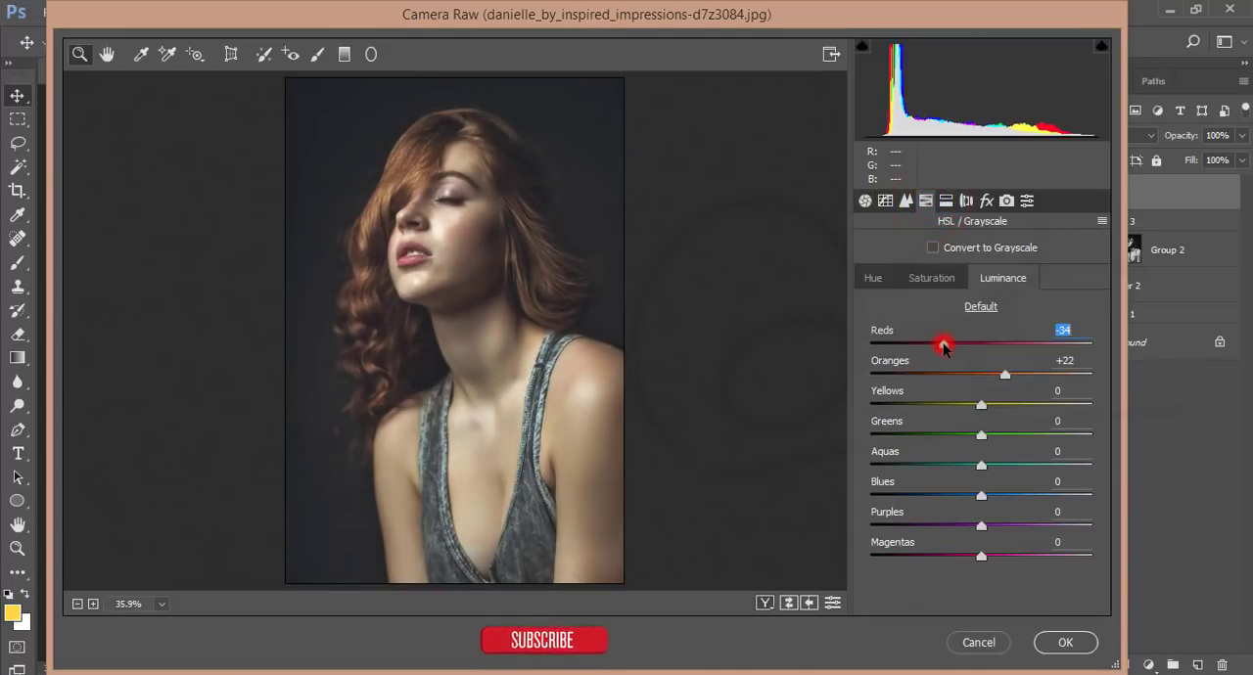
pyautogui.moveTo(943, 344); pyautogui.dragTo(935, 345)
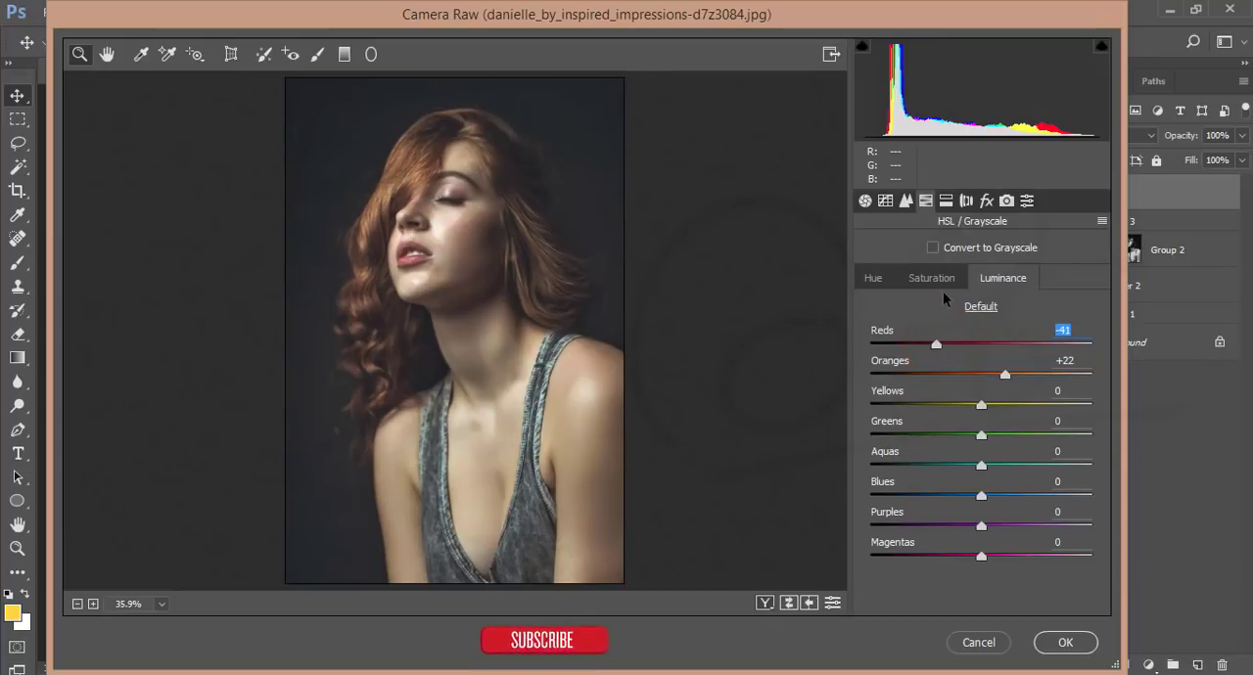
pyautogui.click(931, 278)
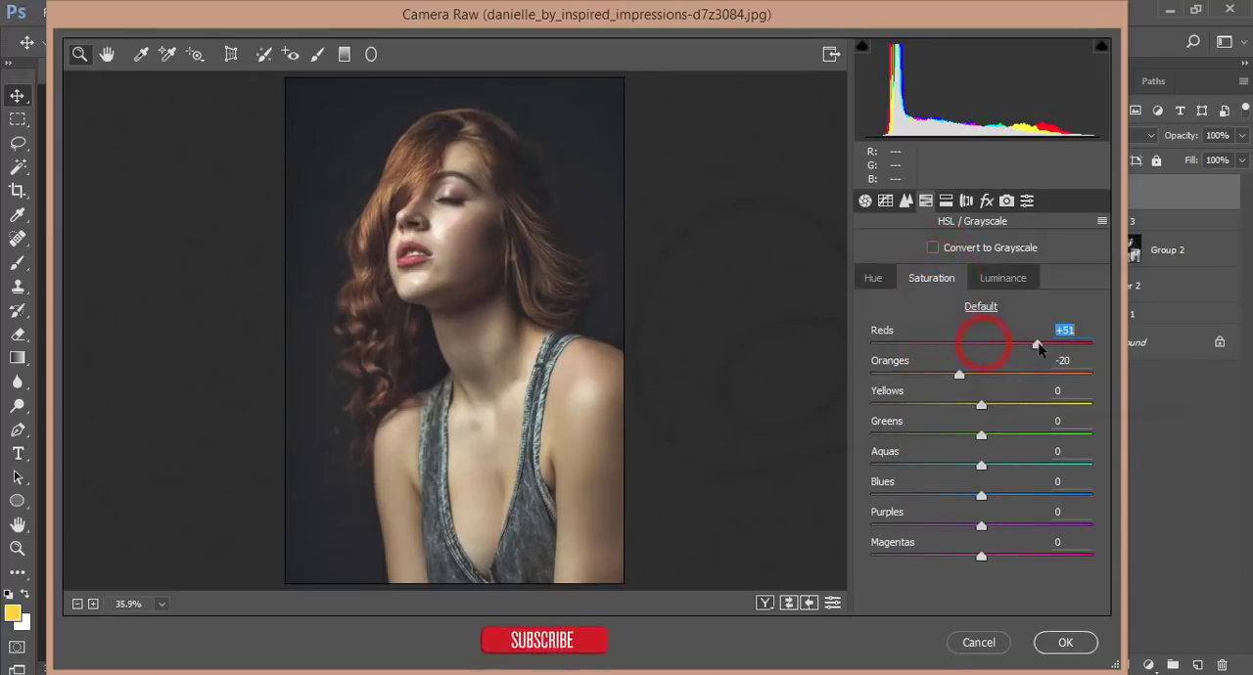
pyautogui.moveTo(1037, 345); pyautogui.dragTo(1047, 344)
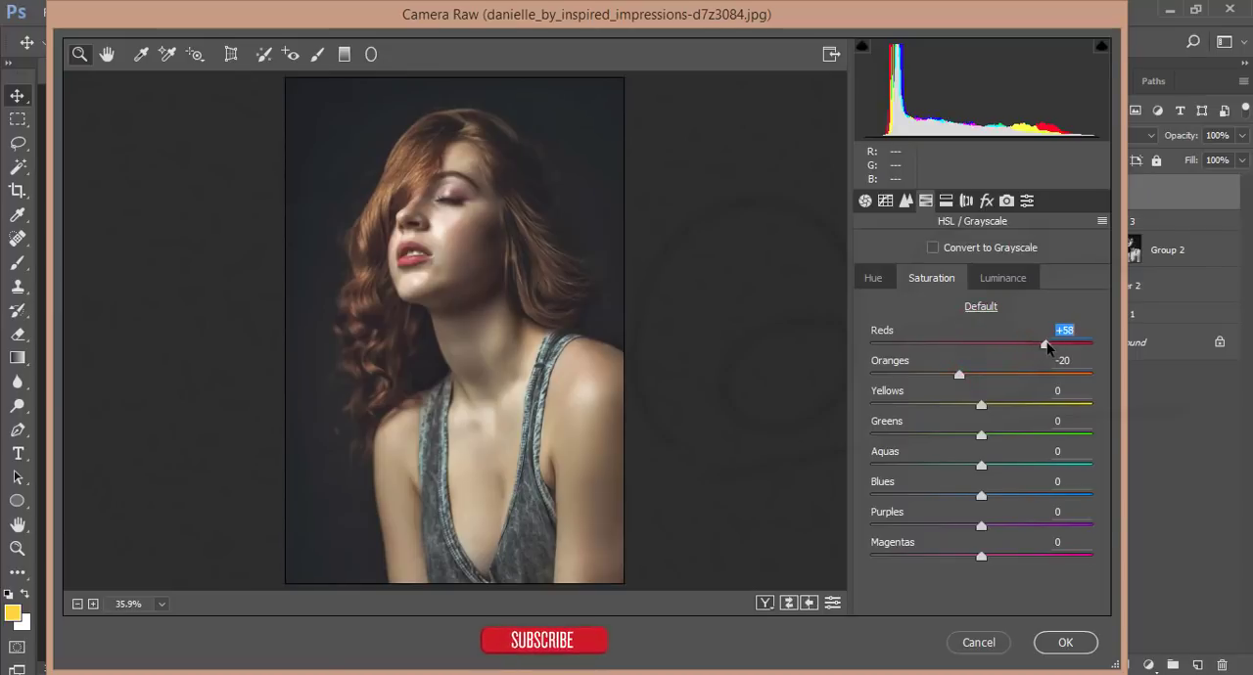
pyautogui.moveTo(1047, 345); pyautogui.dragTo(1038, 344)
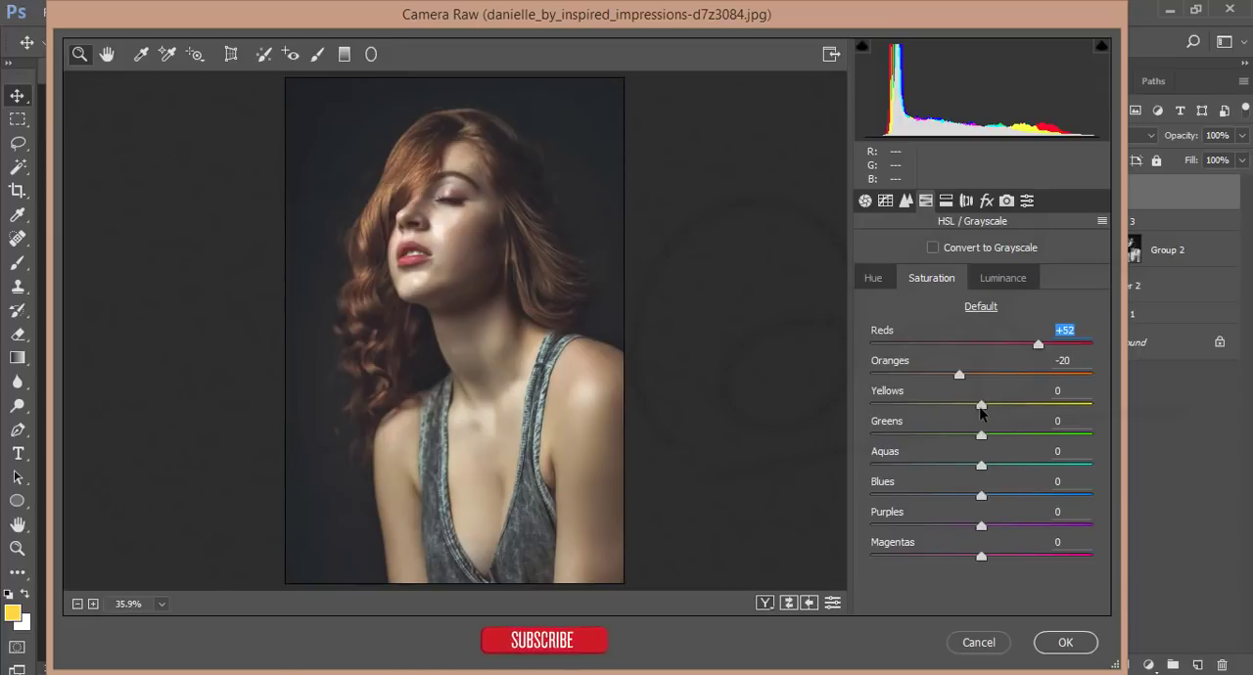
# - Adjust Yellows luminance, brightening then pulling it back down
pyautogui.click(1002, 278)
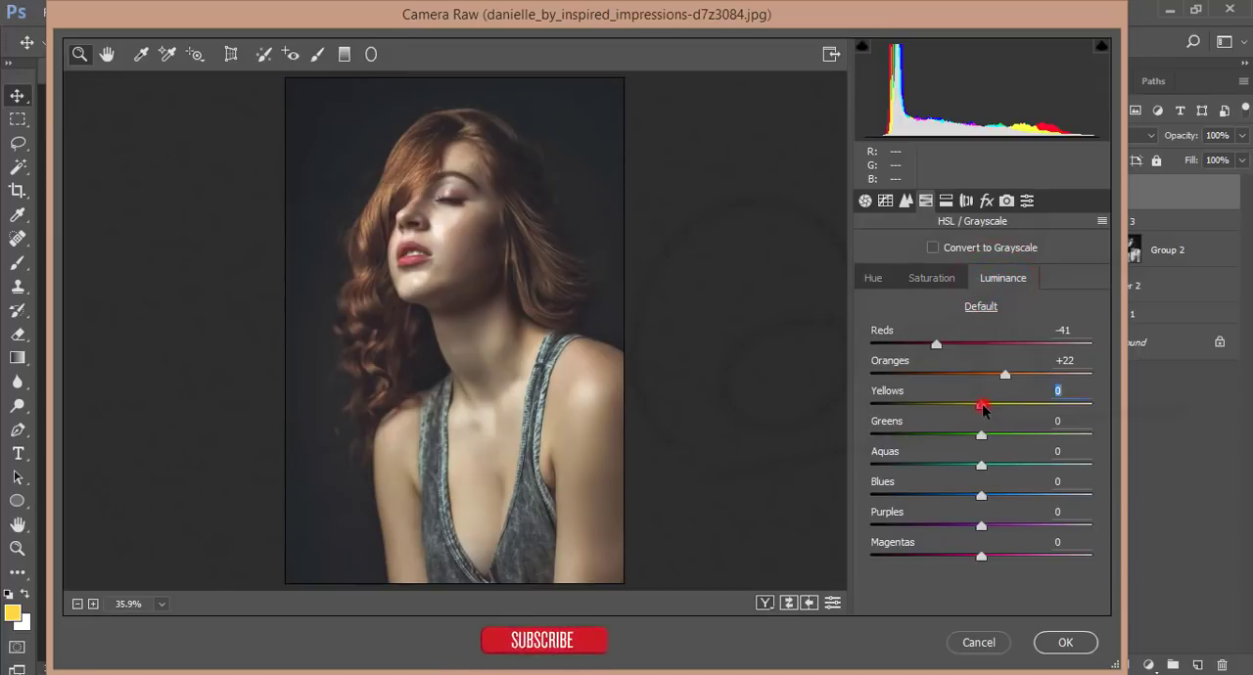
pyautogui.moveTo(983, 404); pyautogui.dragTo(987, 403)
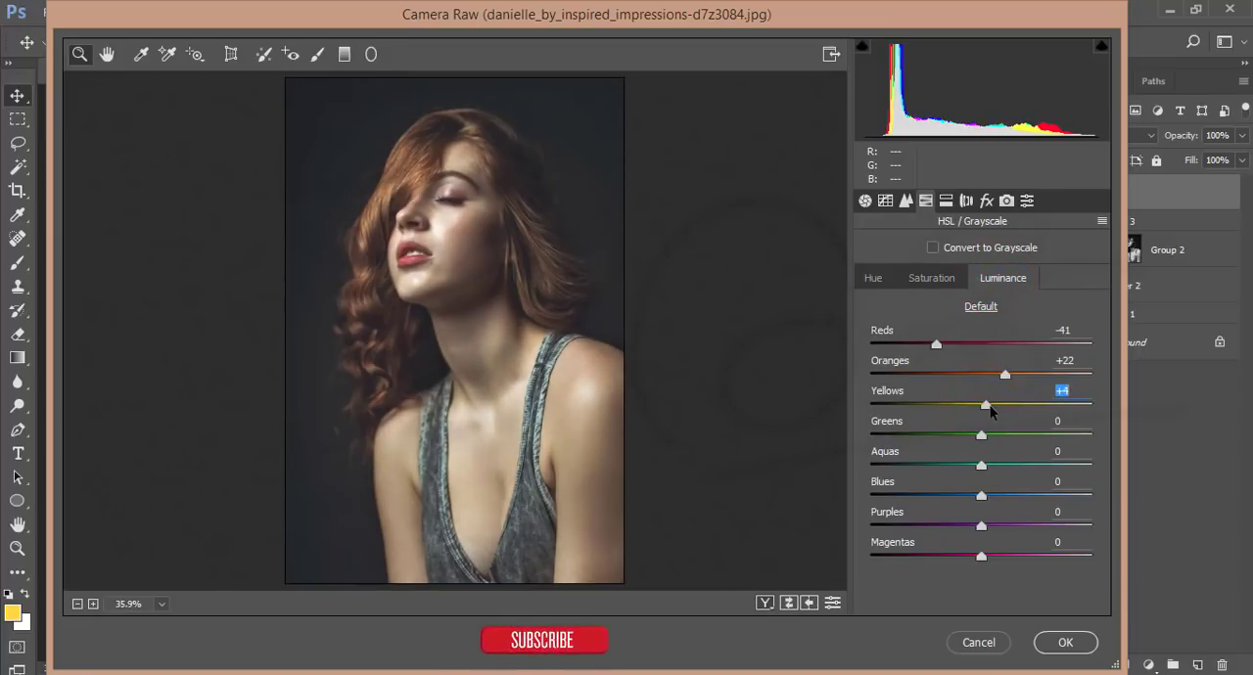
pyautogui.moveTo(987, 403); pyautogui.dragTo(994, 404)
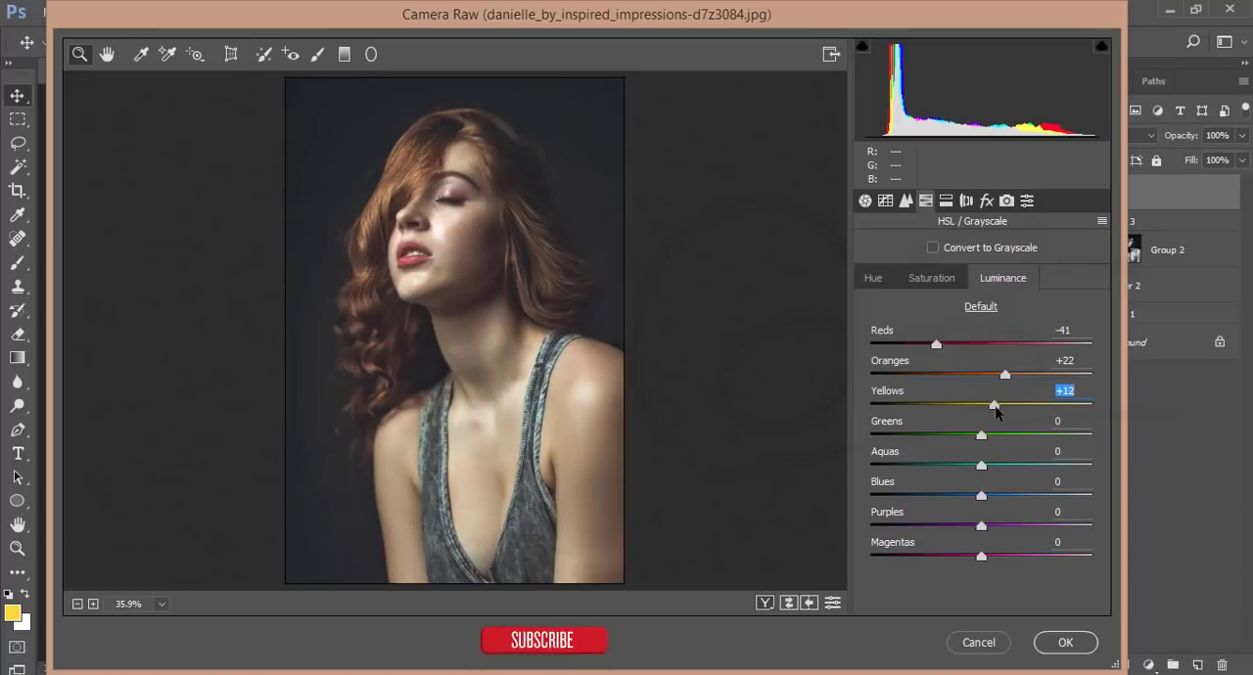
pyautogui.moveTo(1026, 333)
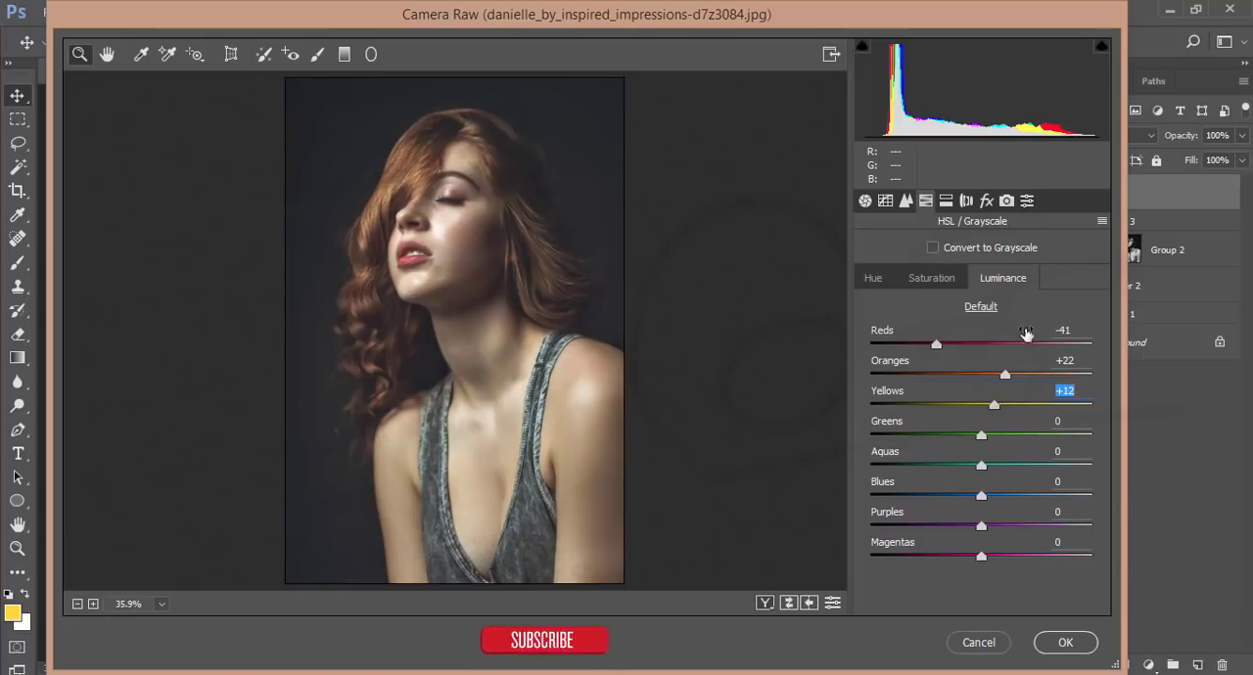
pyautogui.moveTo(995, 405); pyautogui.dragTo(986, 405)
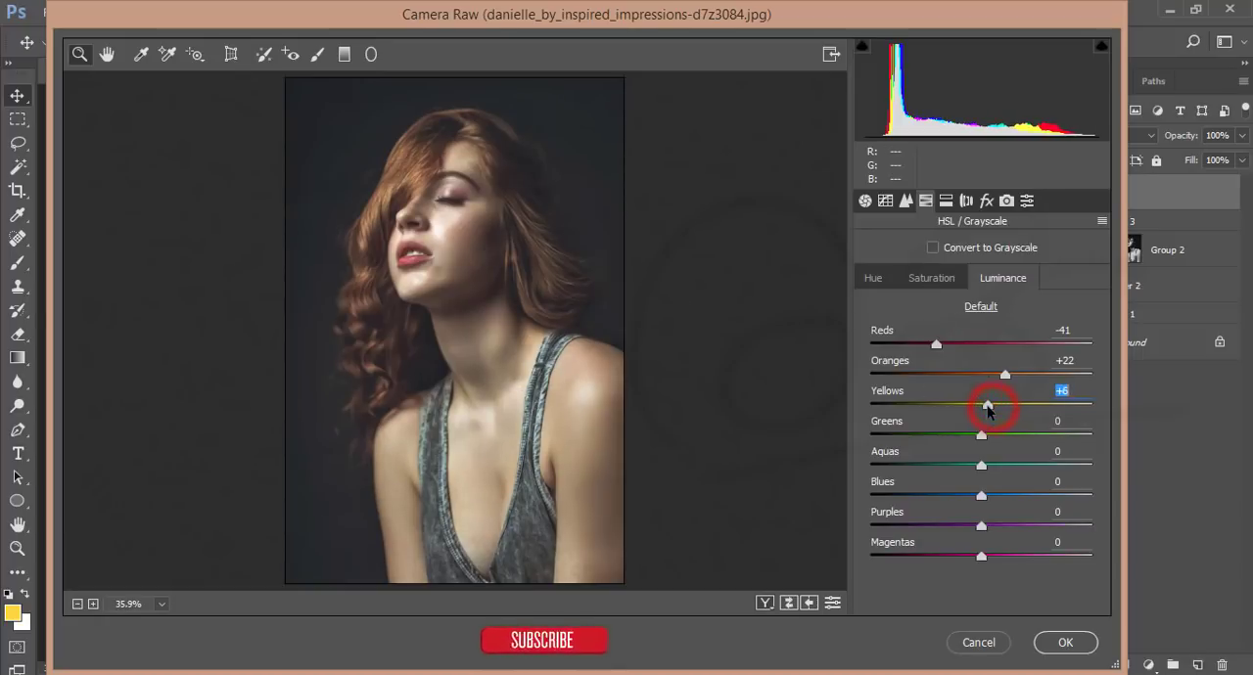
# - Raise Yellows saturation slightly, boost Blues, Purples and Magentas saturation, and apply the Camera Raw grade to Layer 3
pyautogui.click(932, 278)
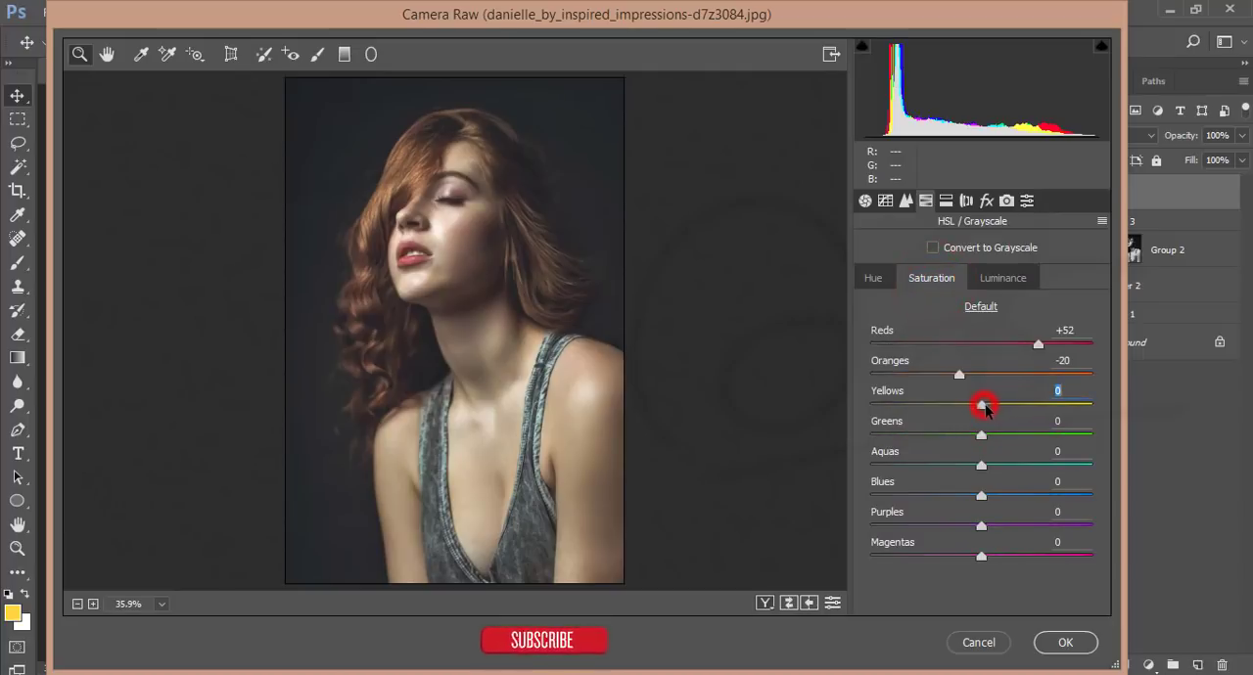
pyautogui.moveTo(982, 405); pyautogui.dragTo(987, 406)
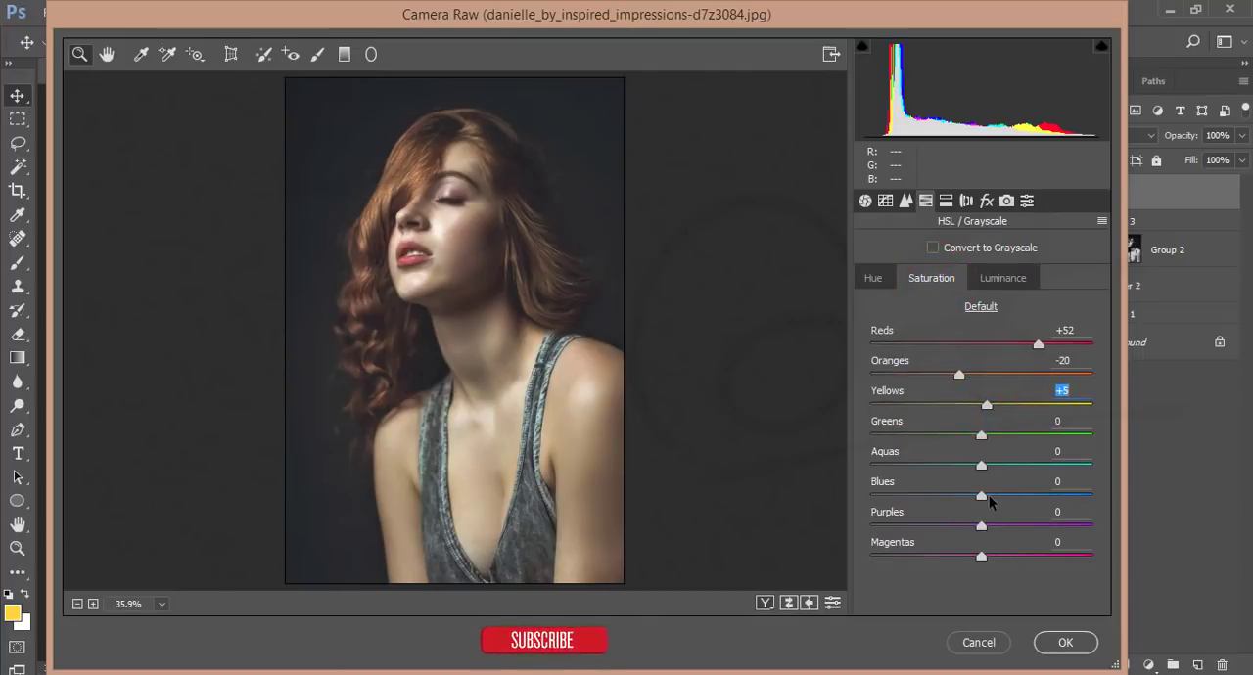
pyautogui.moveTo(982, 495); pyautogui.dragTo(1021, 495)
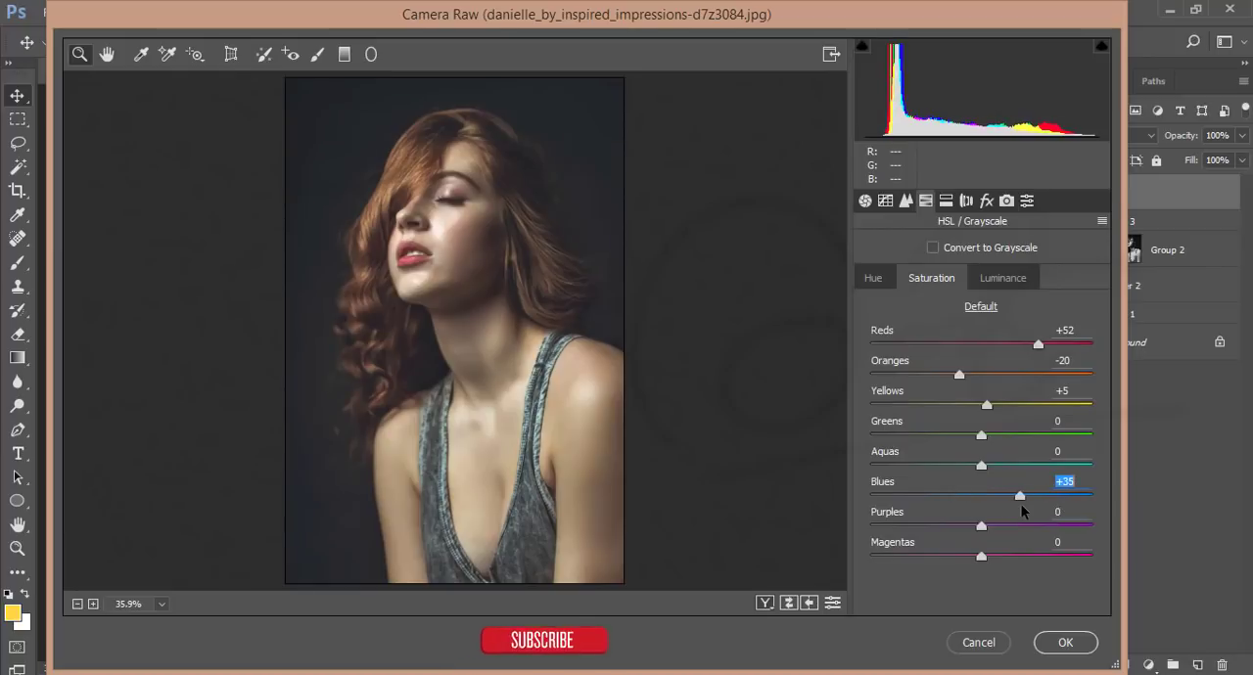
pyautogui.moveTo(1022, 497); pyautogui.dragTo(1053, 497)
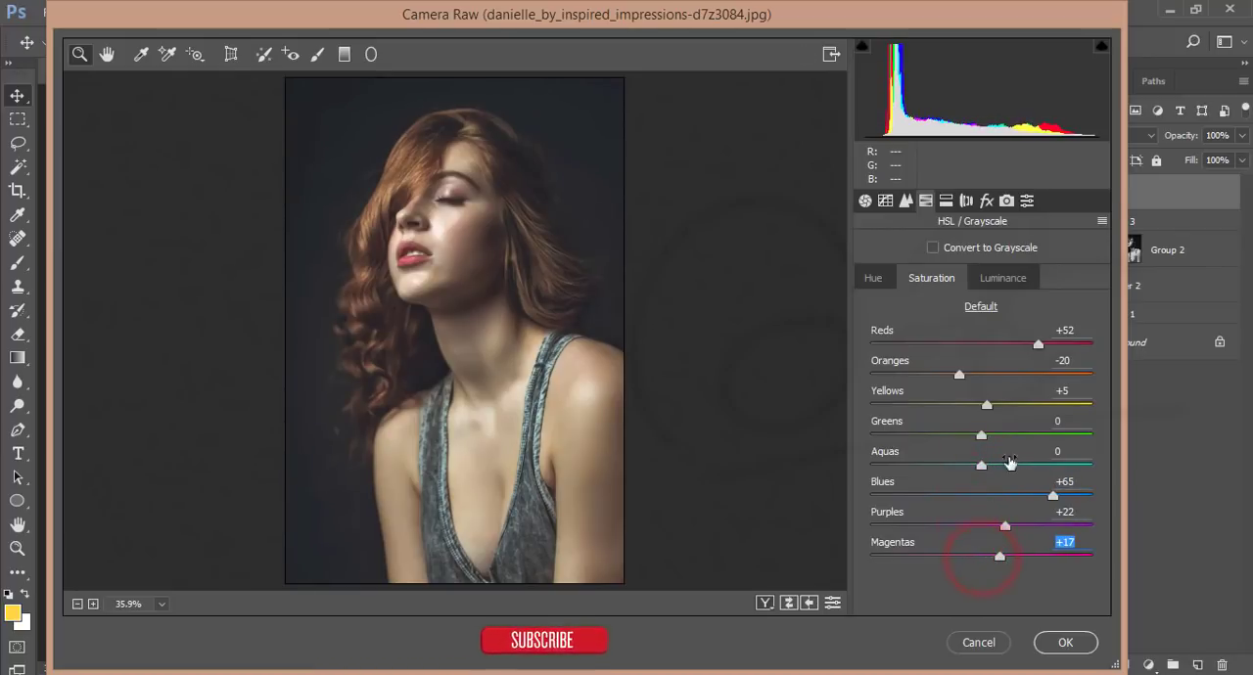
pyautogui.click(1002, 278)
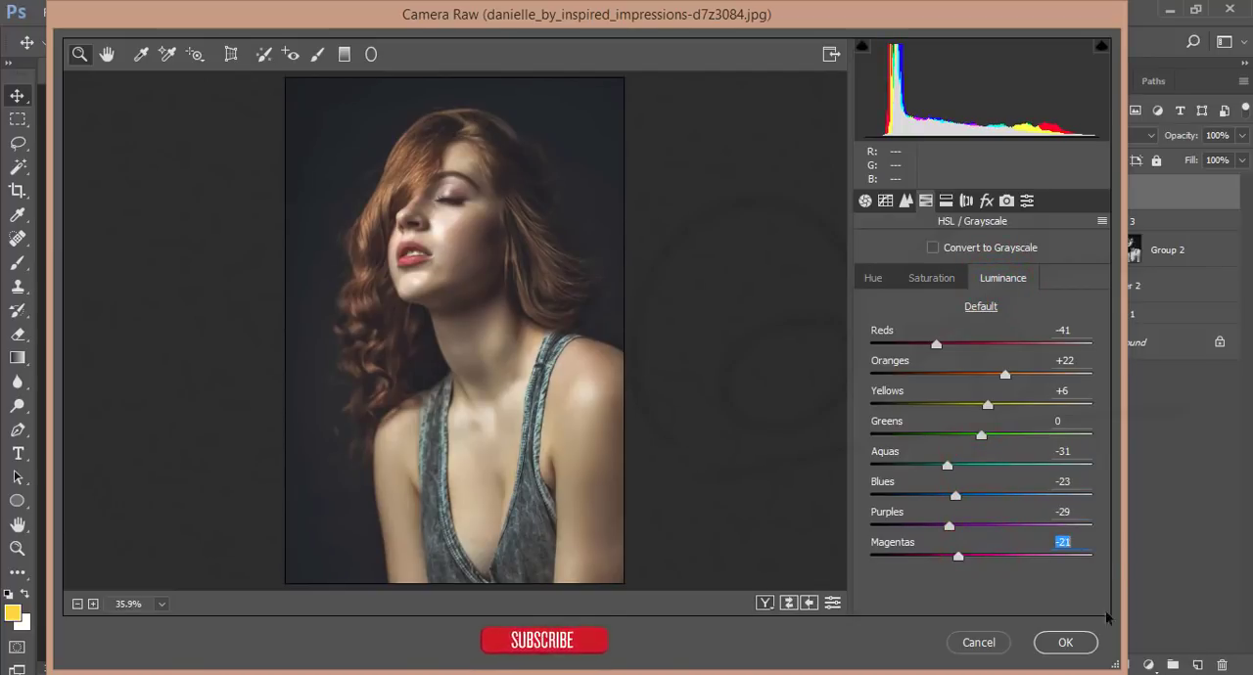
pyautogui.click(1065, 642)
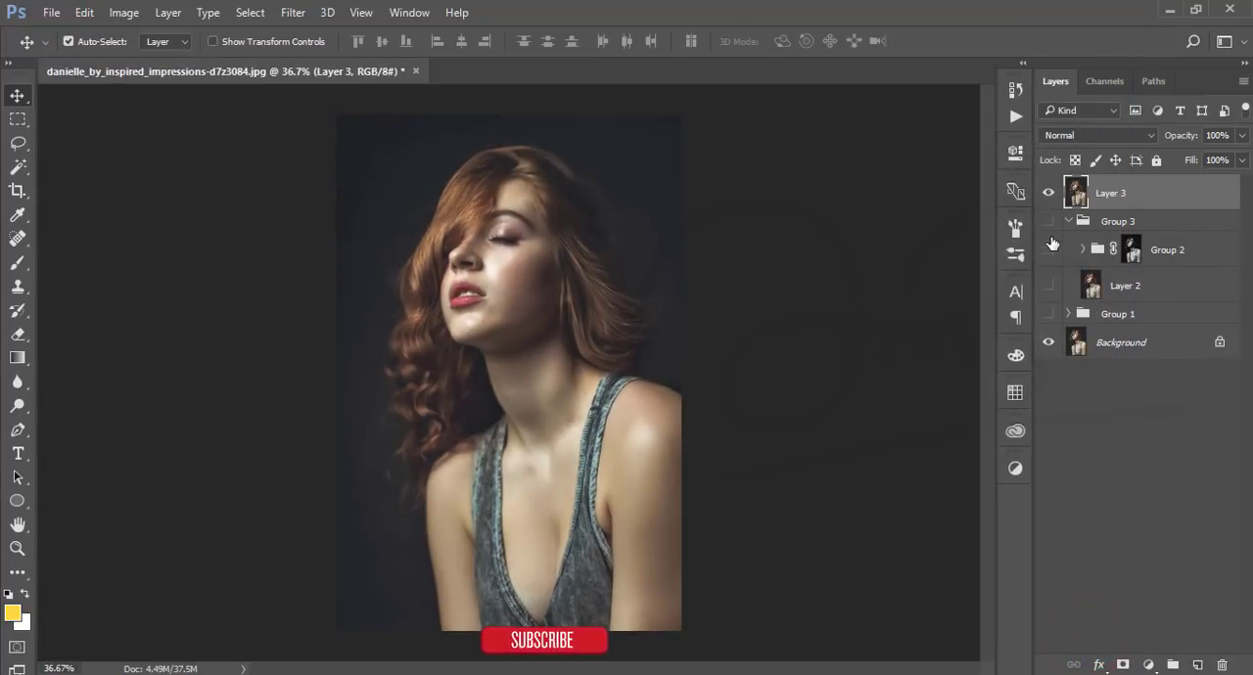
# - Select Layer 3 and launch Color Efex Pro 4 from the Nik Collection filters
pyautogui.click(1049, 192)
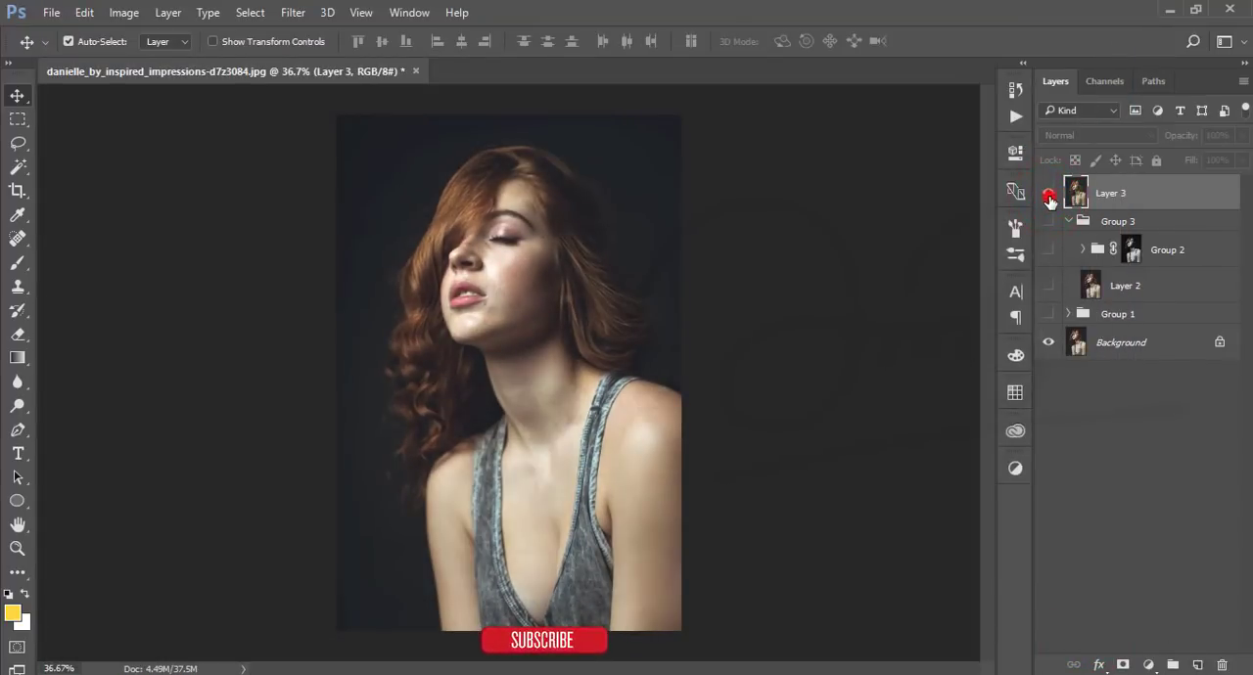
pyautogui.click(1049, 192)
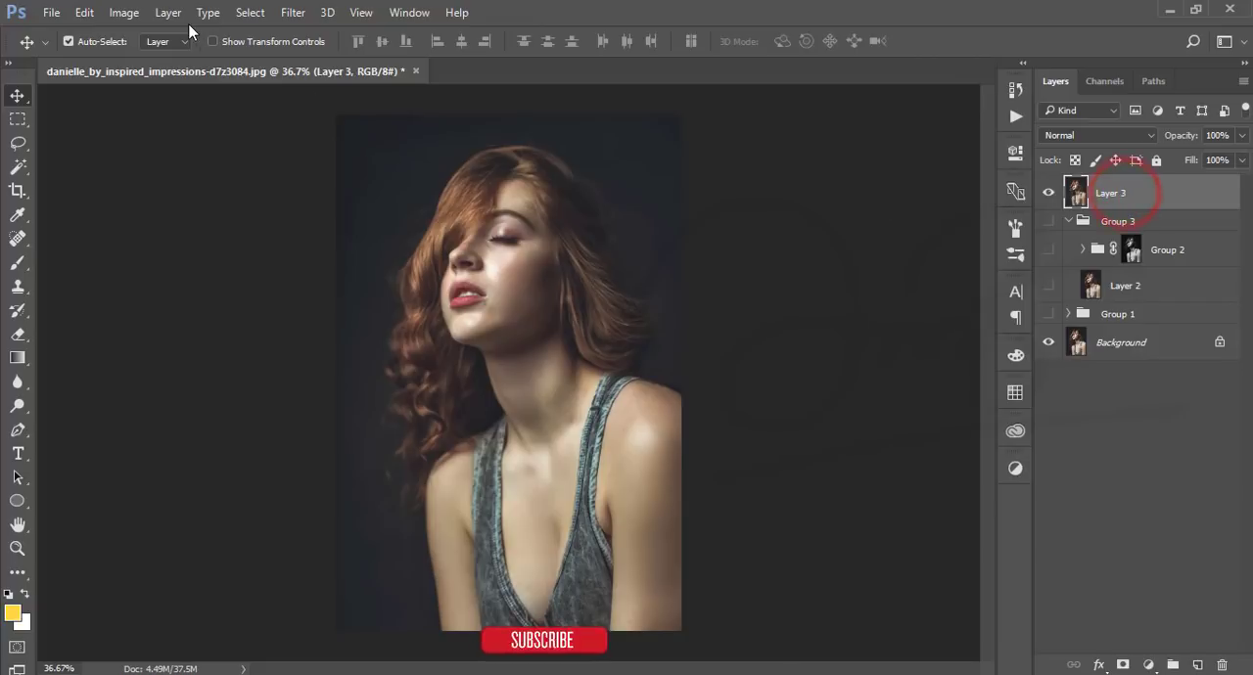
pyautogui.click(294, 12)
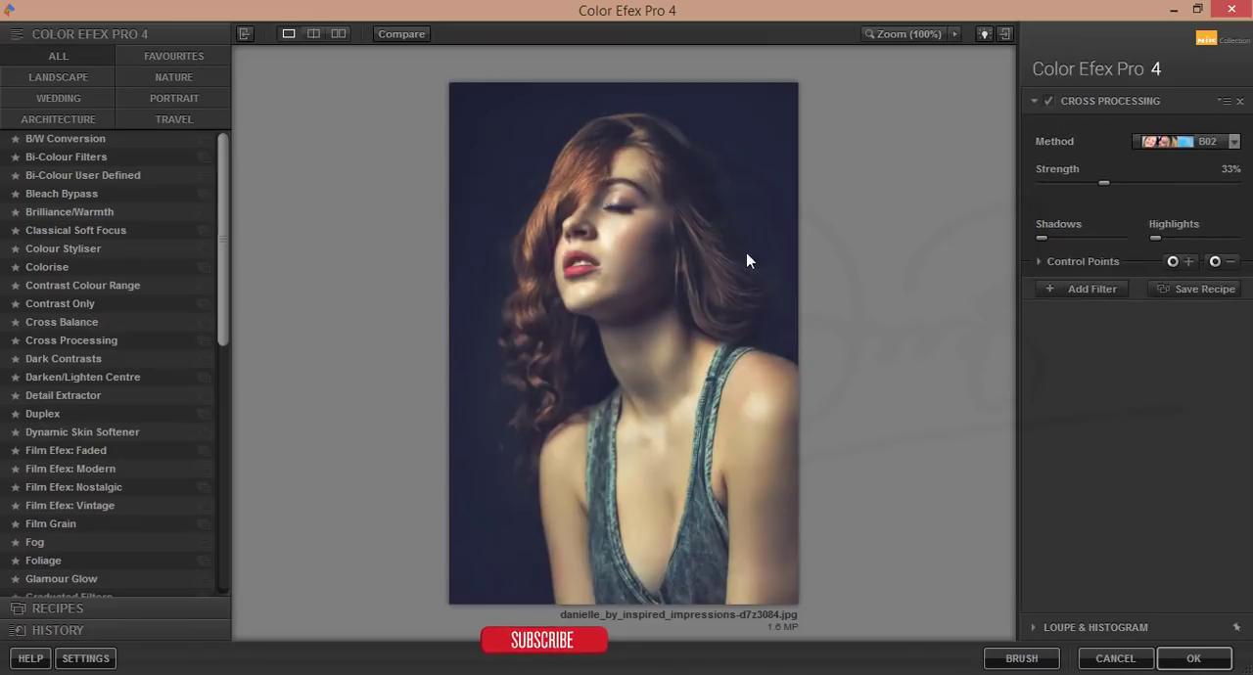
# - Choose the Cross Processing filter, compare several methods, settle on L92 at 33% and apply it
pyautogui.click(63, 321)
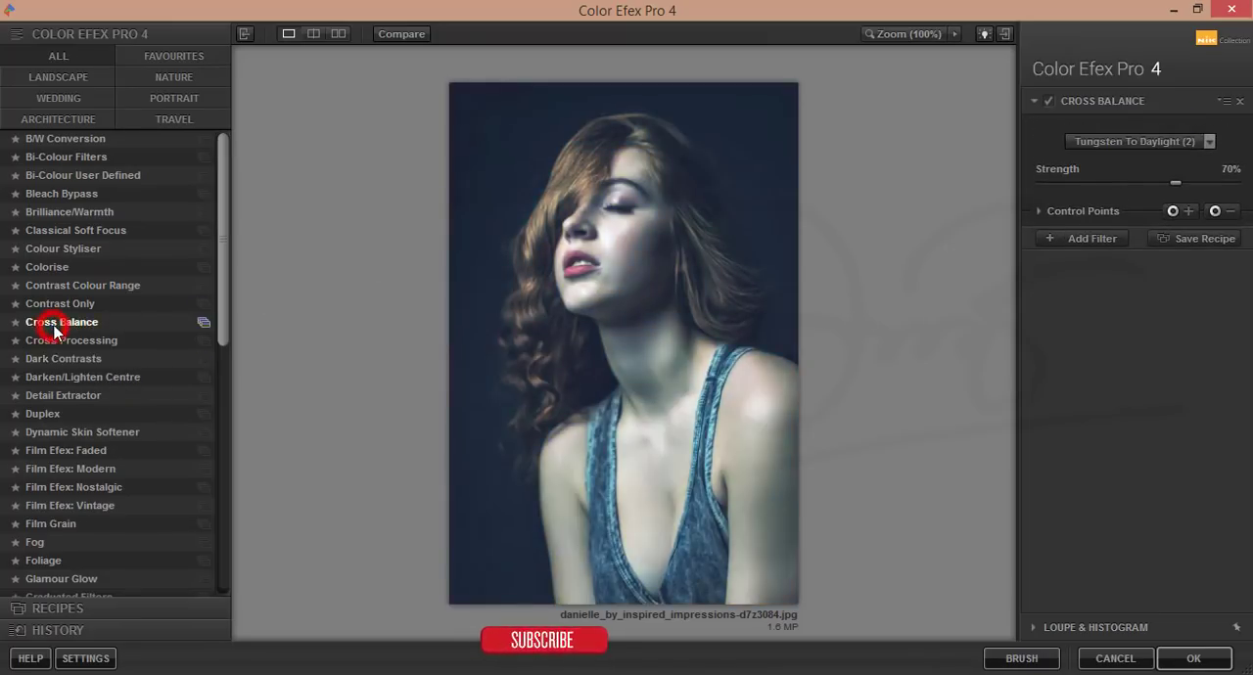
pyautogui.click(71, 339)
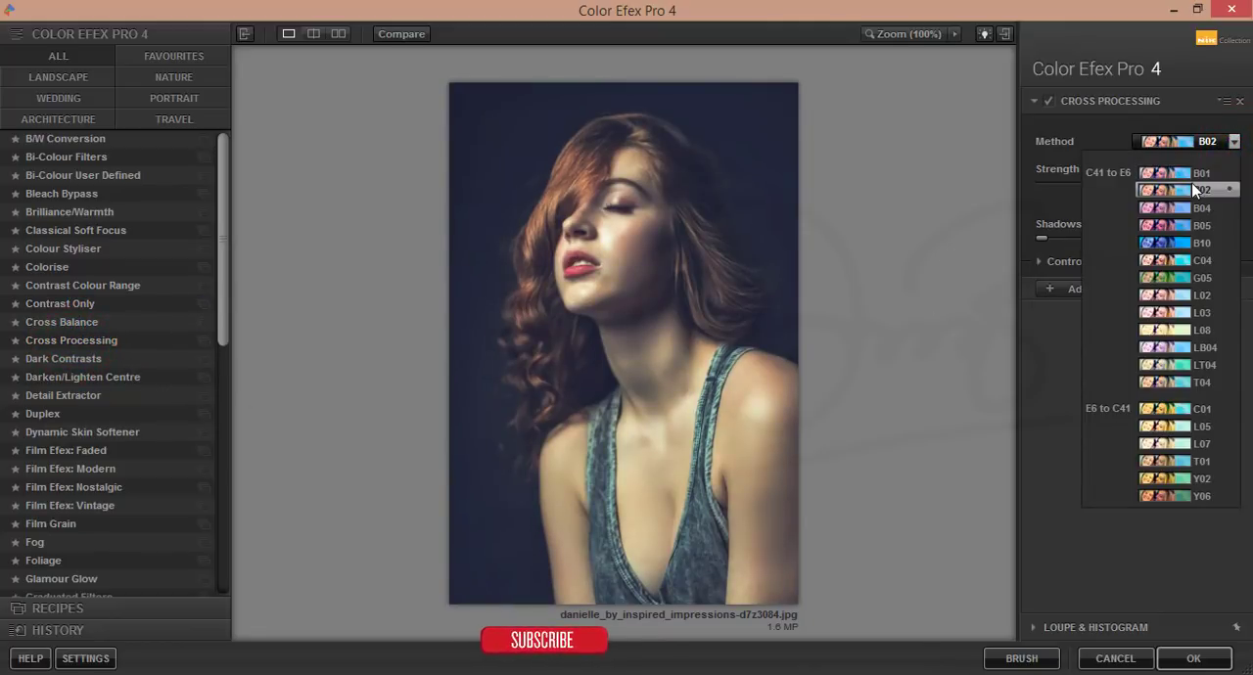
pyautogui.click(1202, 225)
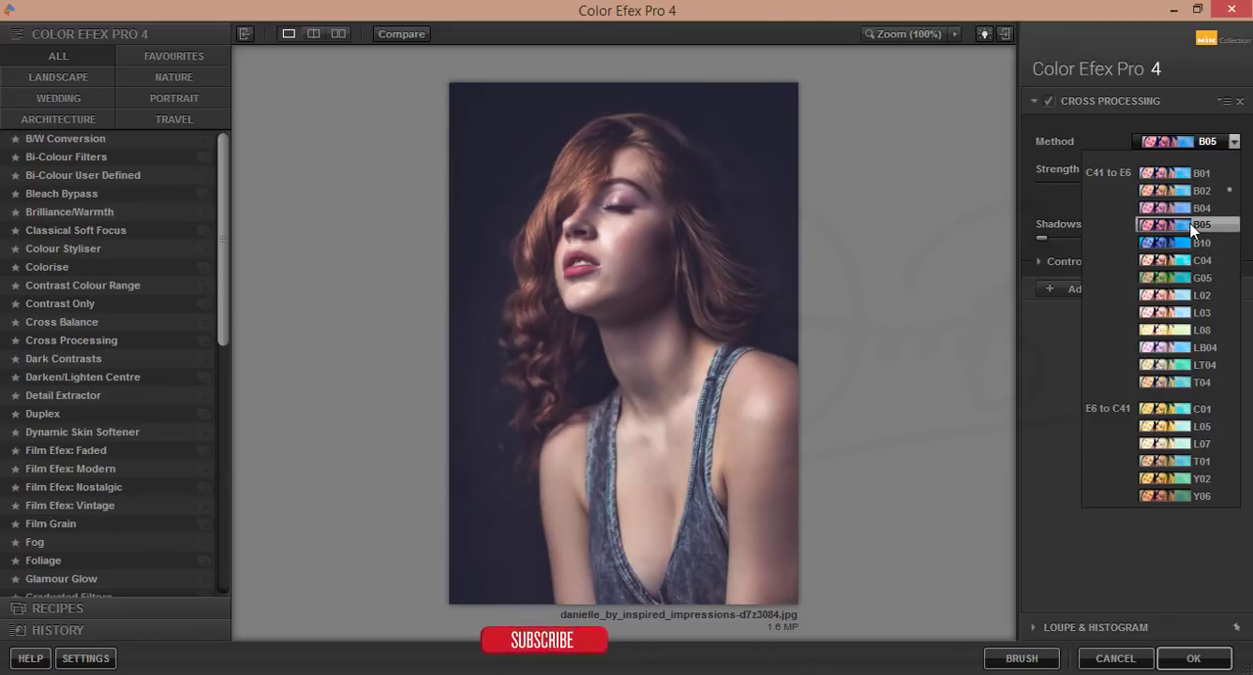
pyautogui.click(1202, 243)
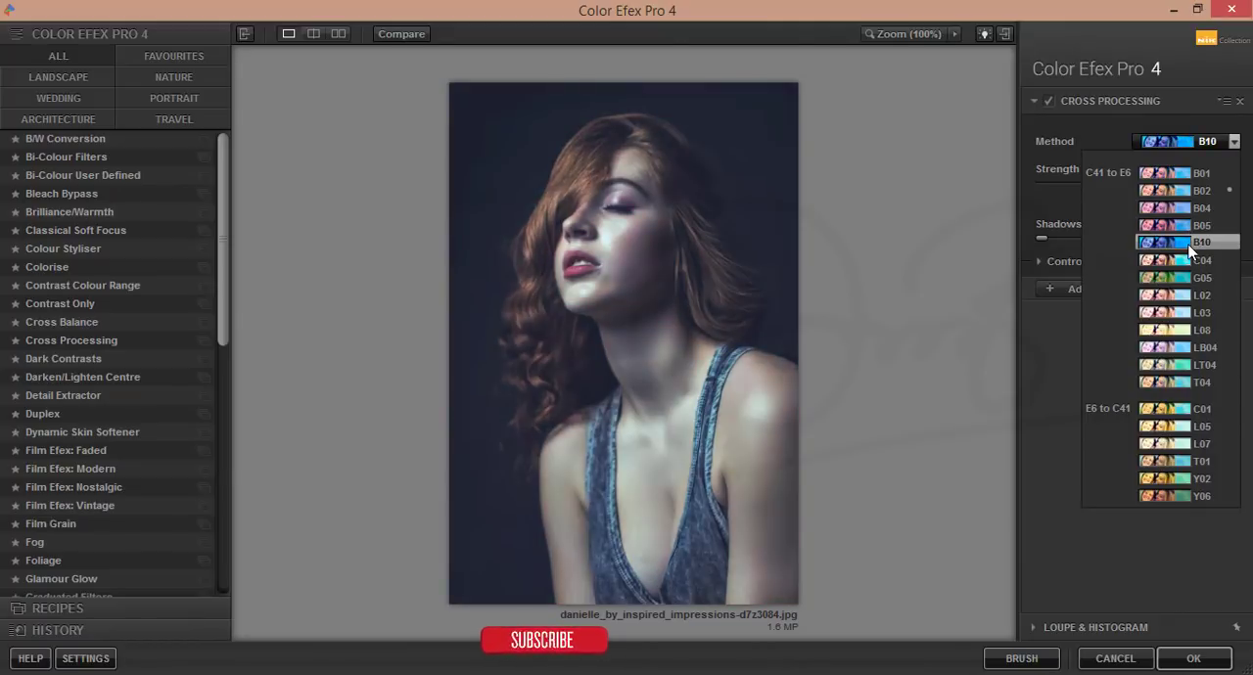
pyautogui.click(1174, 312)
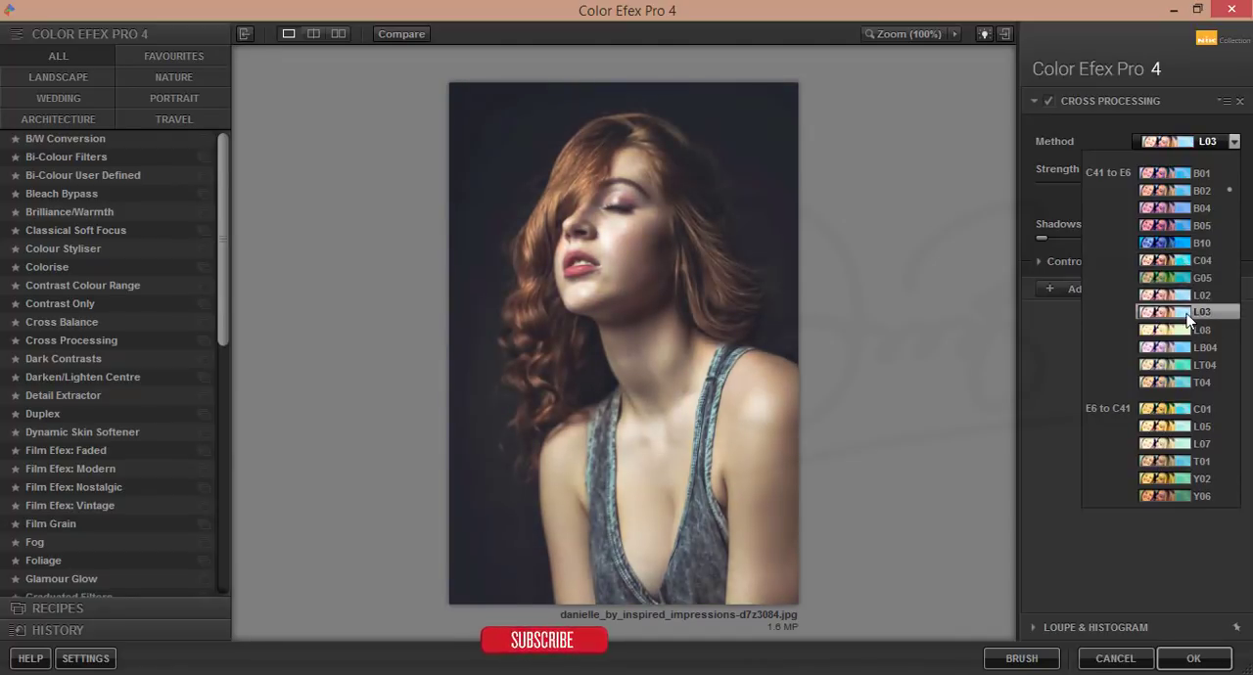
pyautogui.click(1184, 294)
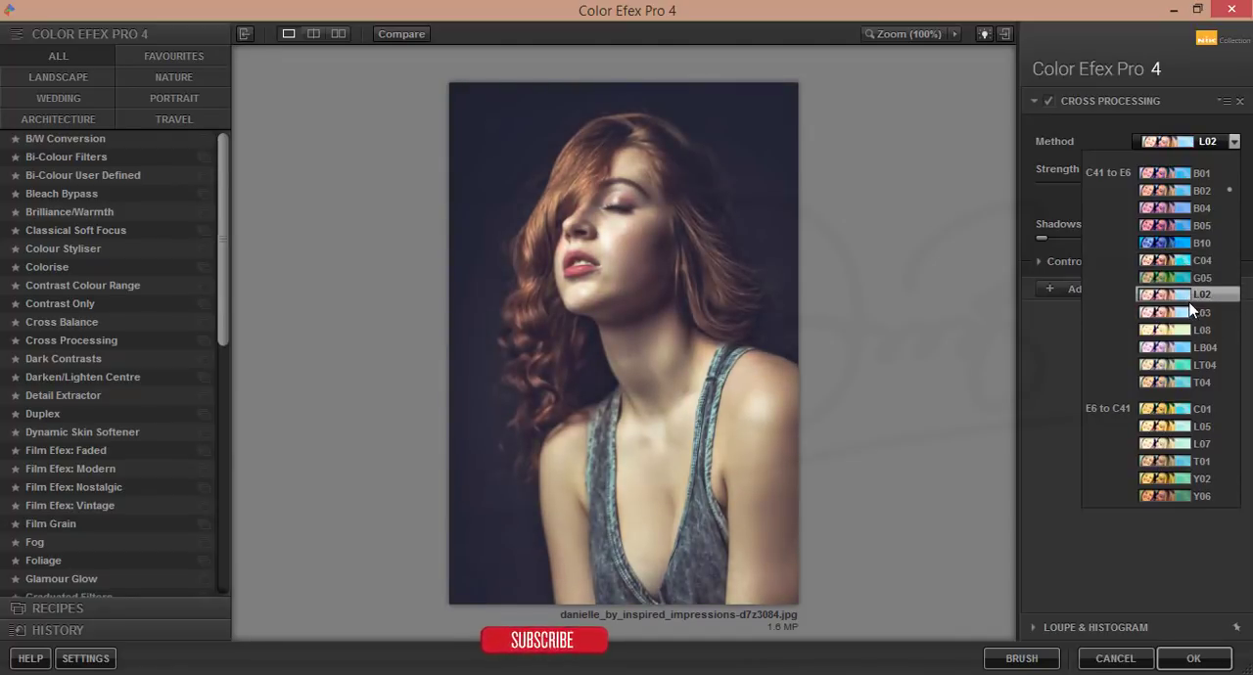
pyautogui.click(1202, 329)
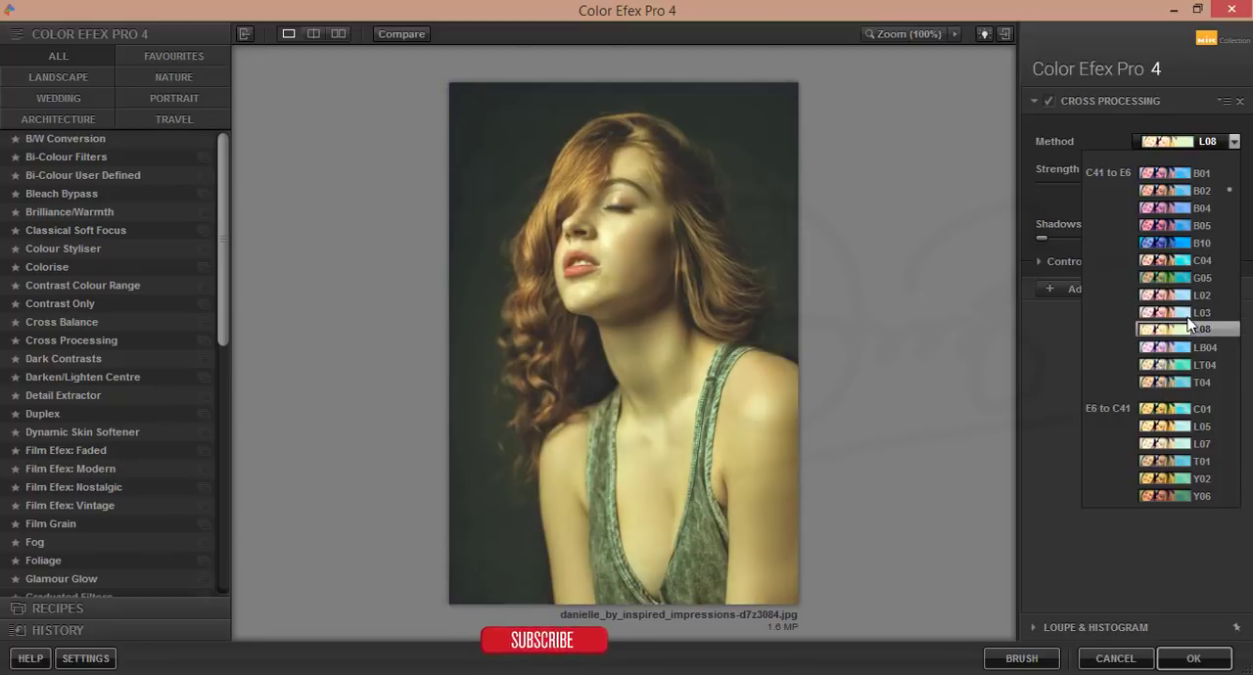
pyautogui.click(1202, 294)
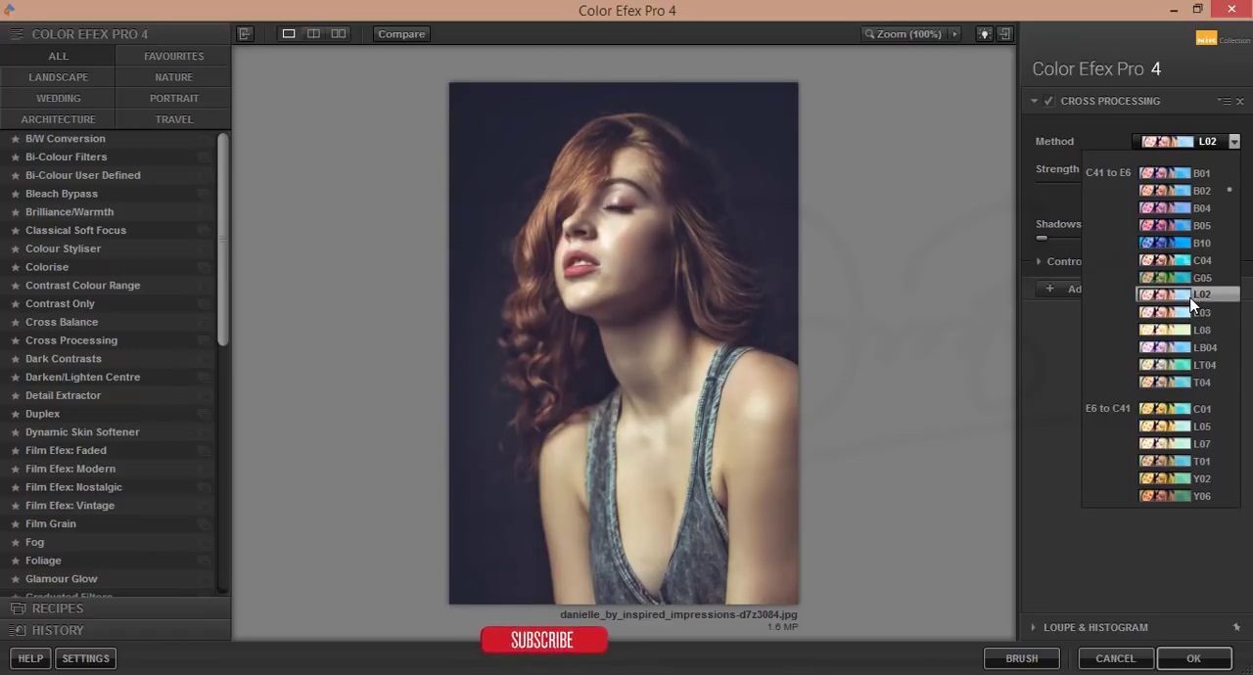
pyautogui.click(1184, 294)
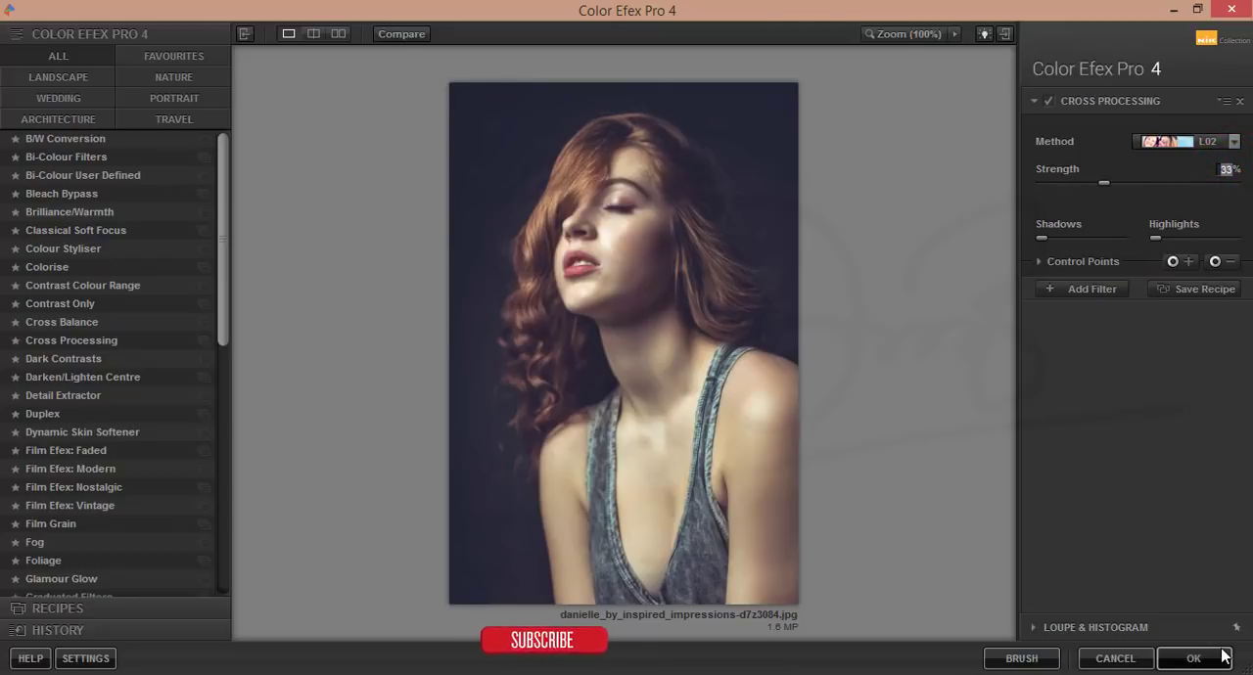
pyautogui.click(1194, 658)
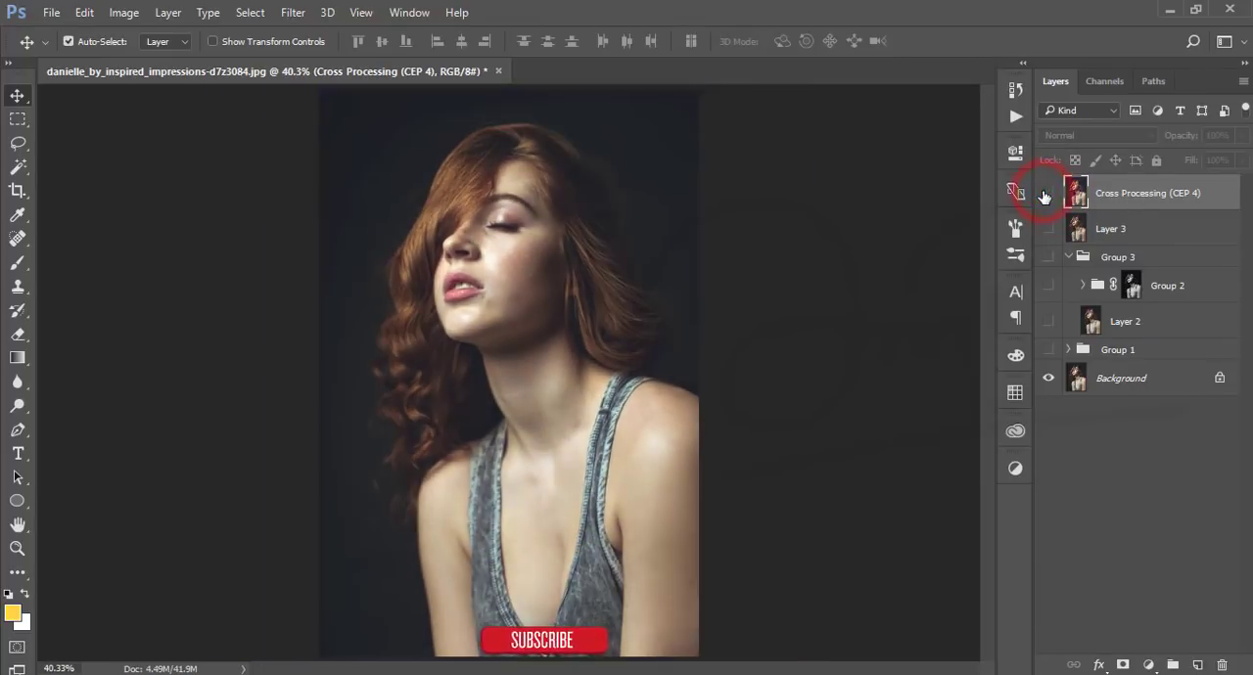
# - Toggle the Cross Processing (CEP 4) layer's visibility to compare it against the portrait beneath
pyautogui.click(1049, 191)
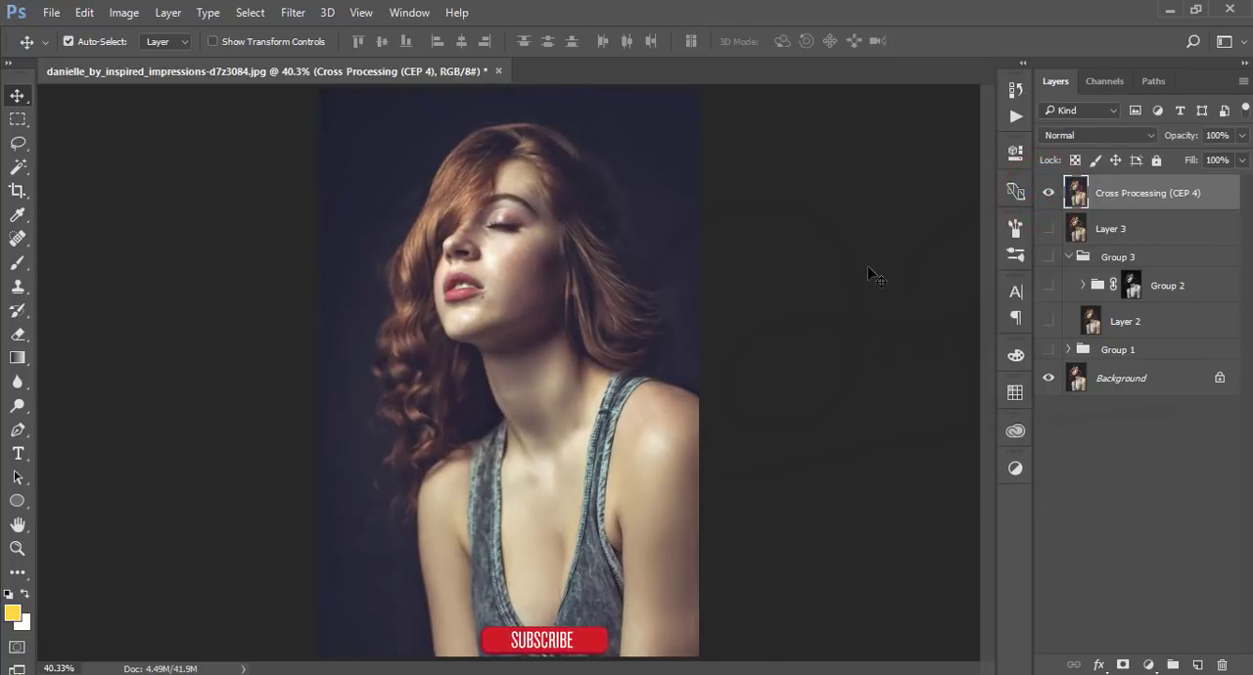